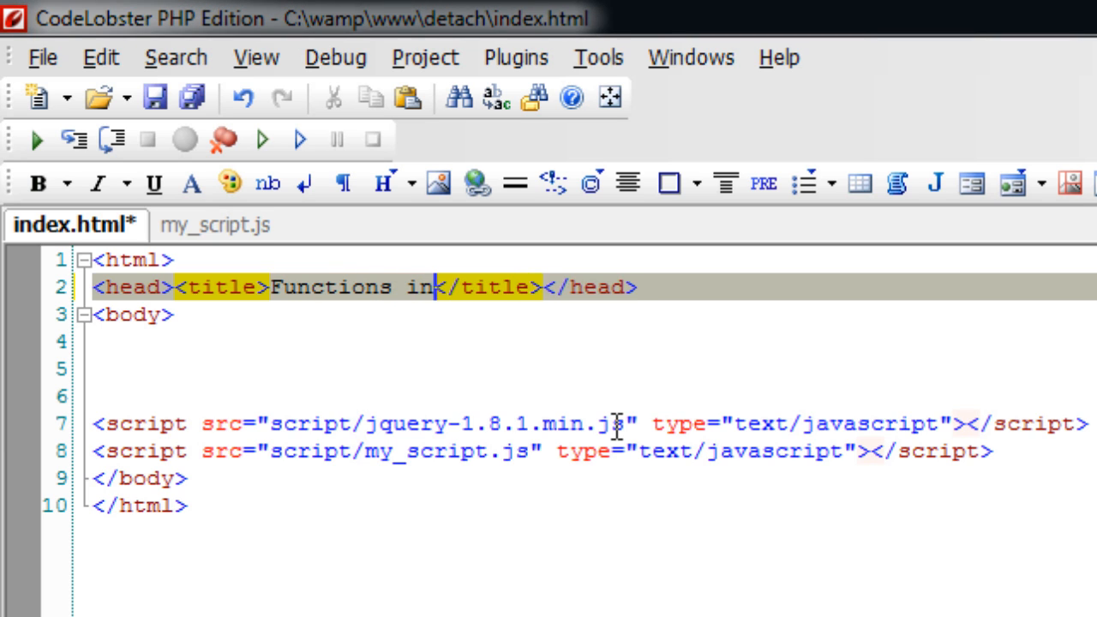
- Finish the page title as 'Functions in jQuery!' and add an empty <span></span> to the body
{"action": "type", "text": "jQuery!"}
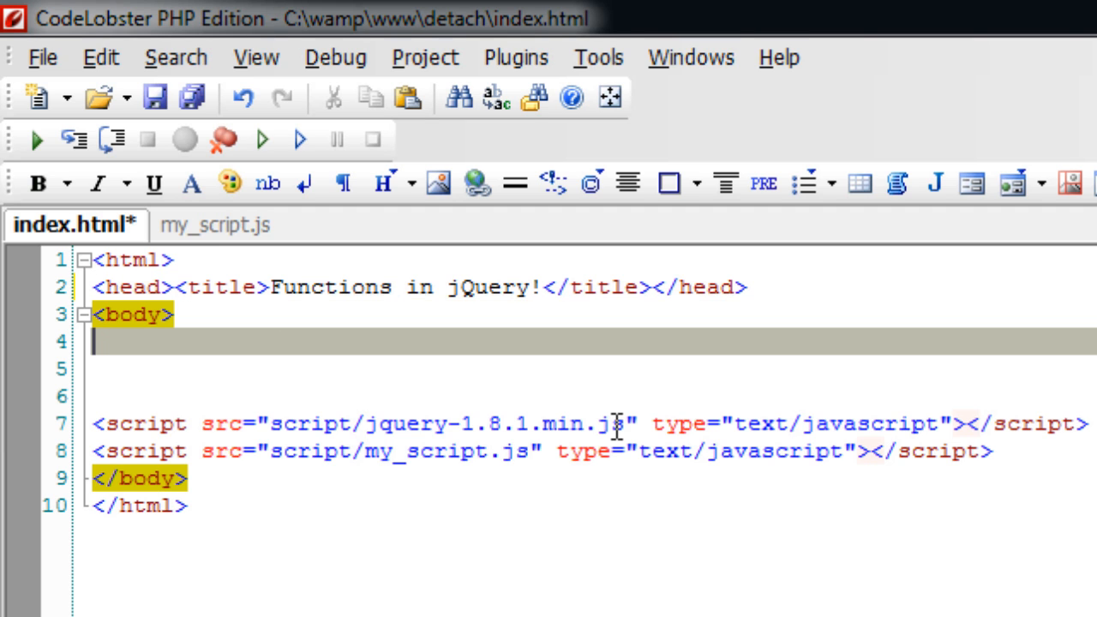
{"action": "type", "text": "<span></span>"}
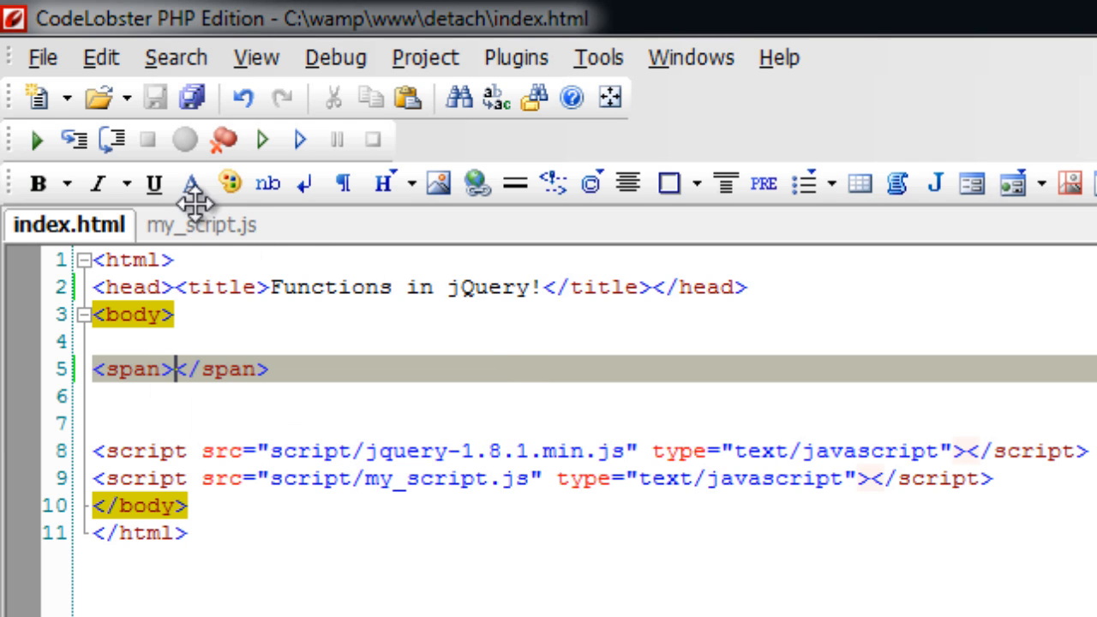
- In my_script.js, write a $(document).ready(function(){ }) block holding 'SOmething here'
{"action": "left_click", "coordinate": [200, 225]}
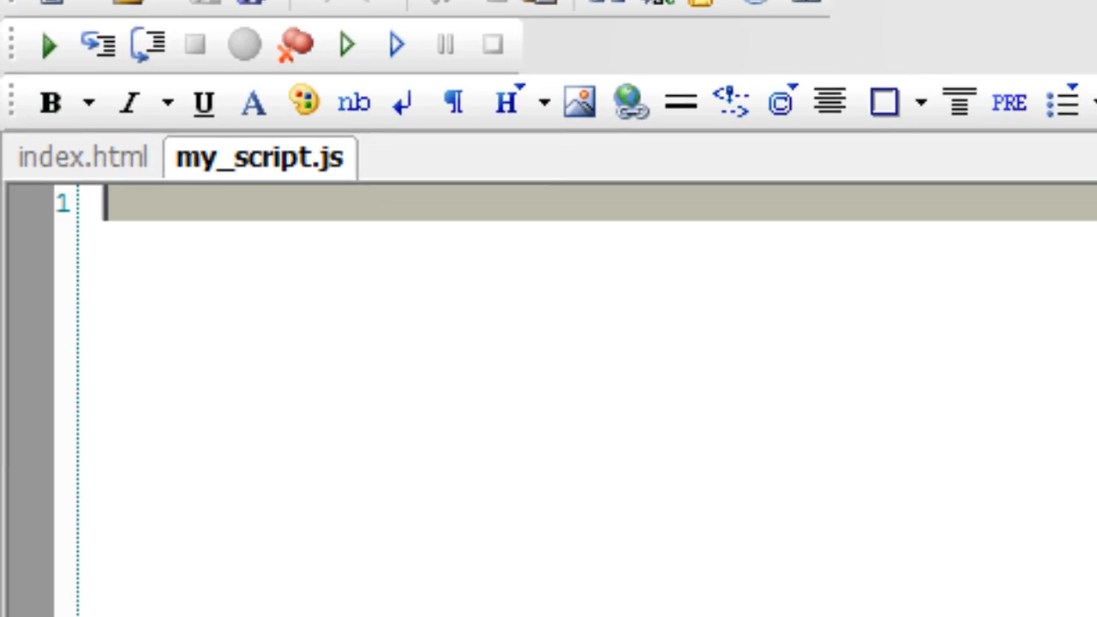
{"action": "type", "text": "$("}
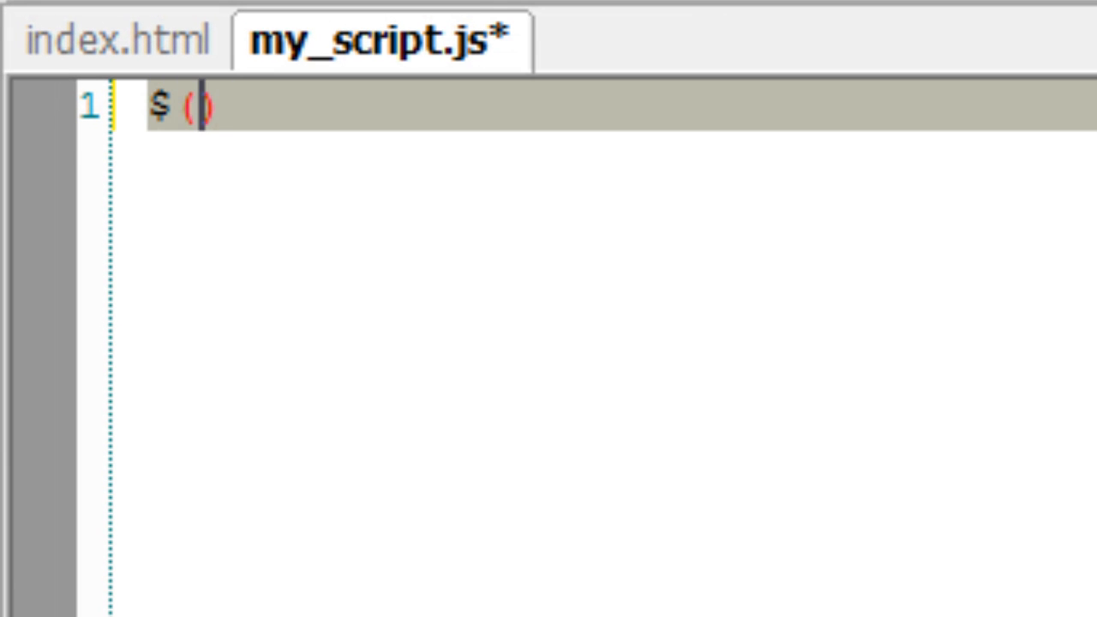
{"action": "type", "text": "document"}
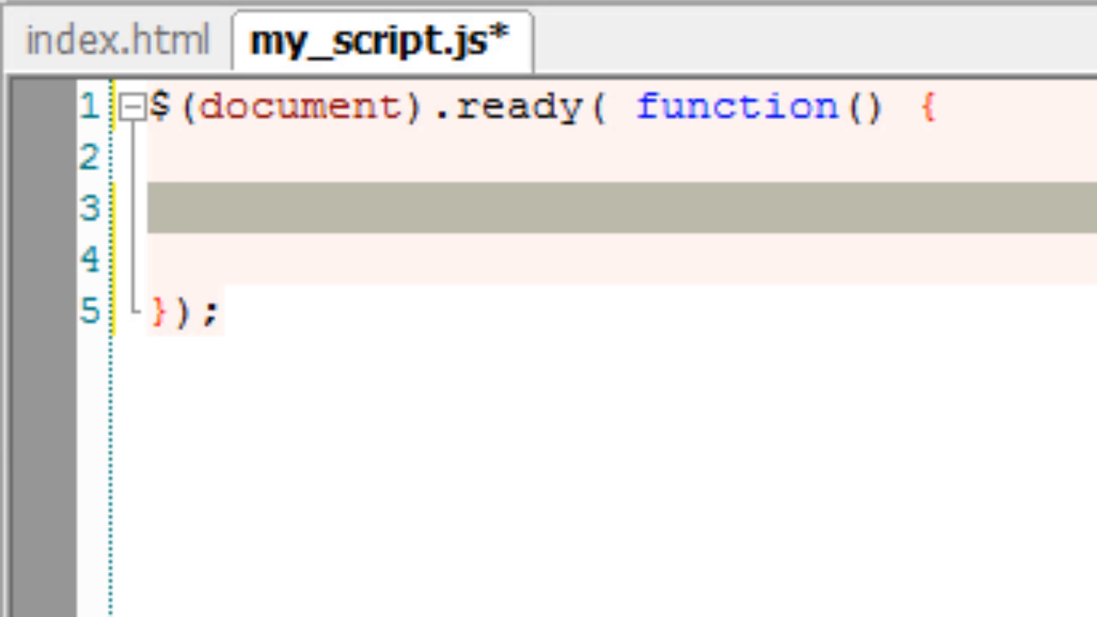
{"action": "type", "text": "SOmething her"}
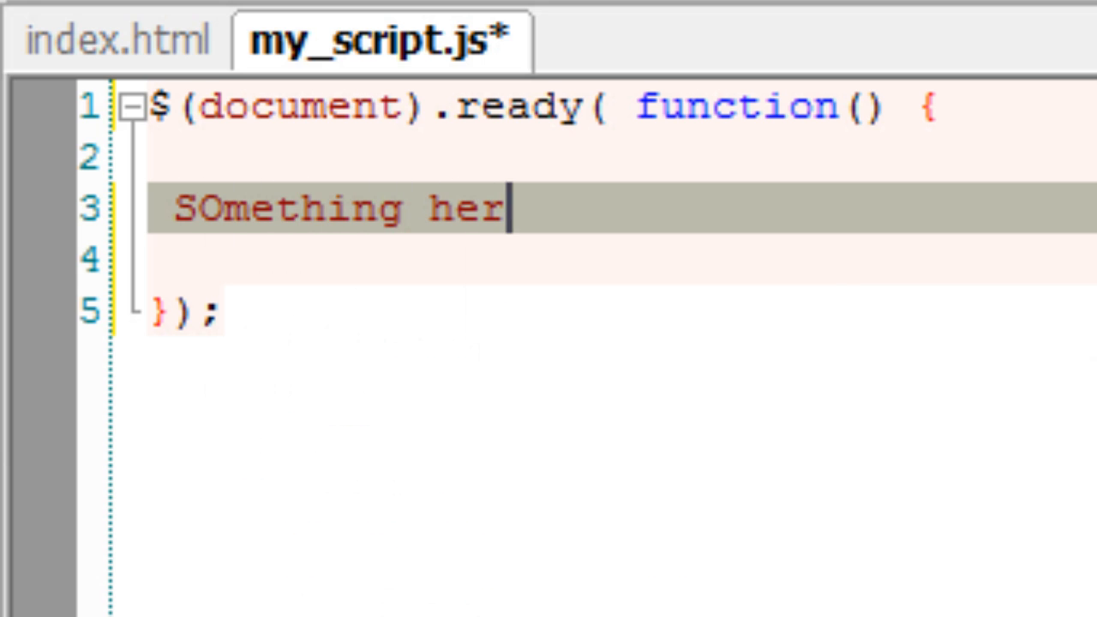
{"action": "type", "text": "e"}
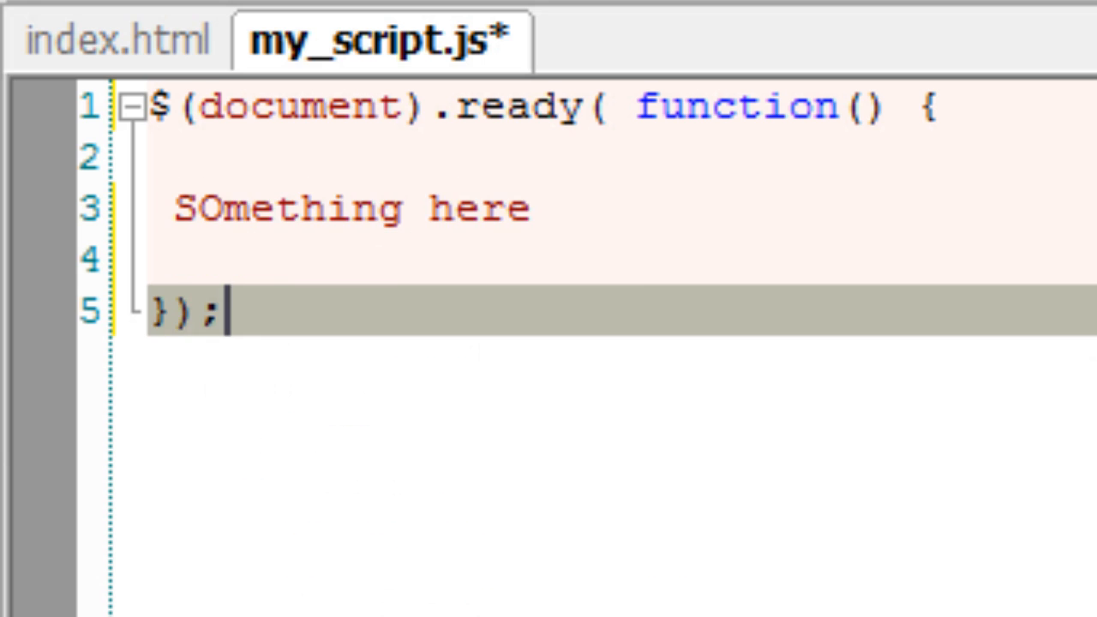
- Below the ready block, declare a new function fun1(){
{"action": "key", "text": "Enter"}
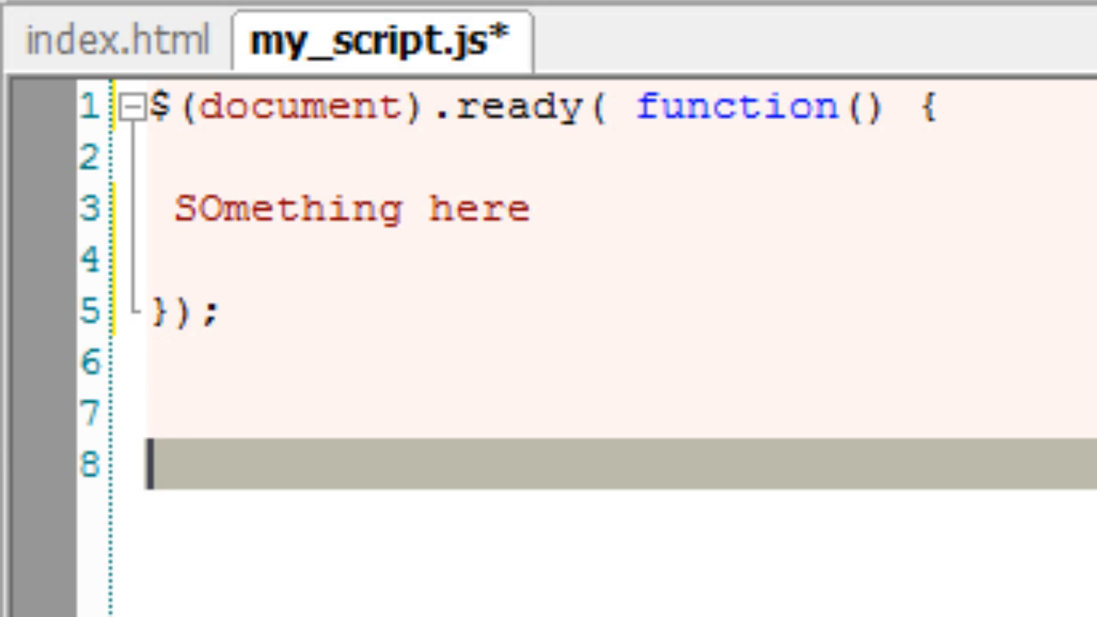
{"action": "type", "text": "fu"}
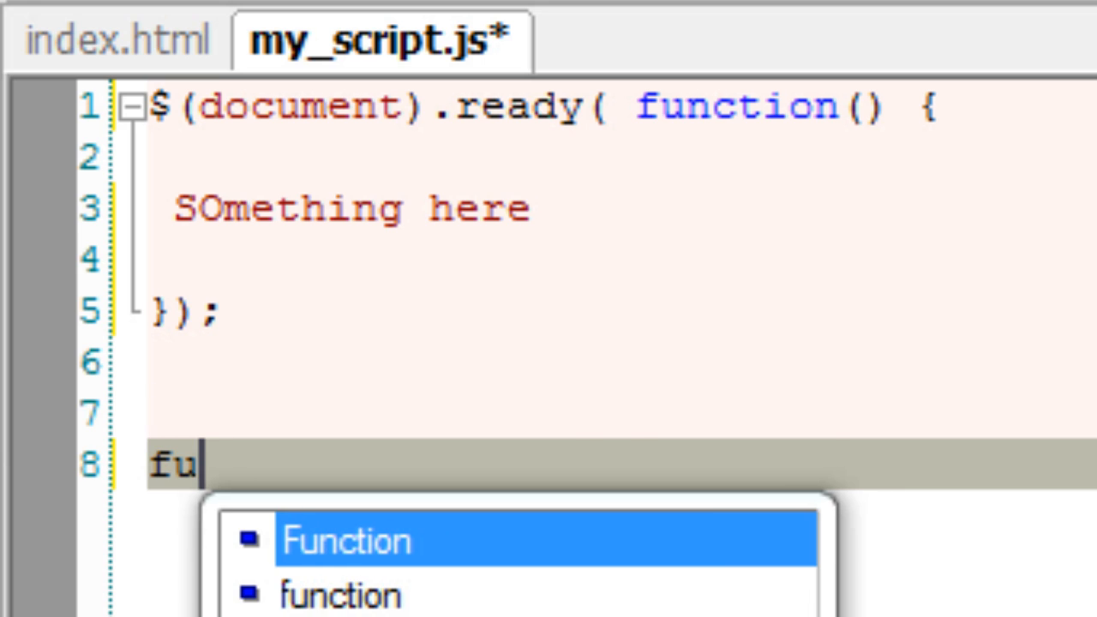
{"action": "type", "text": "nctin"}
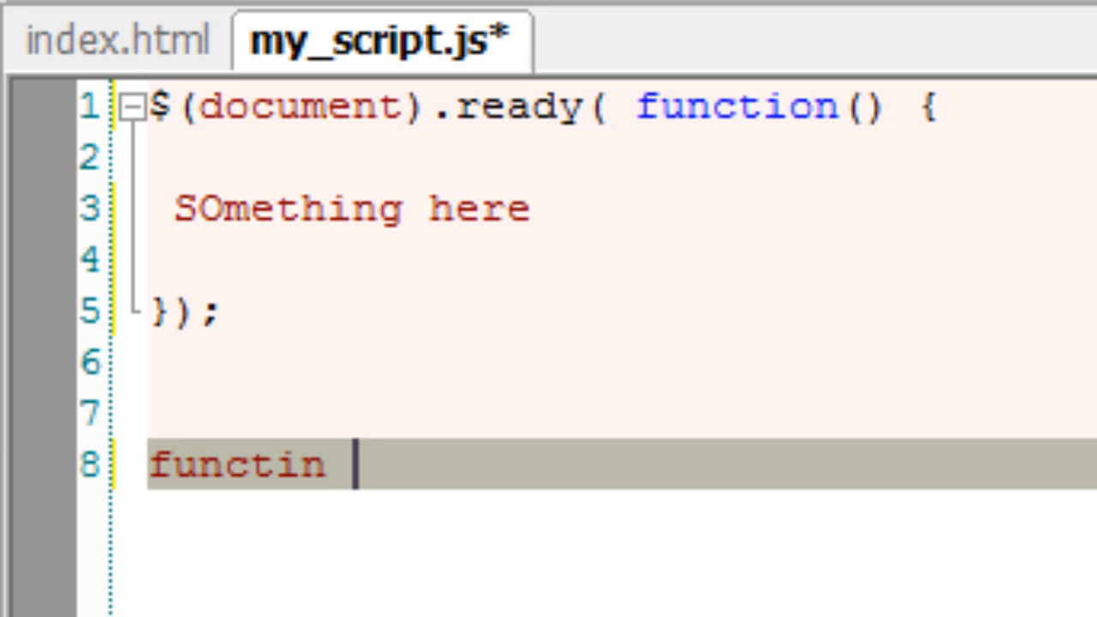
{"action": "type", "text": "o"}
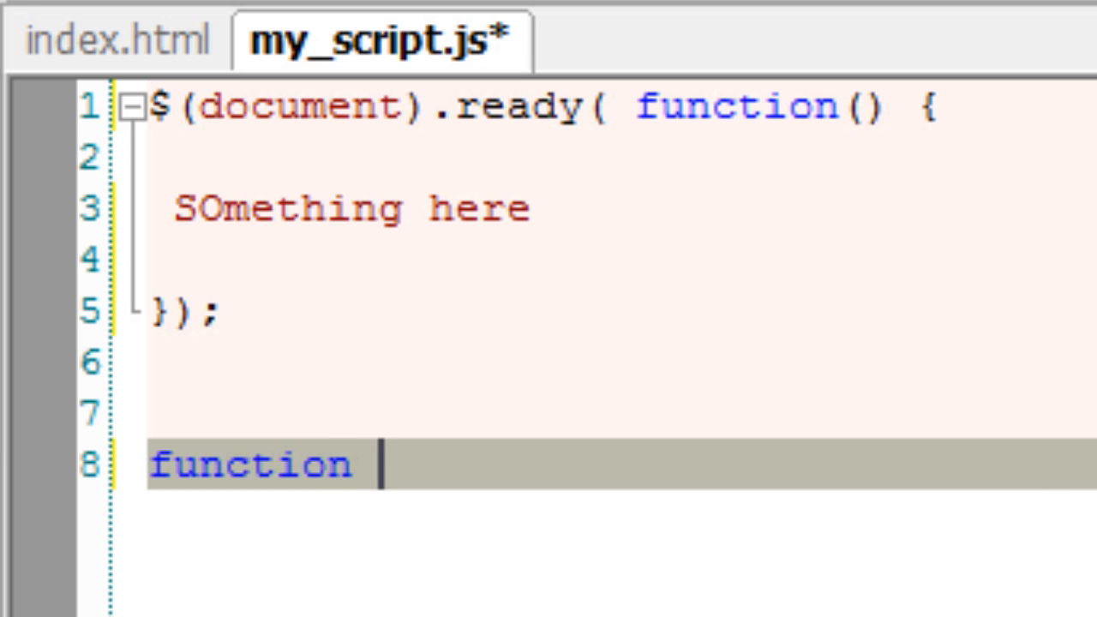
{"action": "type", "text": "fun1"}
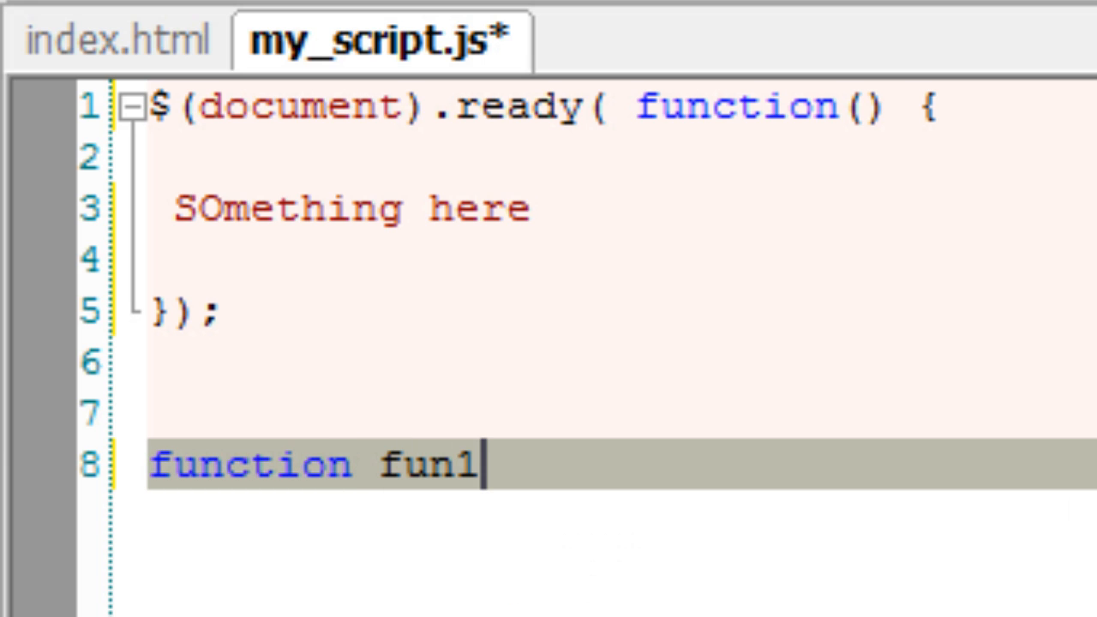
{"action": "type", "text": "(){"}
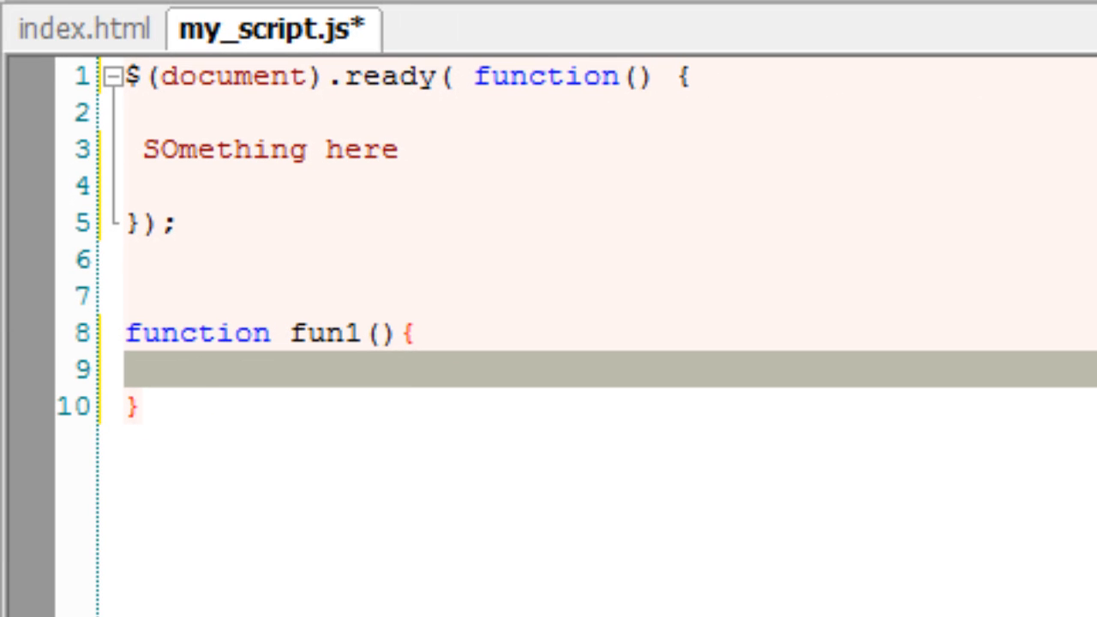
- Make fun1 run $("span").append("Function 1"), fixing the doubled F
{"action": "type", "text": "$()"}
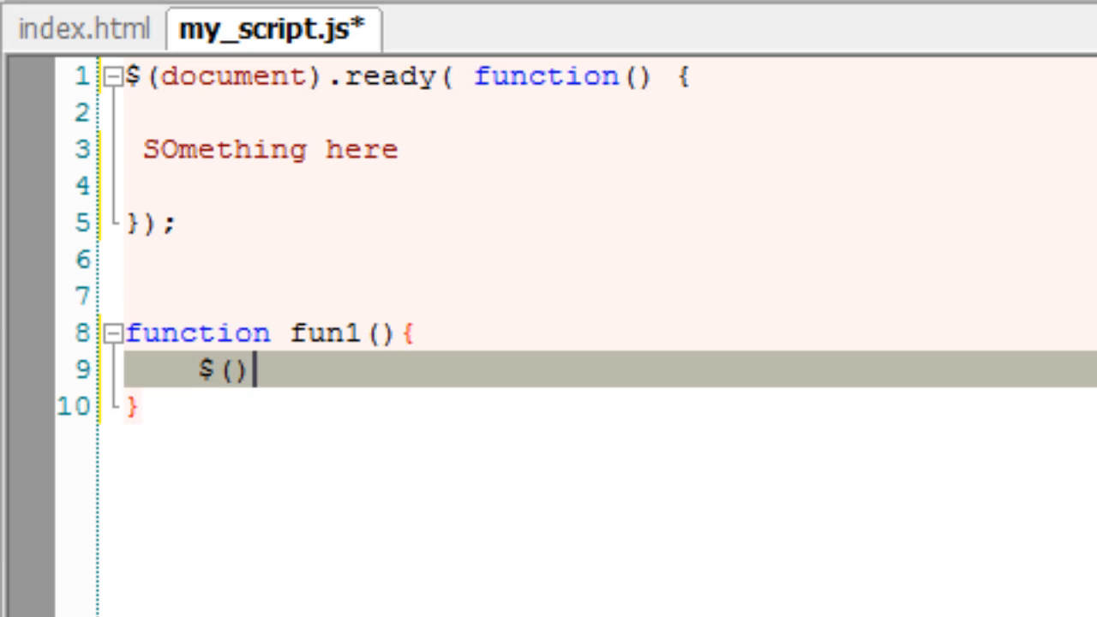
{"action": "type", "text": "\"span"}
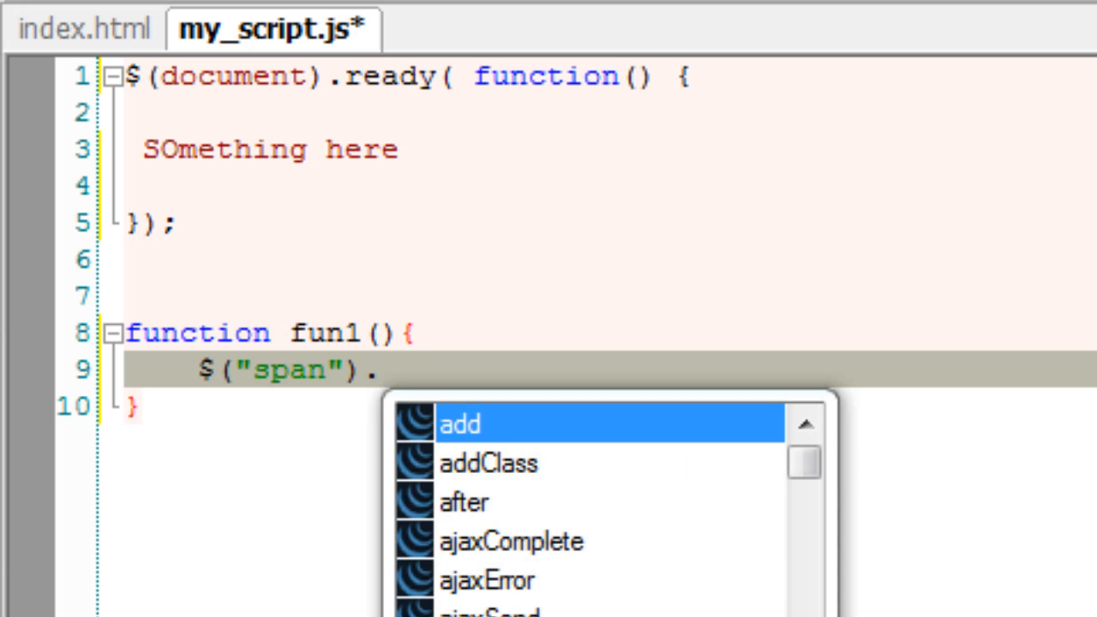
{"action": "type", "text": "append();"}
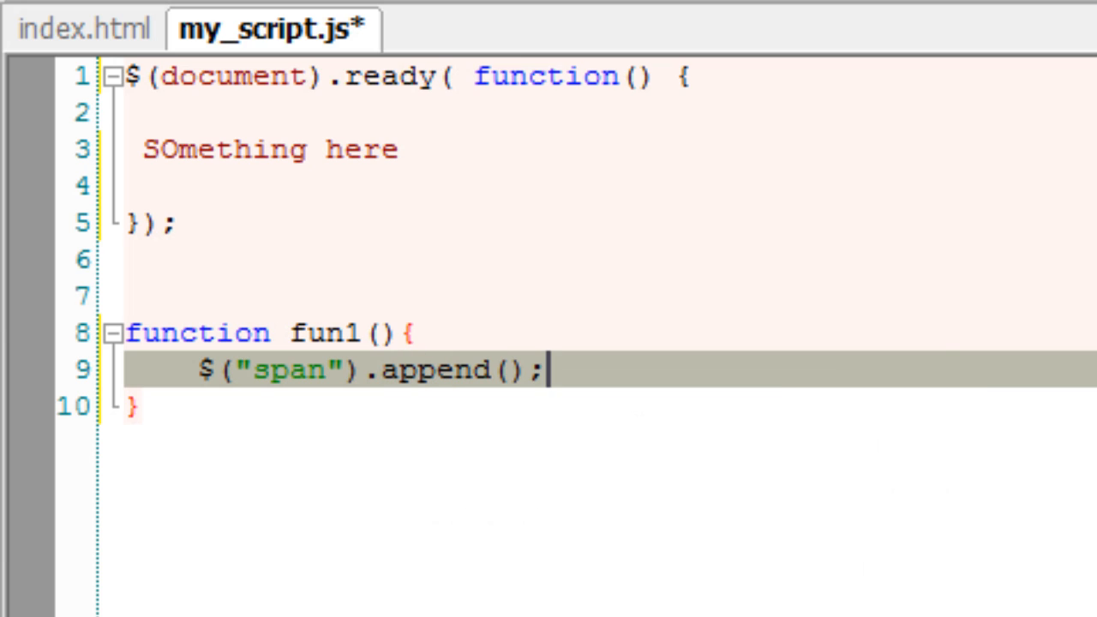
{"action": "type", "text": "\"\""}
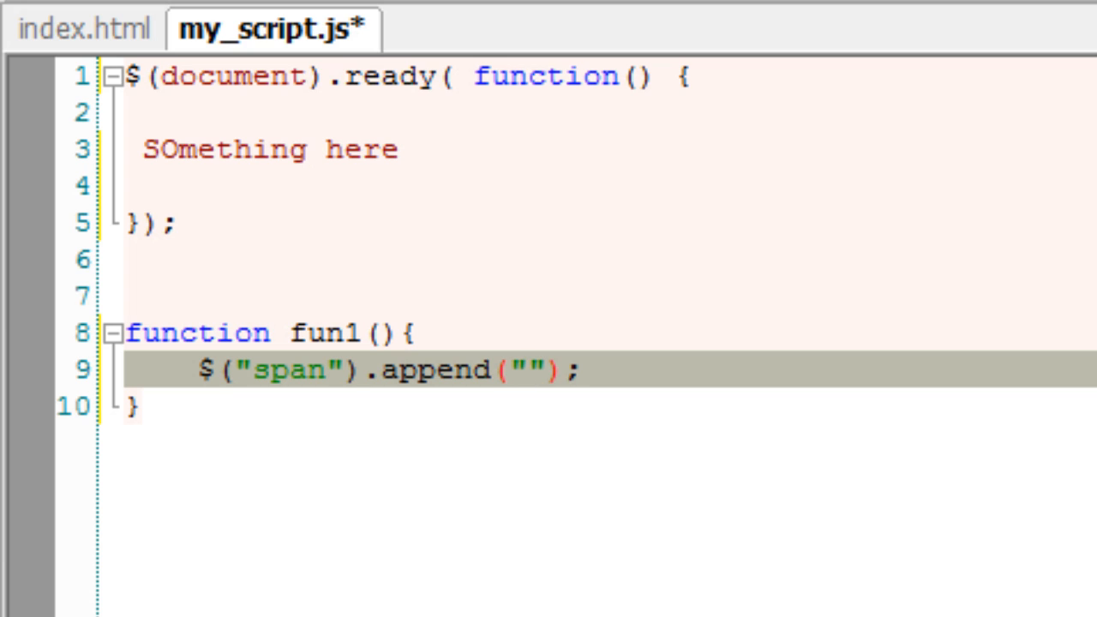
{"action": "type", "text": "FFunction"}
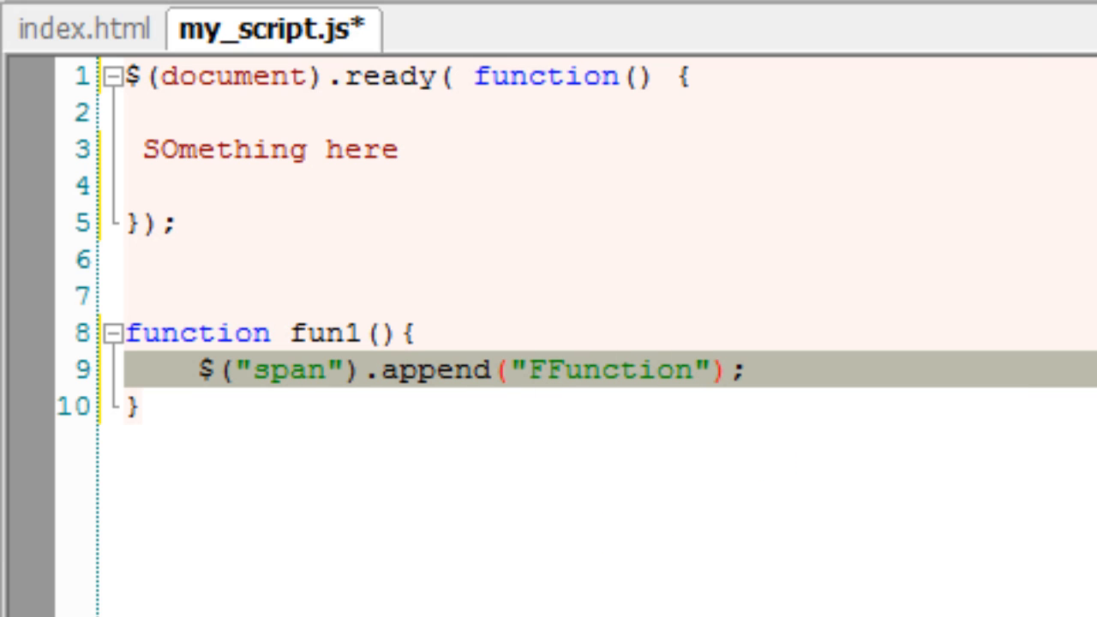
{"action": "type", "text": "1"}
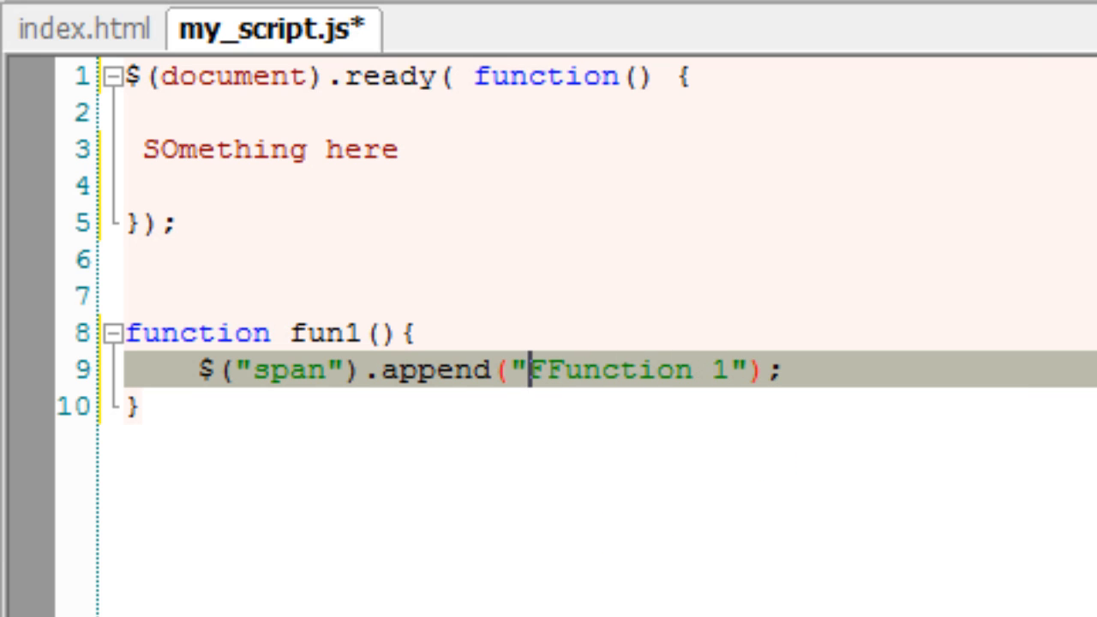
{"action": "key", "text": "Backspace"}
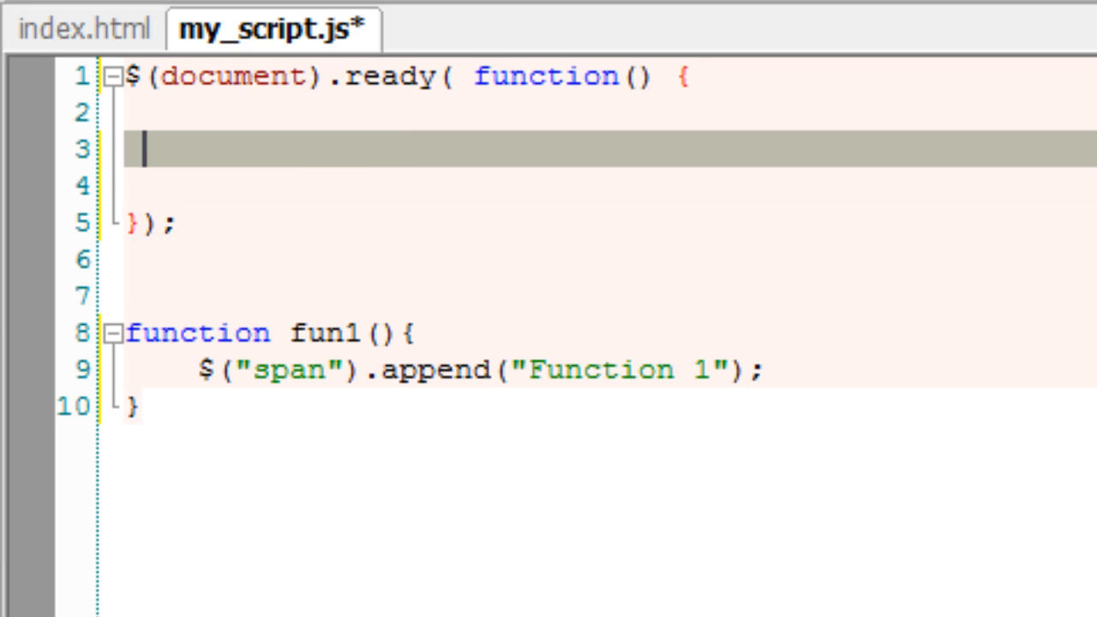
- Save, copy the fun1 name, call fun1(); in the ready block, and clear the Function 1 string
{"action": "key", "text": "ctrl+s"}
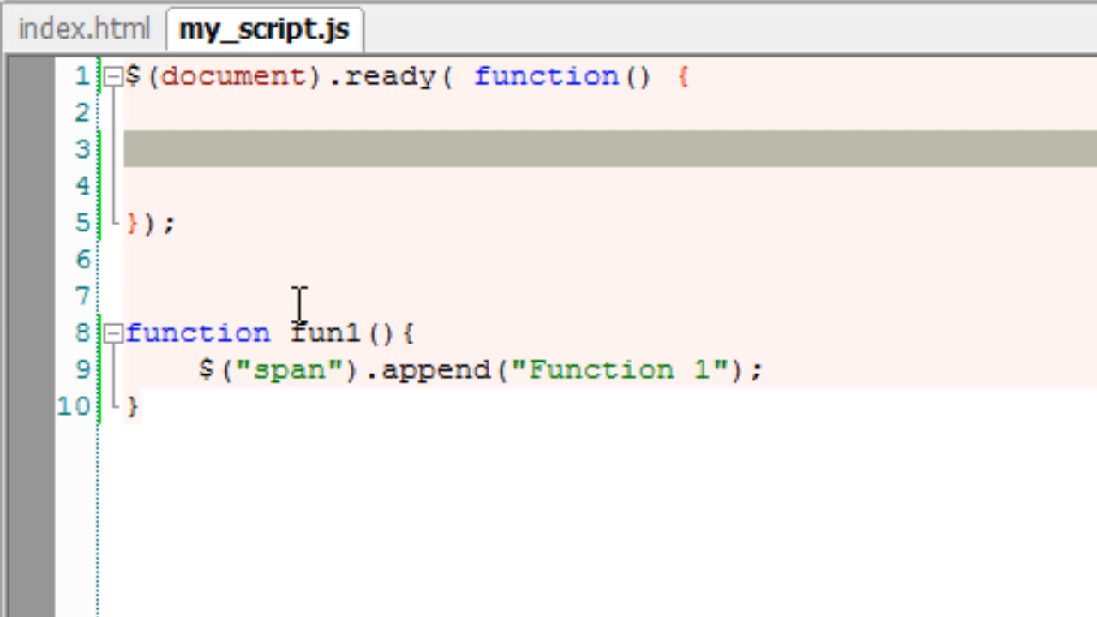
{"action": "right_click", "coordinate": [326, 333]}
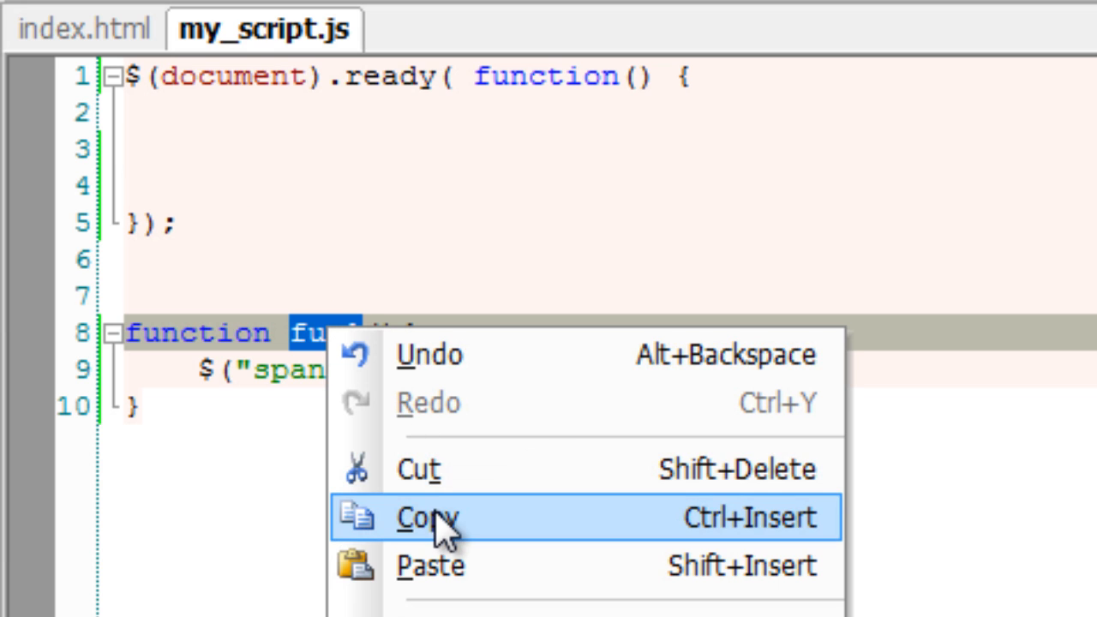
{"action": "left_click", "coordinate": [426, 516]}
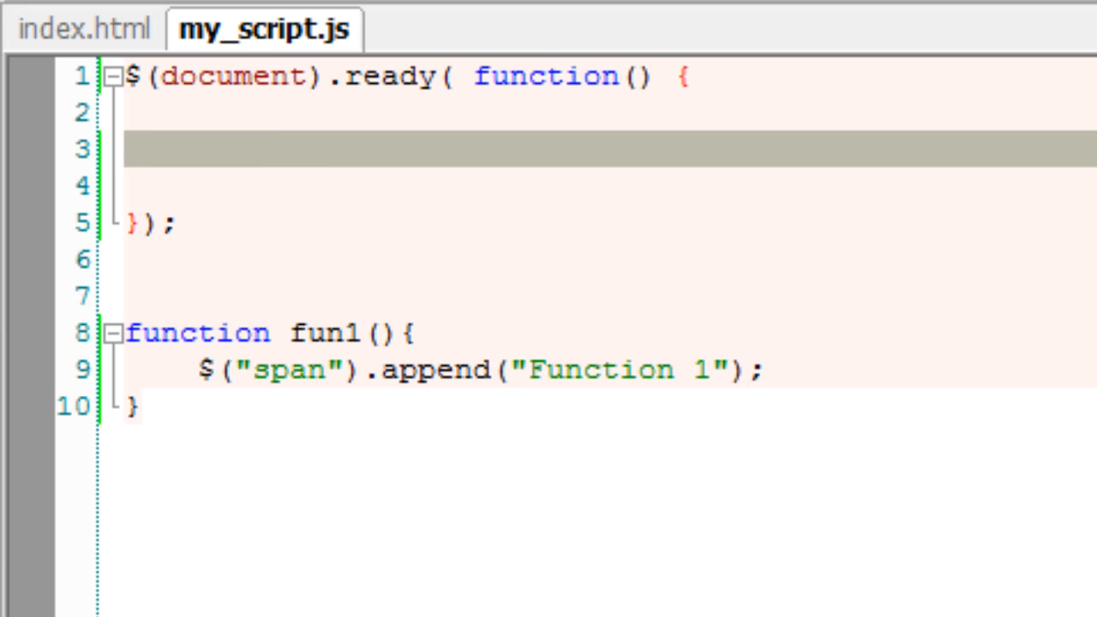
{"action": "type", "text": "fun1()"}
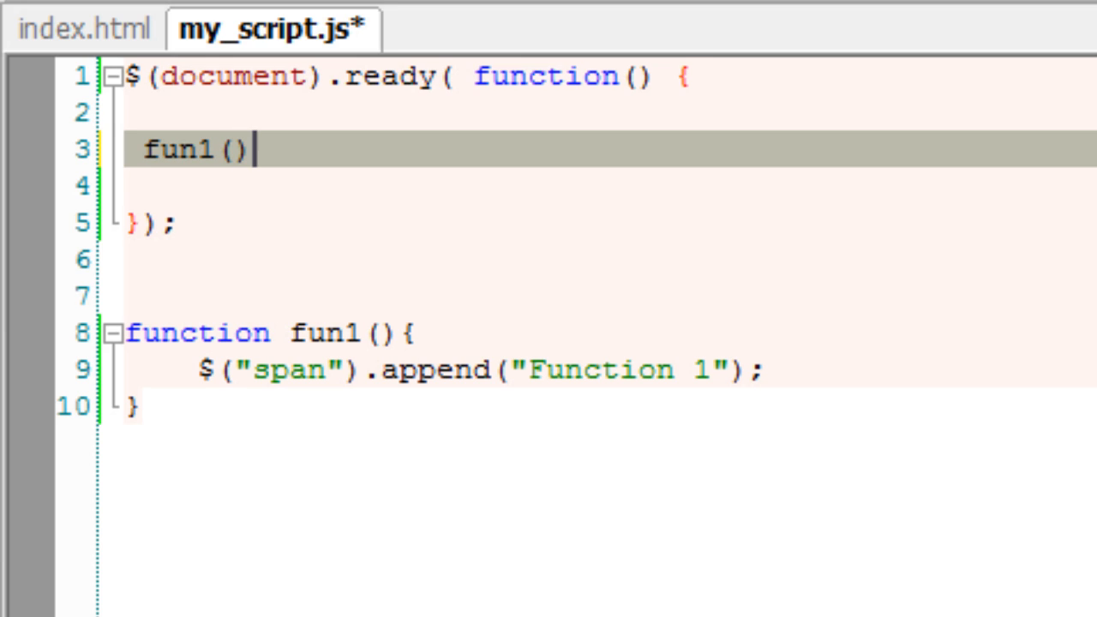
{"action": "type", "text": ";"}
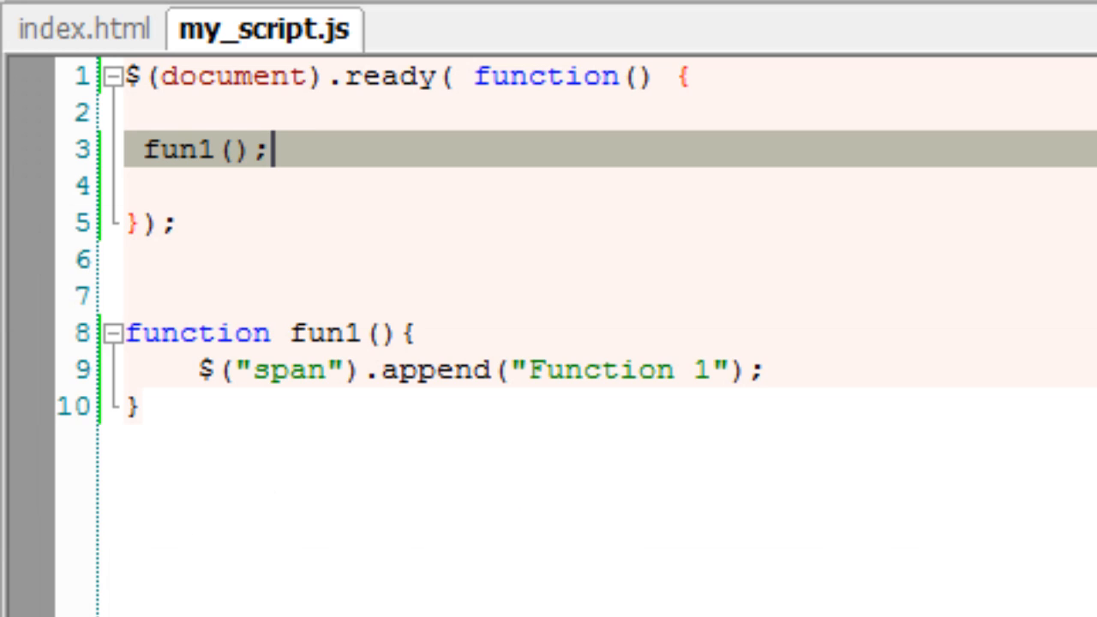
{"action": "mouse_move", "coordinate": [535, 377]}
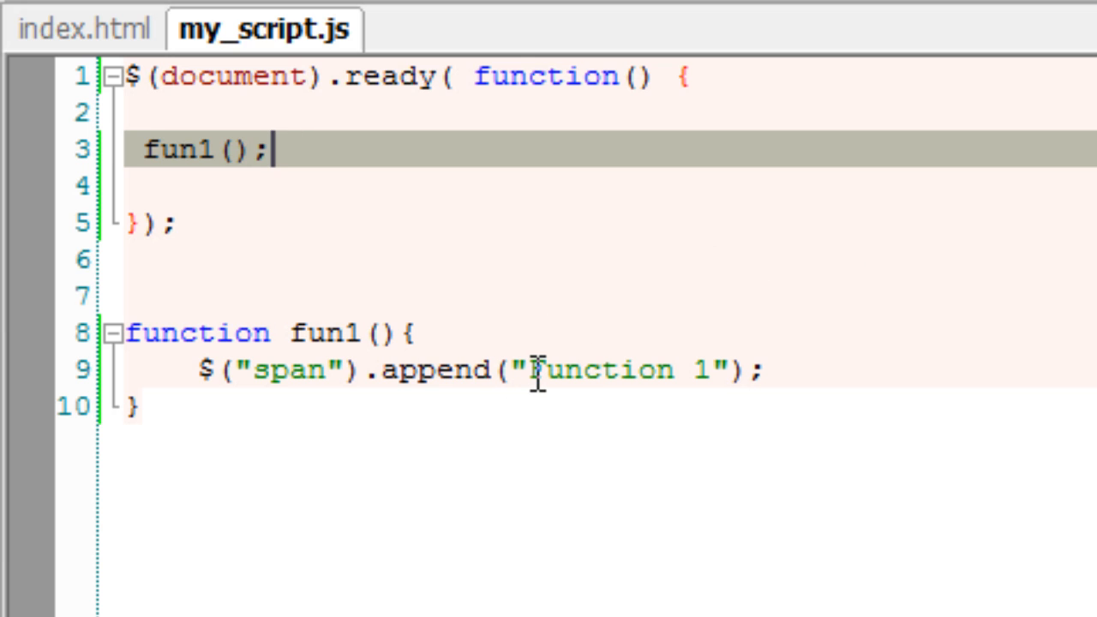
{"action": "right_click", "coordinate": [600, 370]}
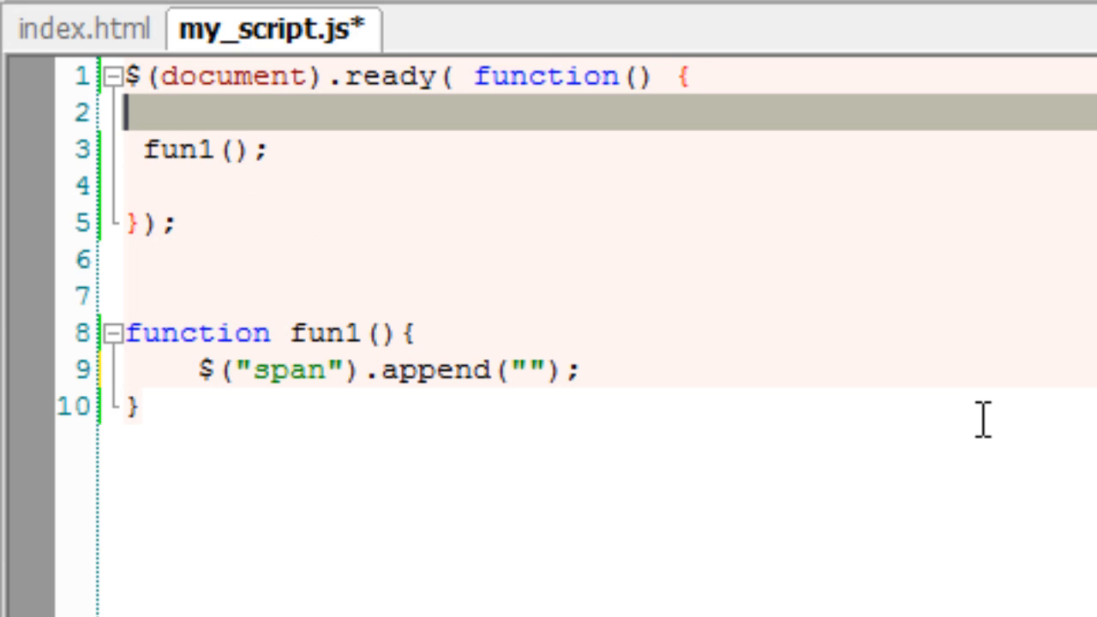
- Declare a txt string variable in the ready block and call fun1(txt)
{"action": "type", "text": "v"}
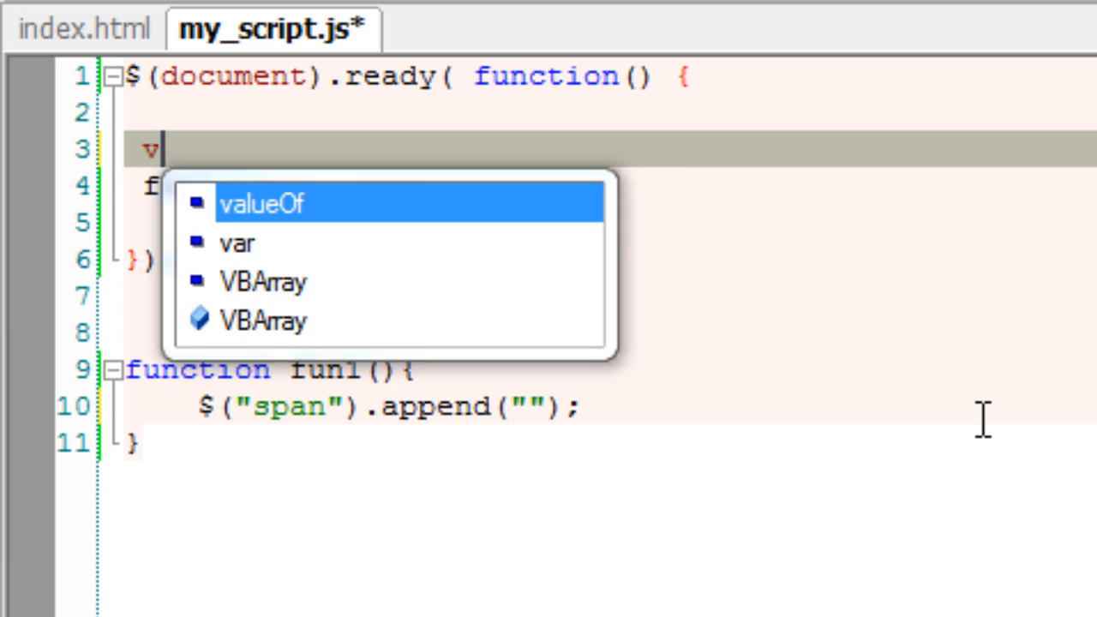
{"action": "type", "text": "ar t"}
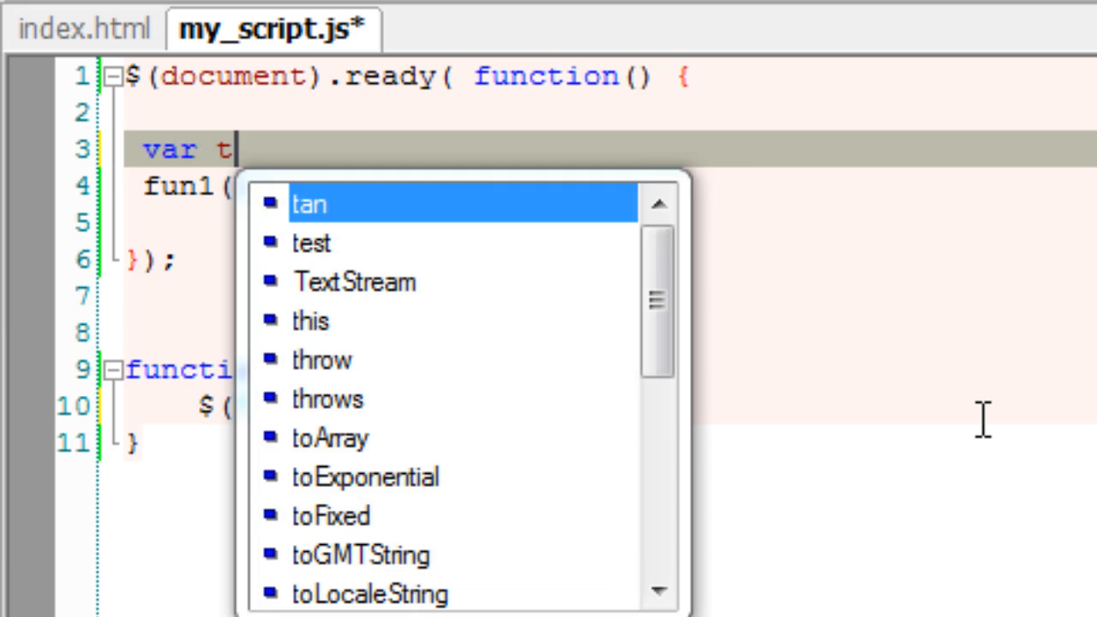
{"action": "type", "text": "xt ="}
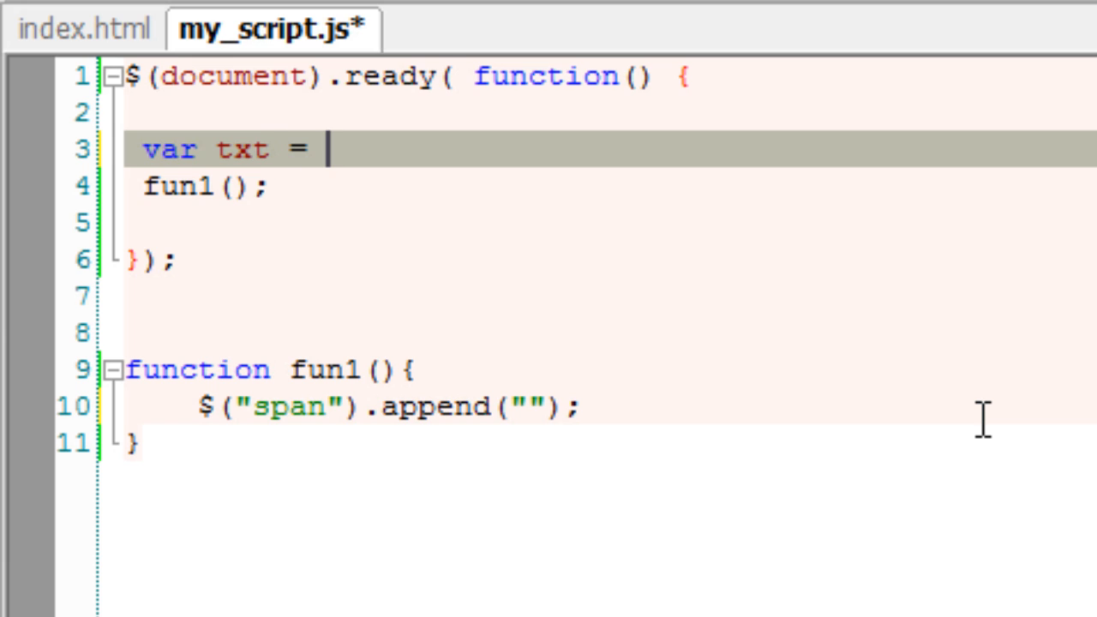
{"action": "type", "text": "\"\""}
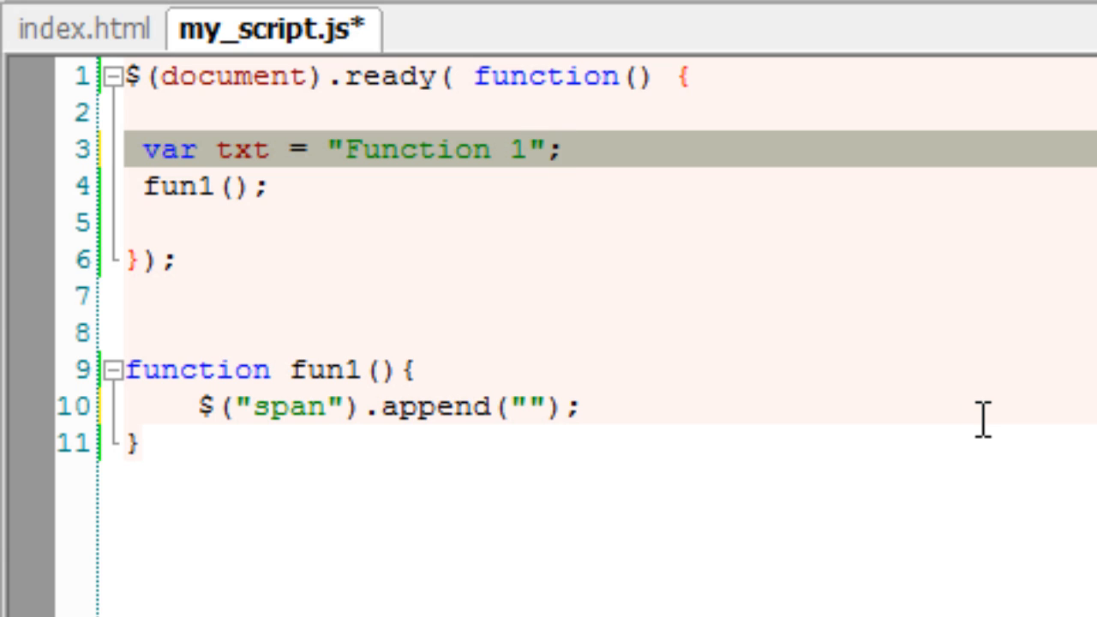
{"action": "left_click", "coordinate": [233, 187]}
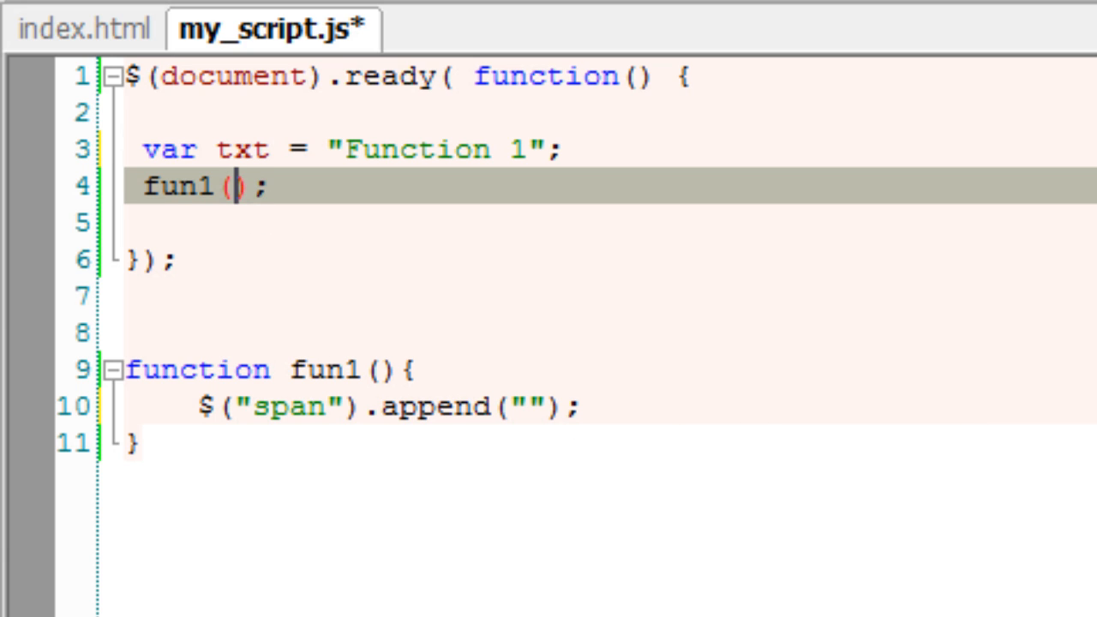
{"action": "type", "text": "txt"}
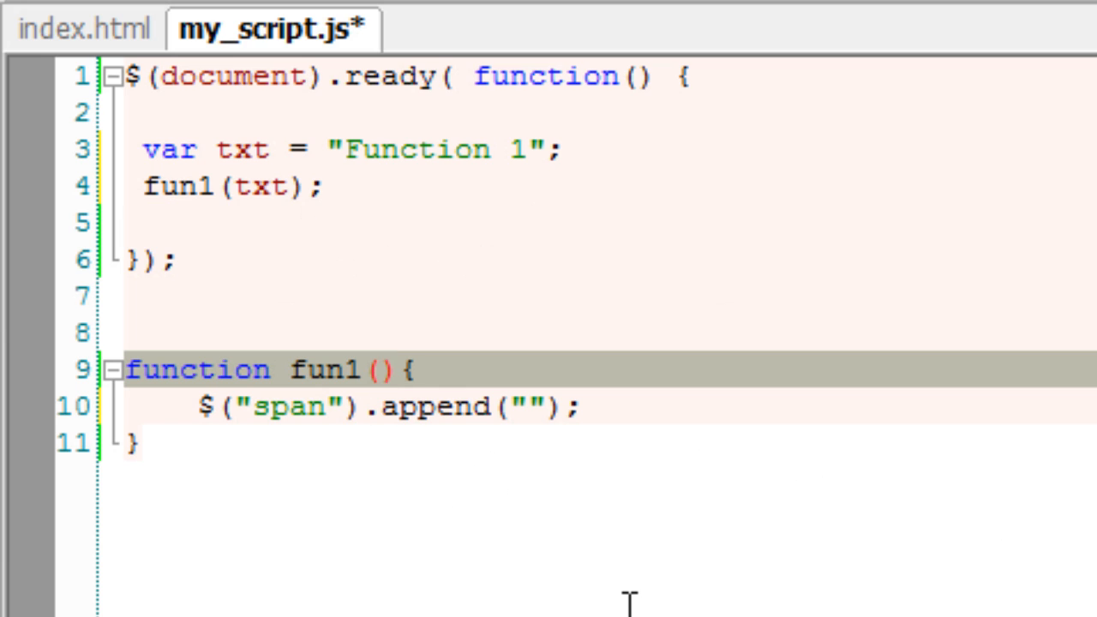
- Give fun1 a text parameter, append(text), and set txt to 'Inside Doc loader!'
{"action": "type", "text": "text"}
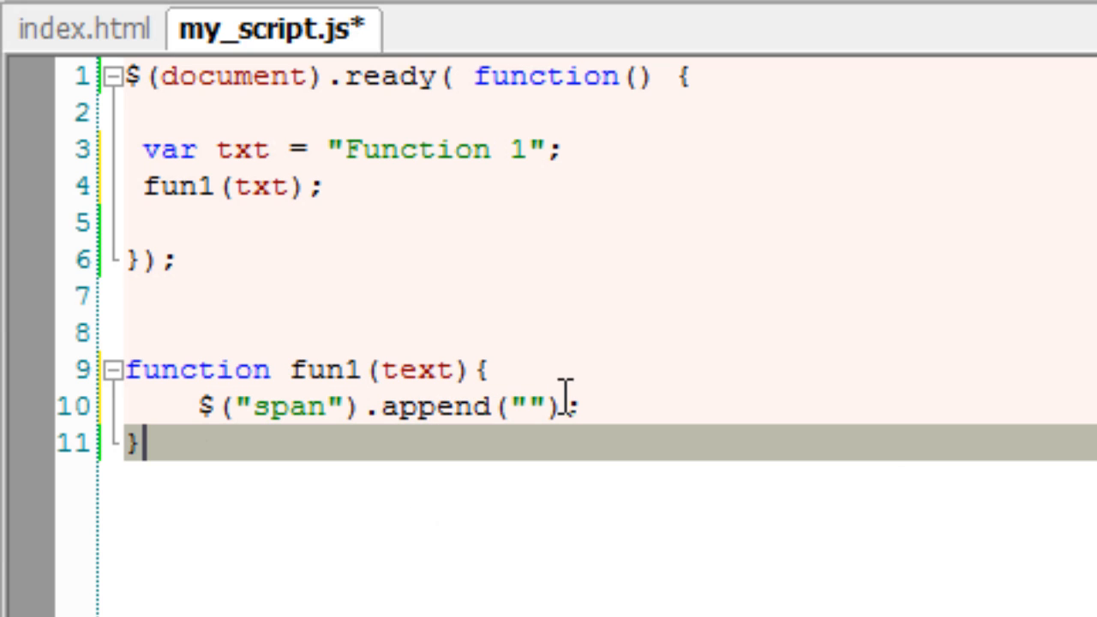
{"action": "double_click", "coordinate": [526, 405]}
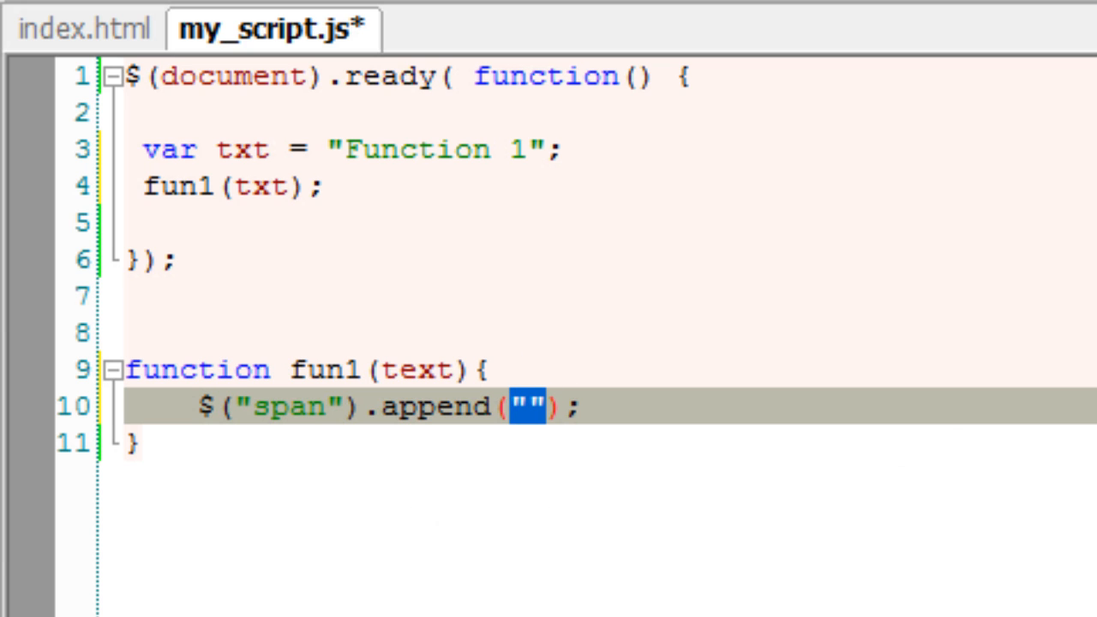
{"action": "type", "text": "text"}
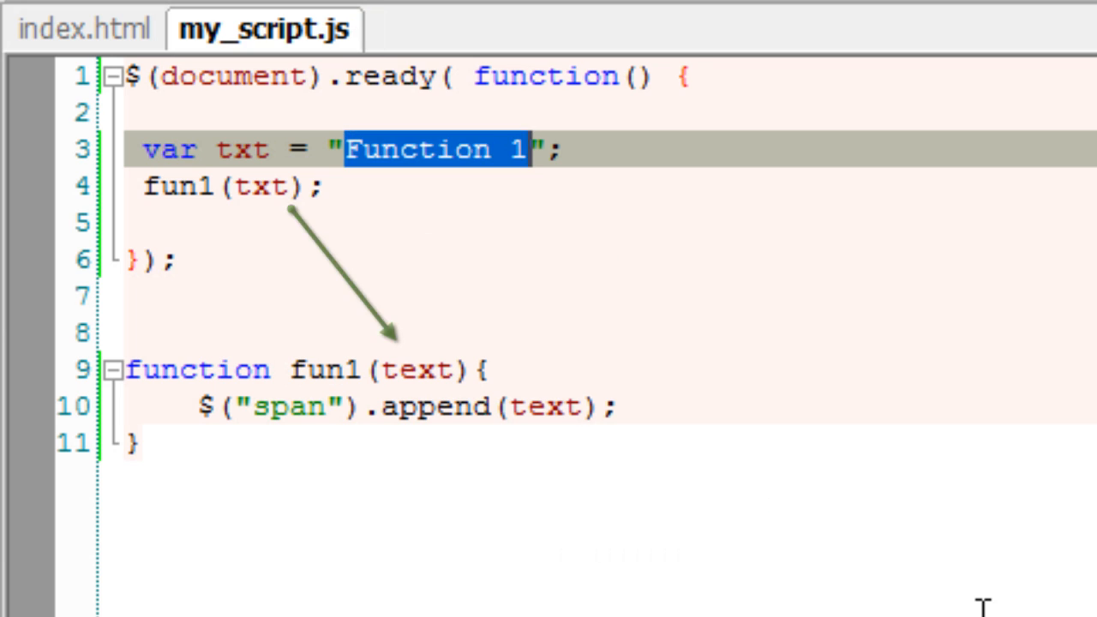
{"action": "type", "text": "Inside"}
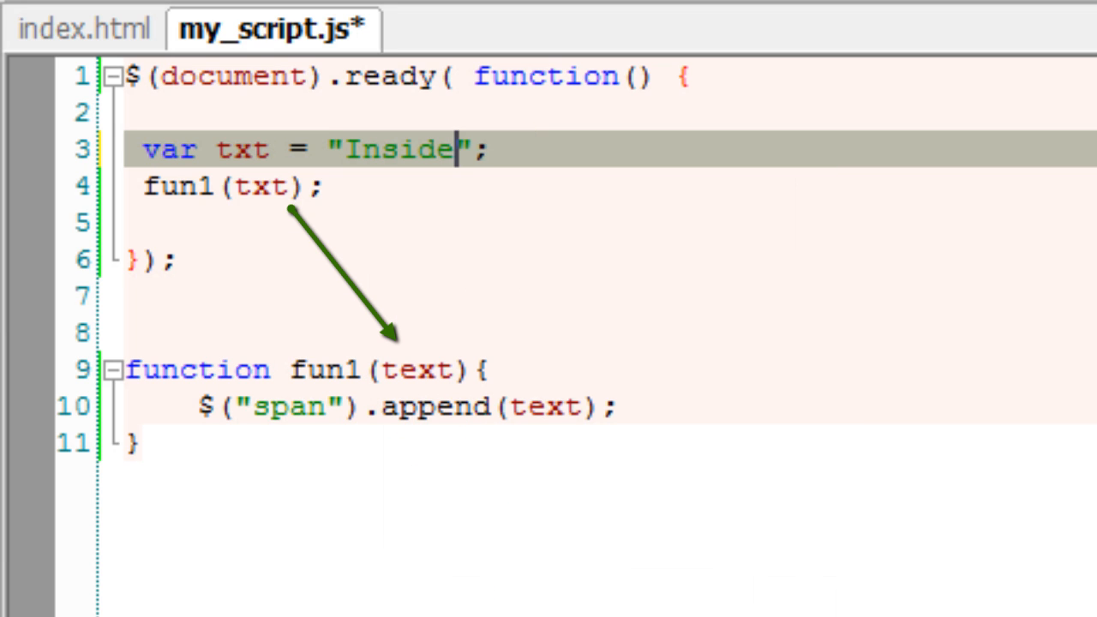
{"action": "type", "text": "Doc"}
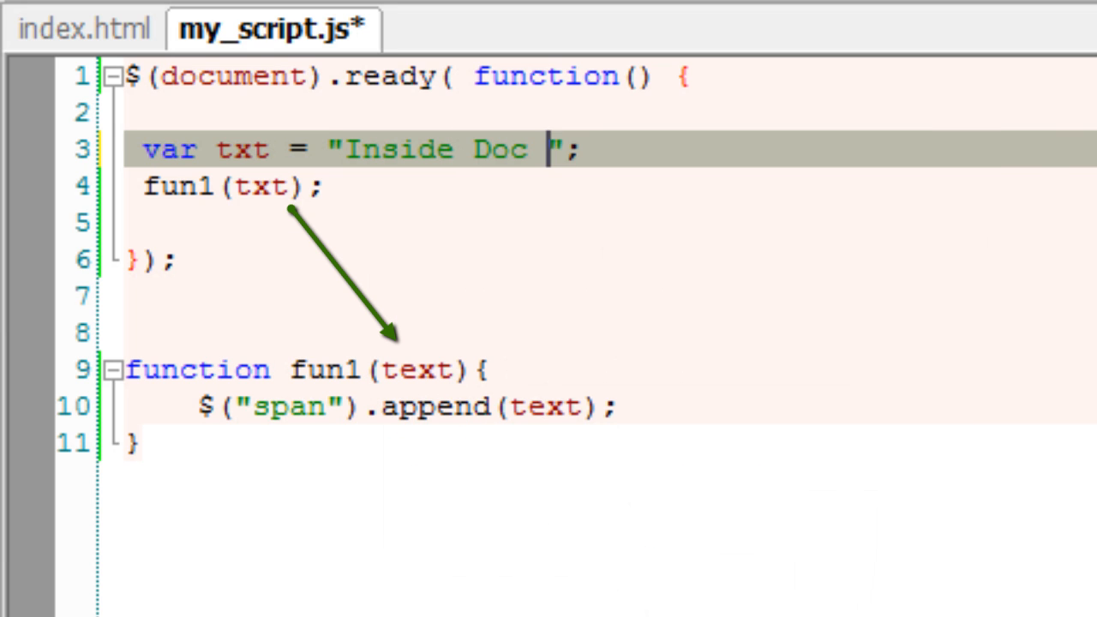
{"action": "type", "text": "loader"}
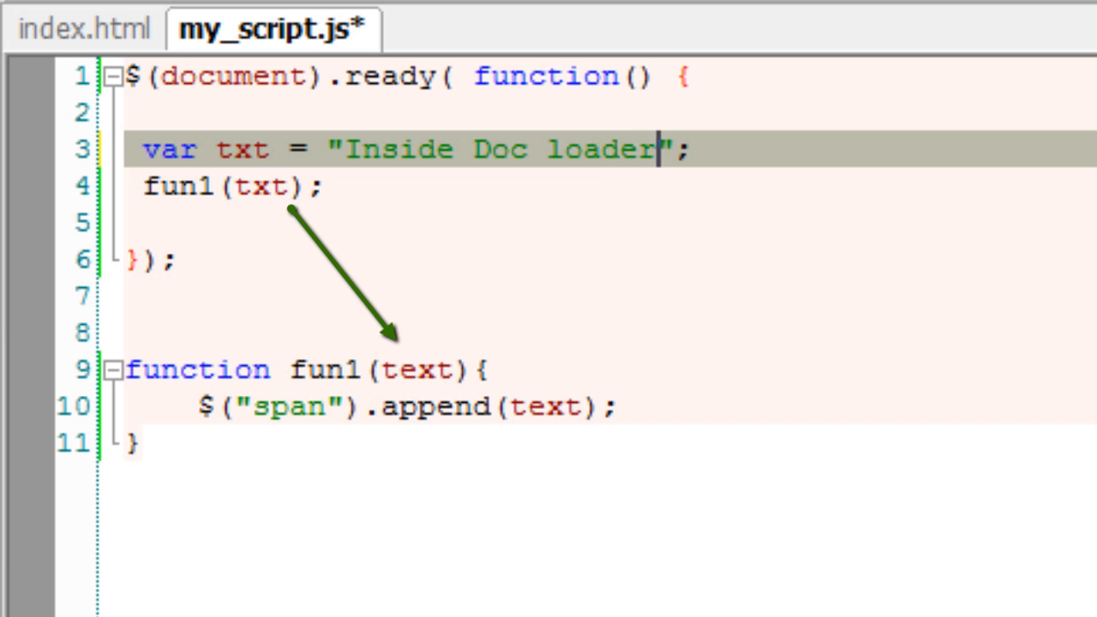
{"action": "type", "text": "!"}
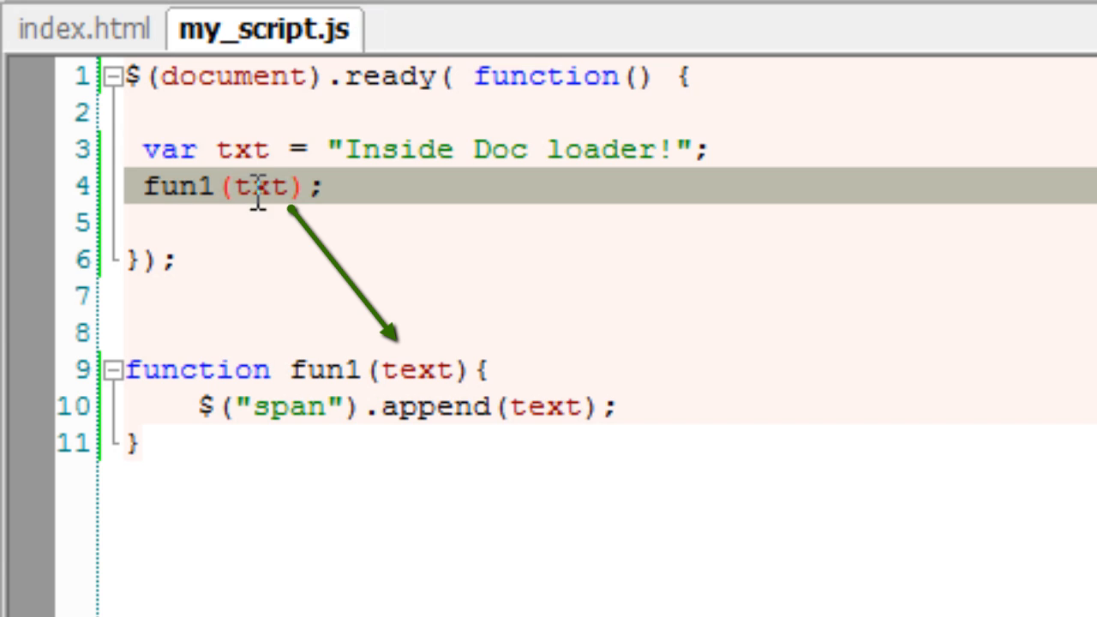
- Refresh index.html in Chrome to see 'Inside Doc loader!' displayed
{"action": "double_click", "coordinate": [264, 187]}
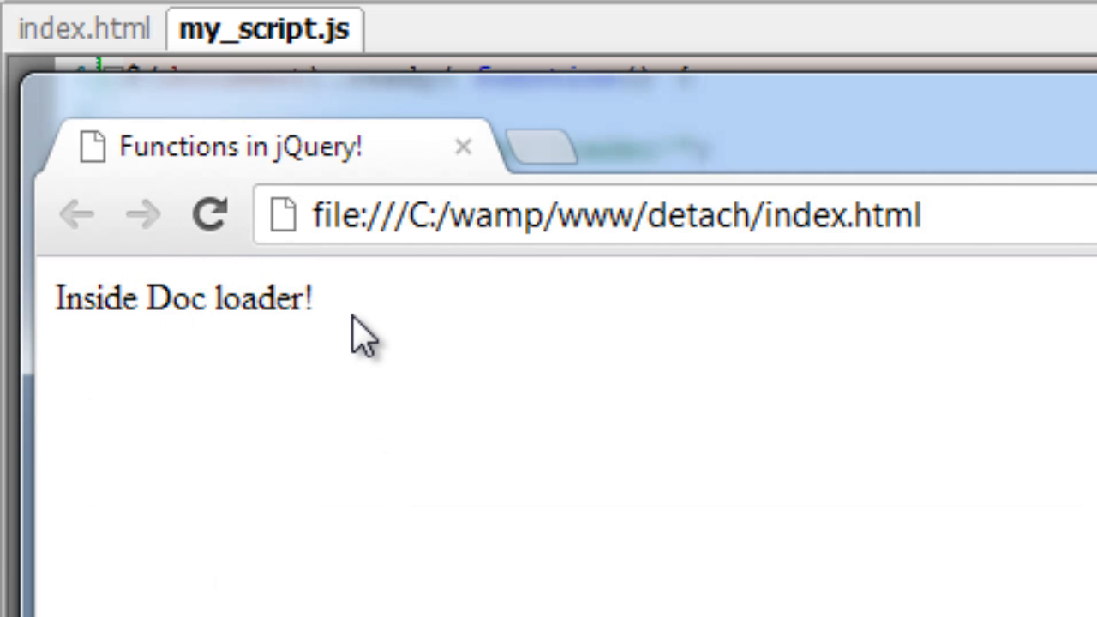
{"action": "mouse_move", "coordinate": [784, 329]}
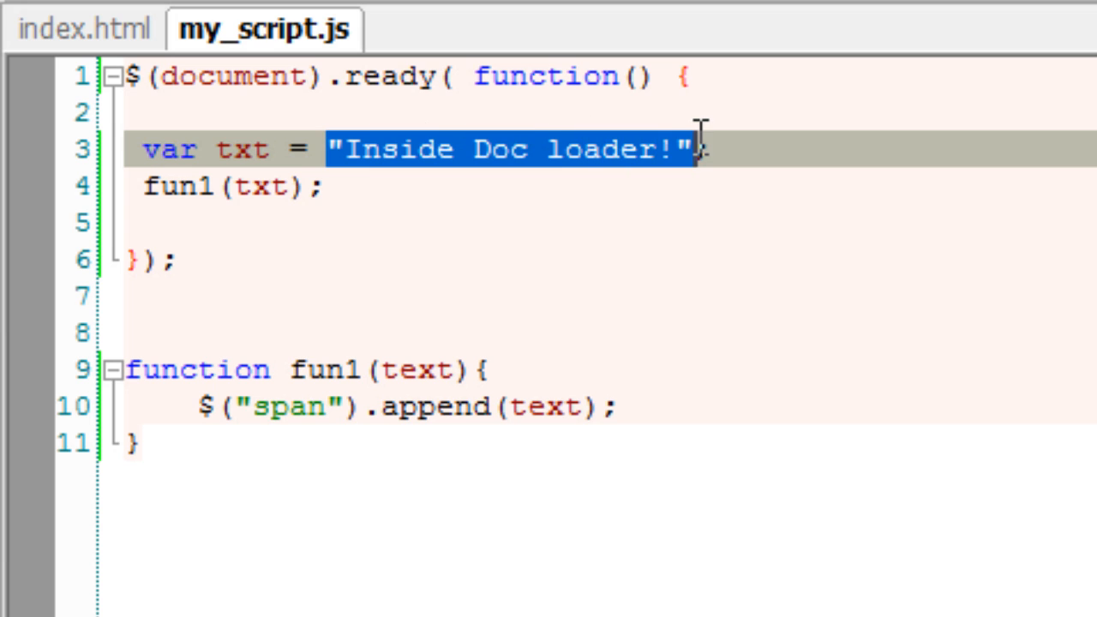
- Remove the txt variable and call fun1("Passing Parameter to function") directly
{"action": "key", "text": "Delete"}
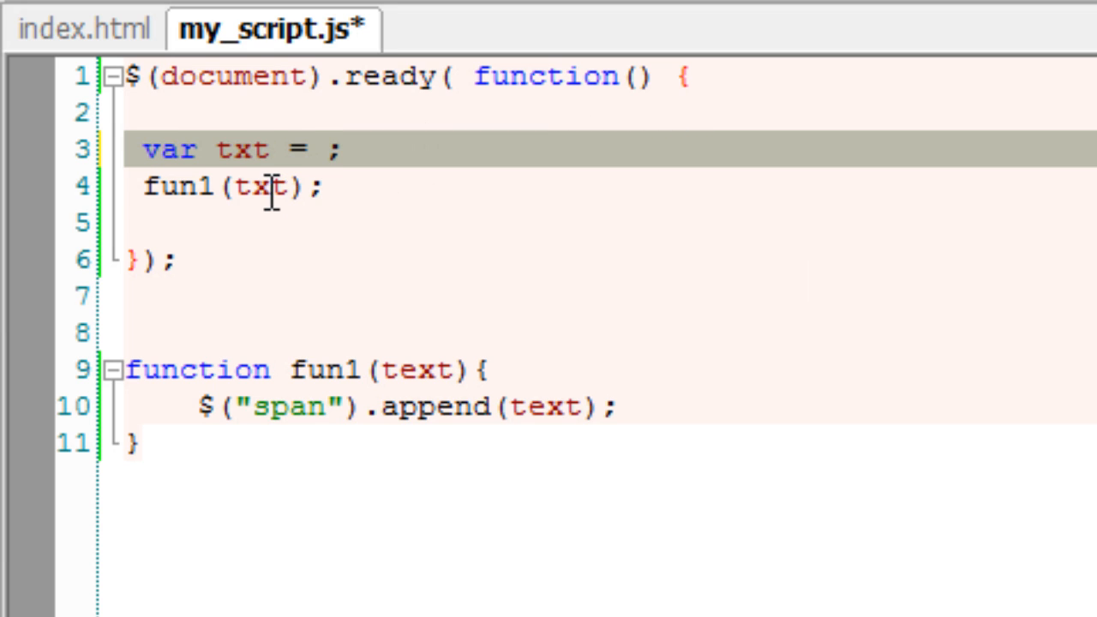
{"action": "type", "text": "\"Inside Doc loader!\""}
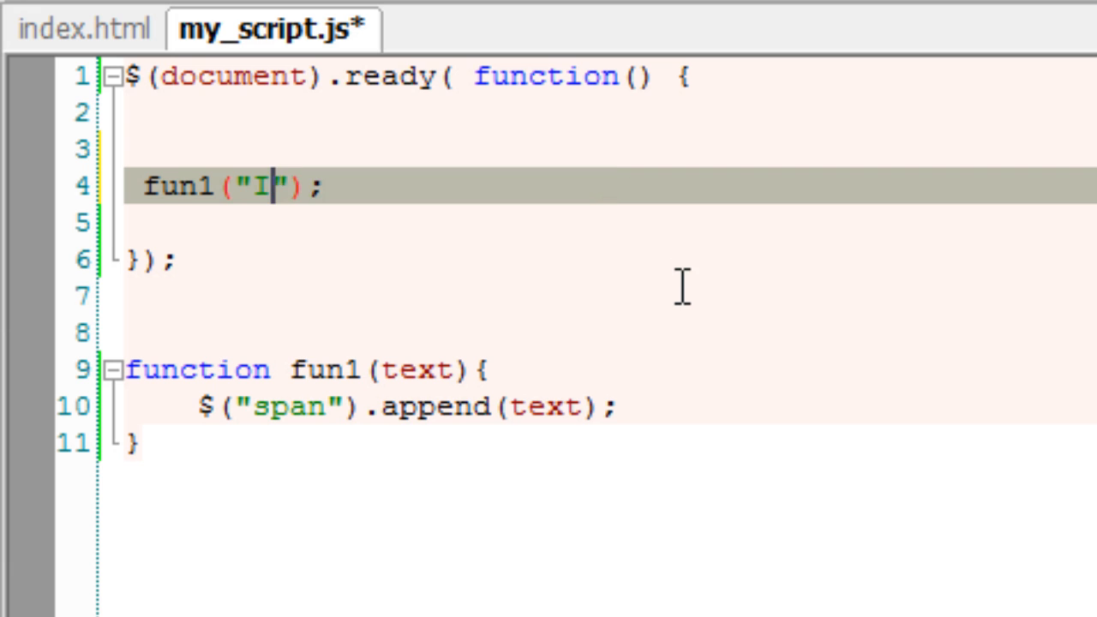
{"action": "type", "text": "Passing a"}
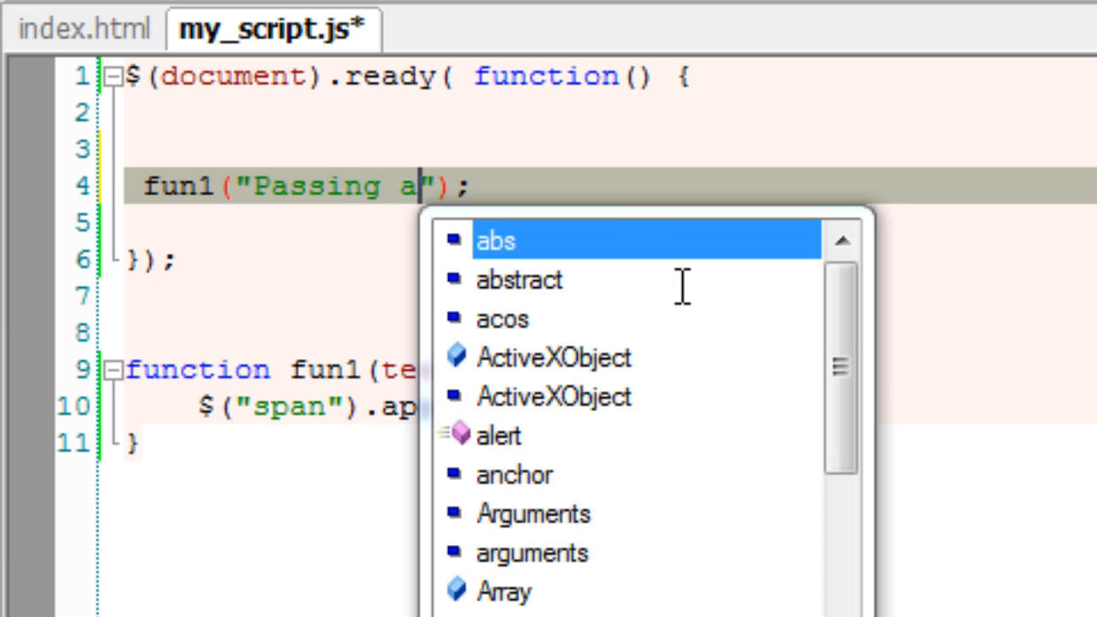
{"action": "type", "text": "Parameter t"}
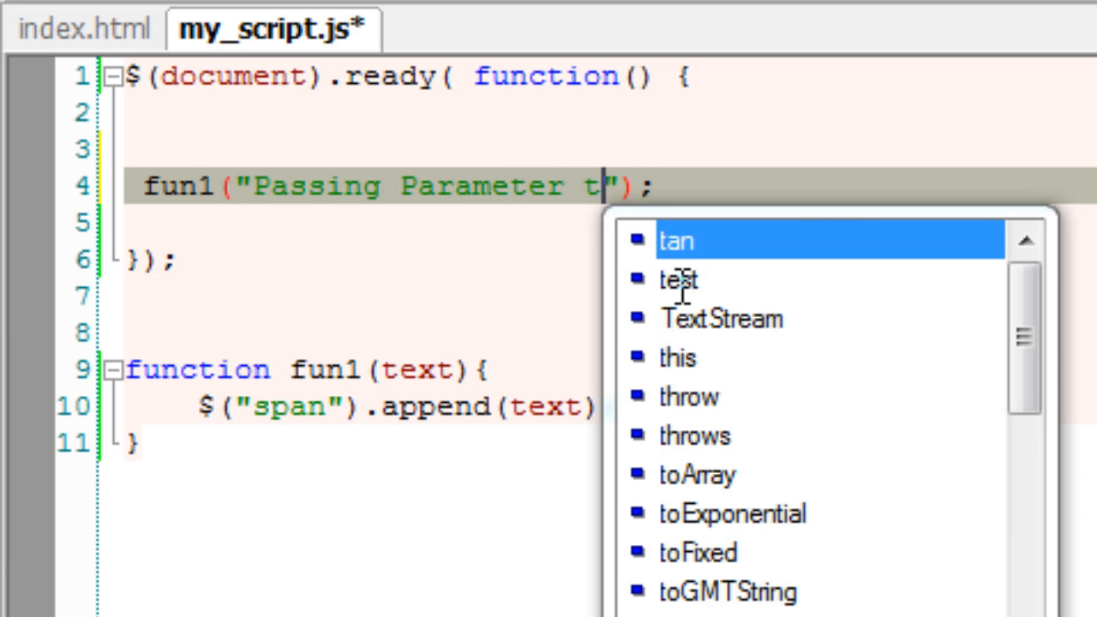
{"action": "type", "text": "o function"}
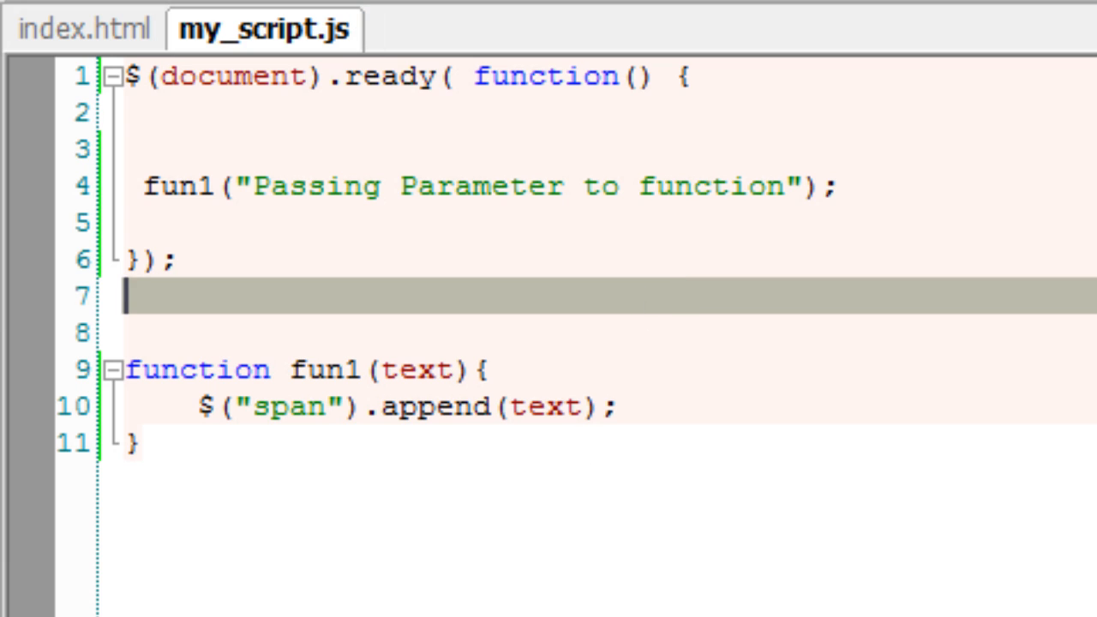
{"action": "left_click_drag", "start_coordinate": [255, 187], "coordinate": [437, 186]}
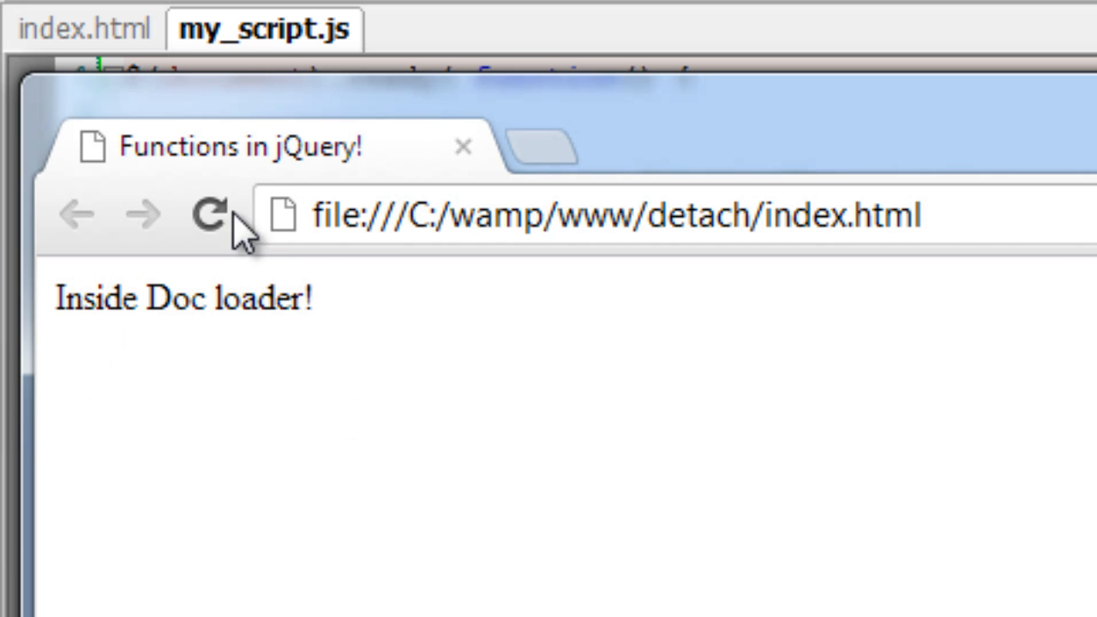
- Reload the Chrome page to check the updated script's output
{"action": "left_click", "coordinate": [208, 214]}
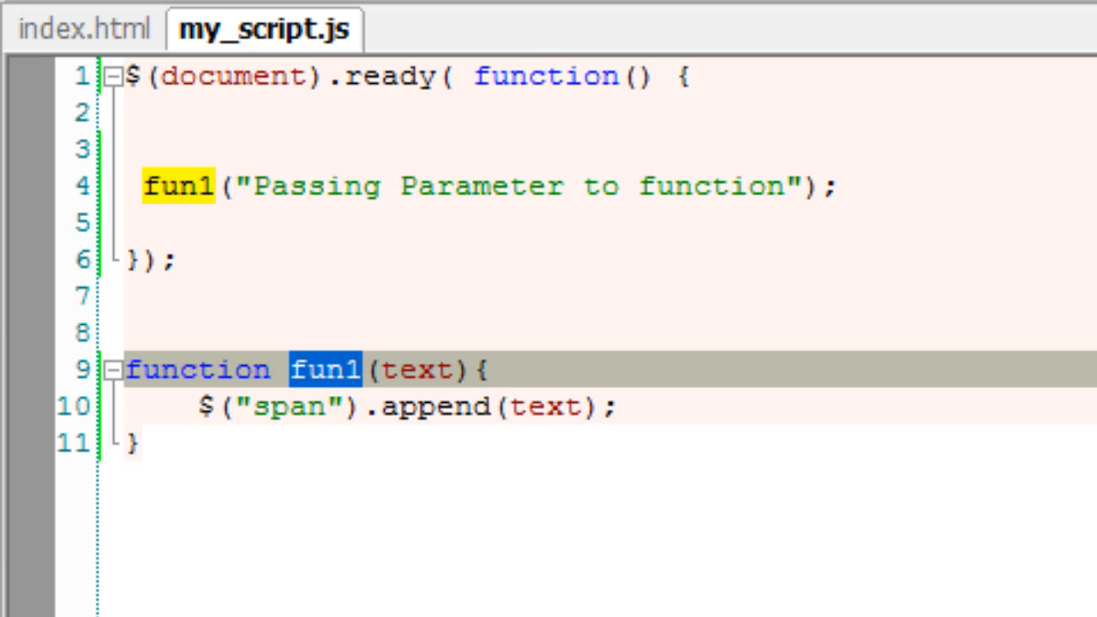
- After the append line, add return false and start var software = function() {
{"action": "left_click", "coordinate": [621, 407]}
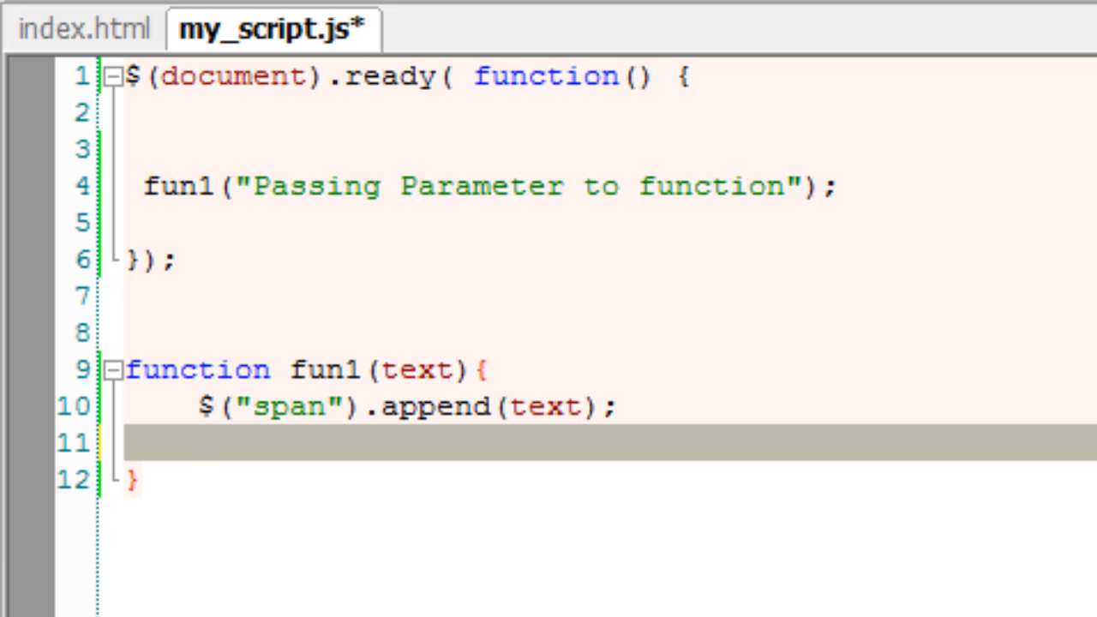
{"action": "type", "text": "return false;"}
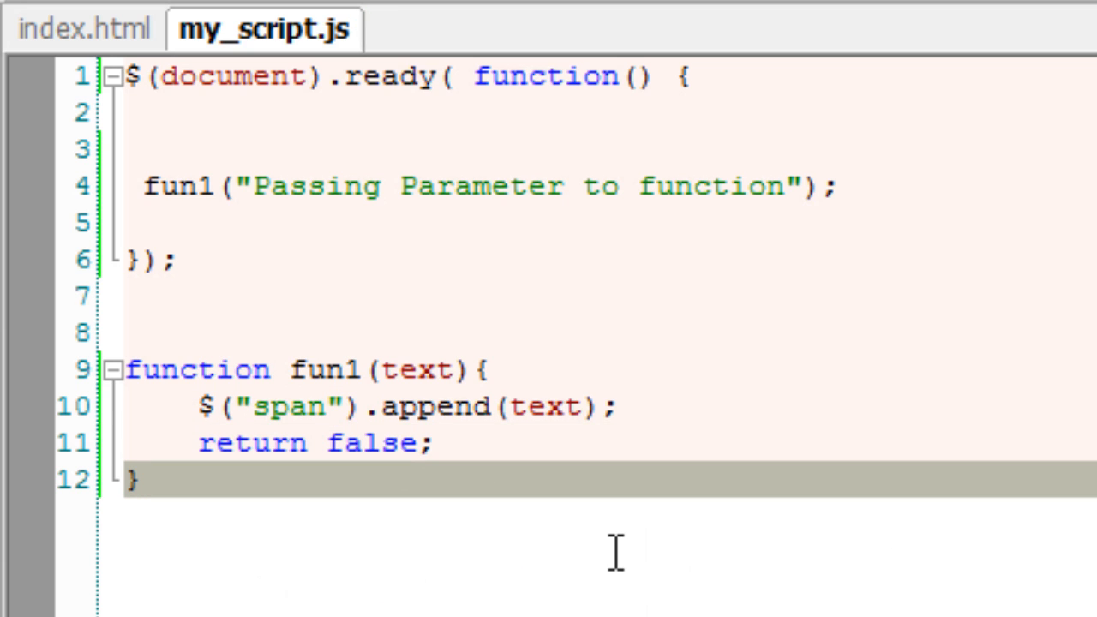
{"action": "type", "text": "vr"}
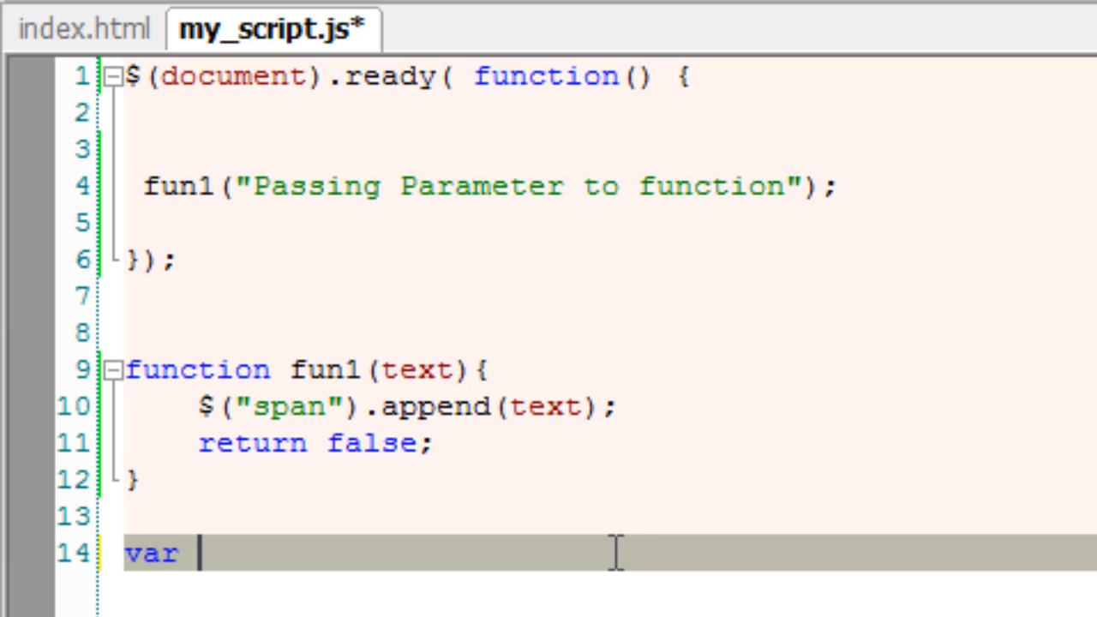
{"action": "type", "text": "sof"}
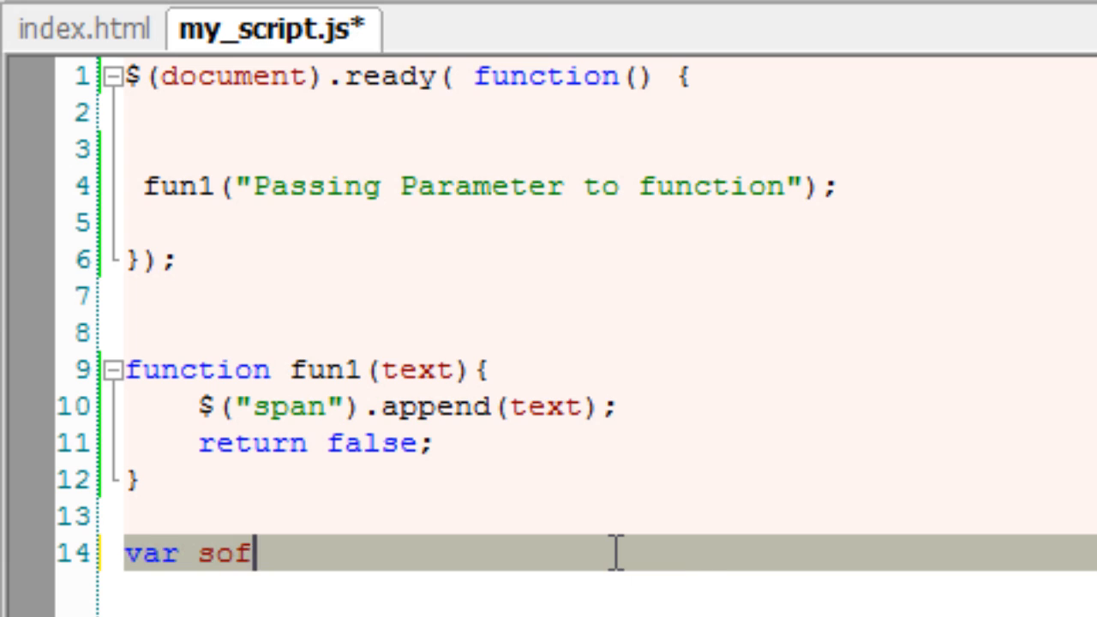
{"action": "type", "text": "tware"}
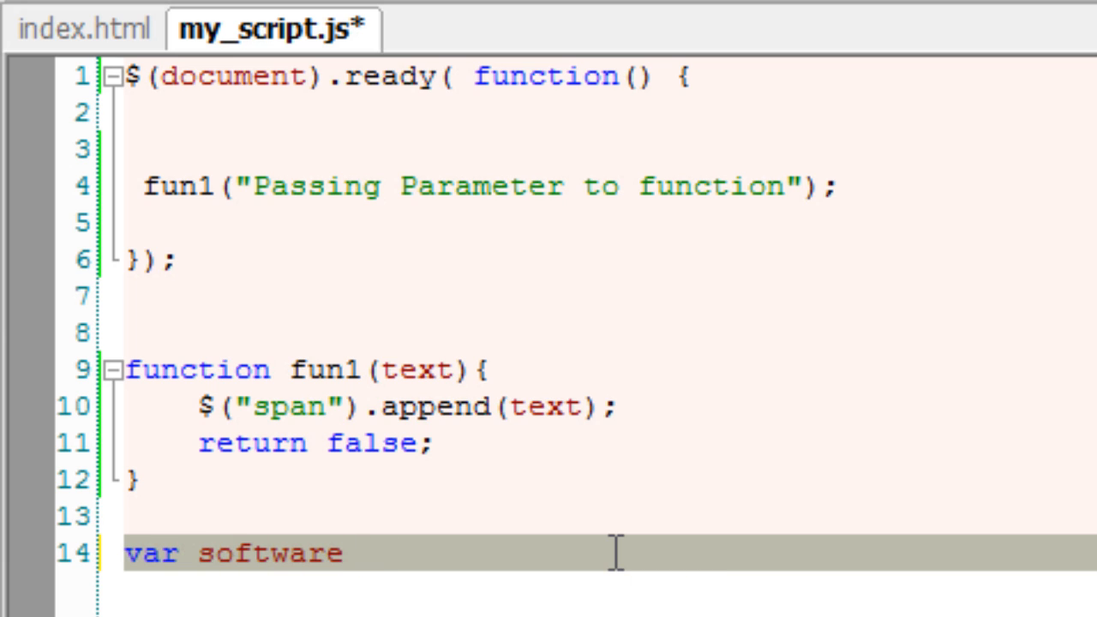
{"action": "type", "text": "= function"}
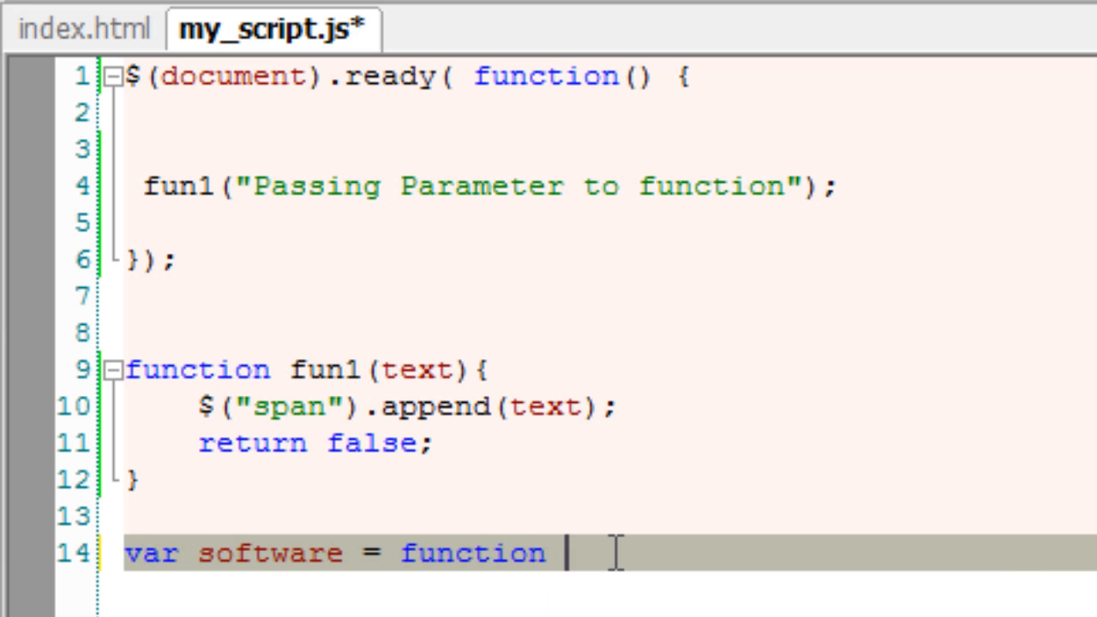
{"action": "type", "text": "()"}
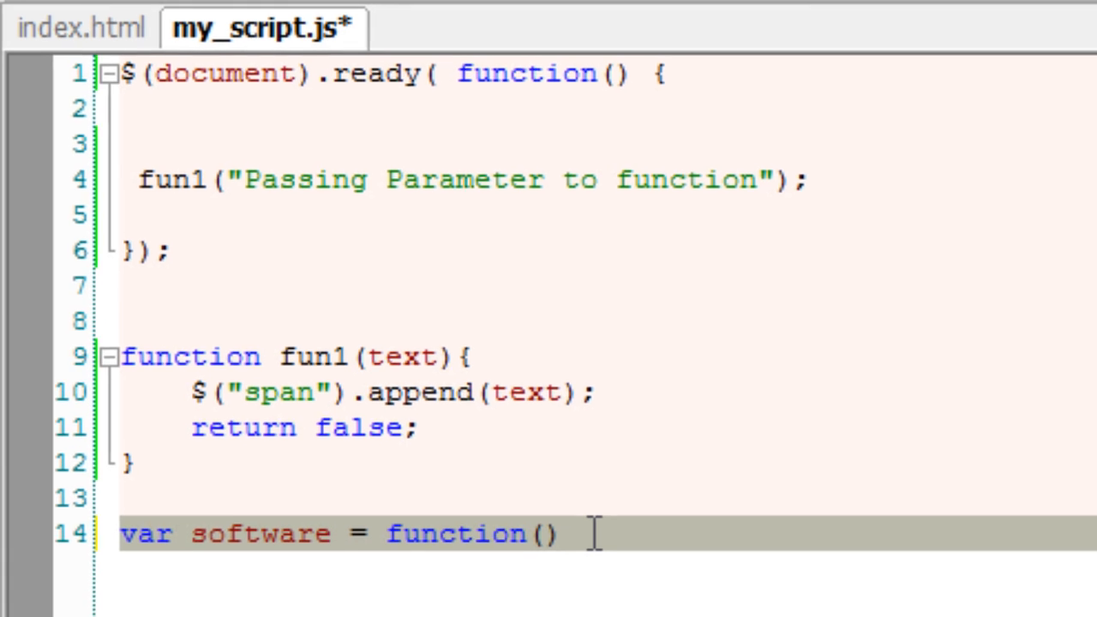
{"action": "type", "text": "{"}
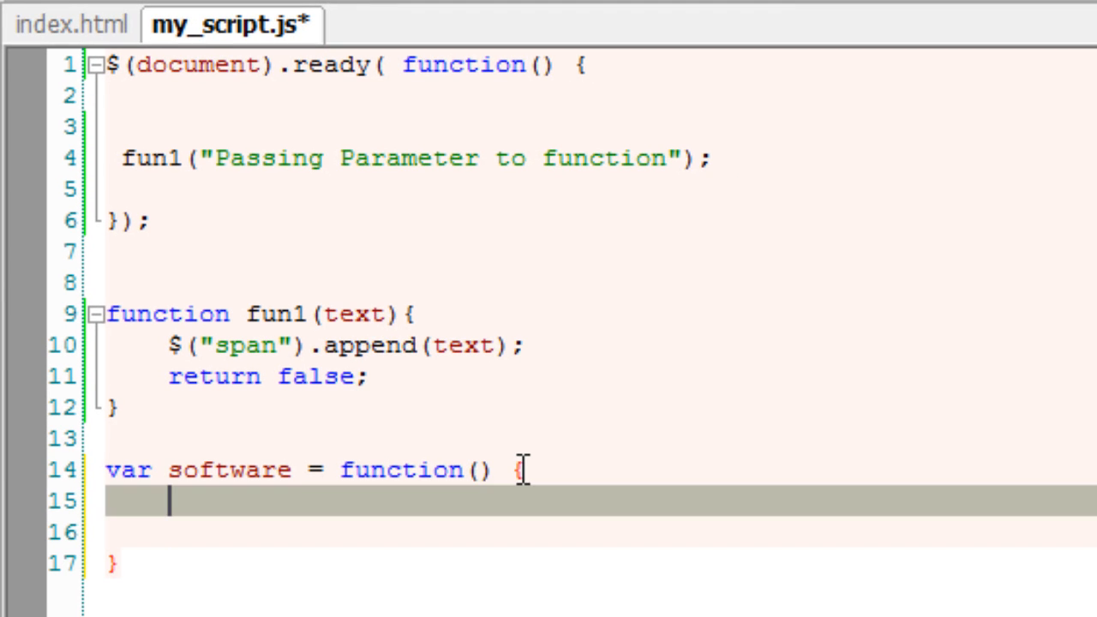
- Begin the software function body with a $(). call on a new line
{"action": "key", "text": "enter"}
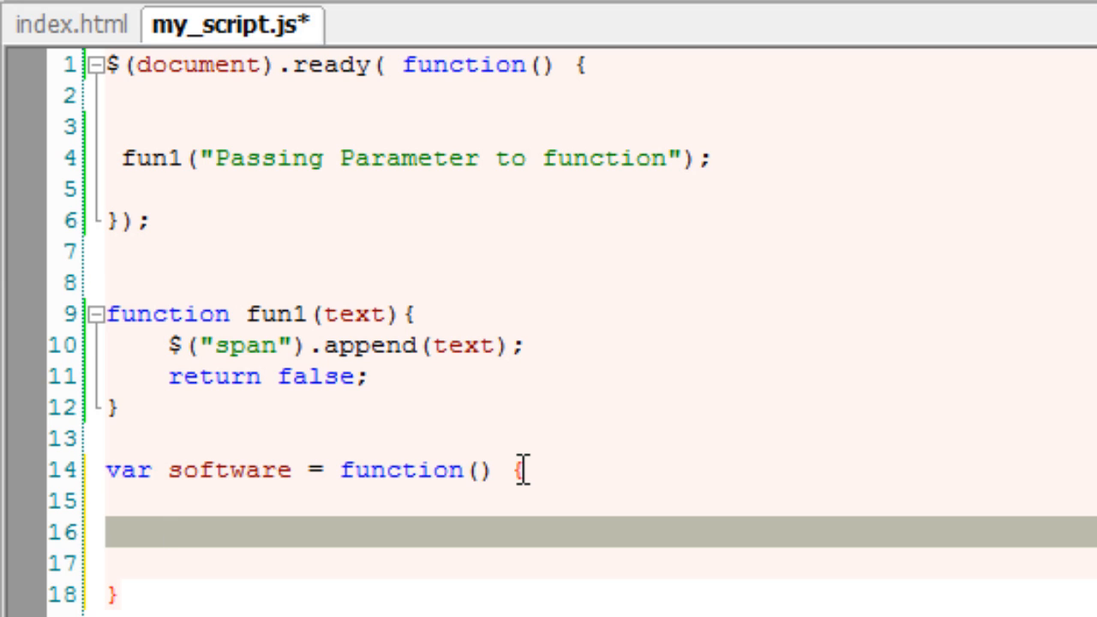
{"action": "type", "text": "$"}
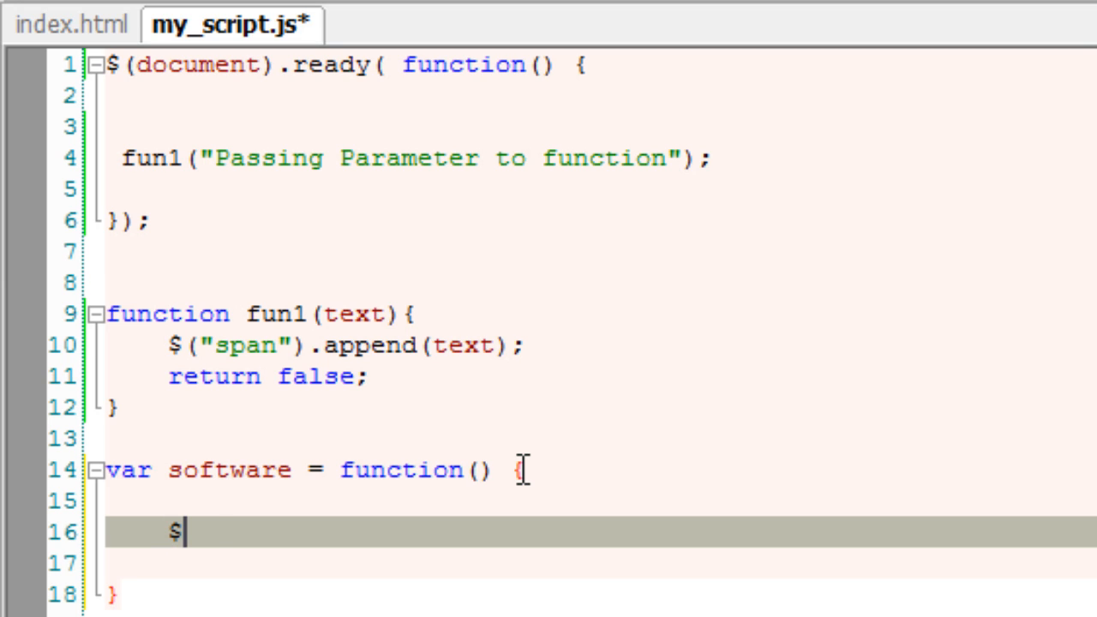
{"action": "type", "text": "()"}
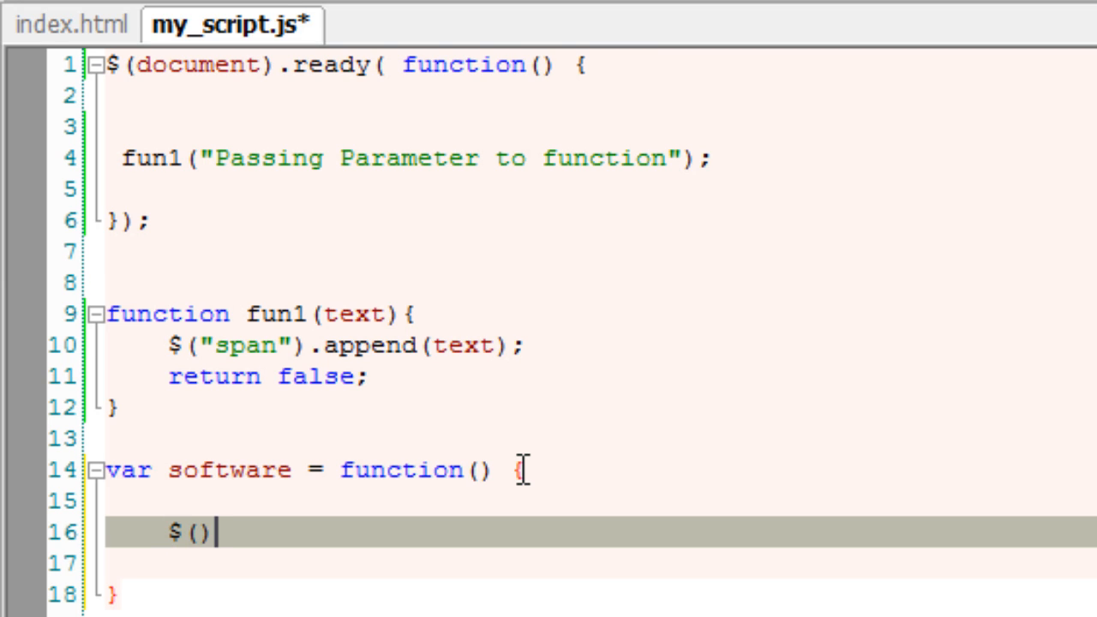
{"action": "type", "text": "."}
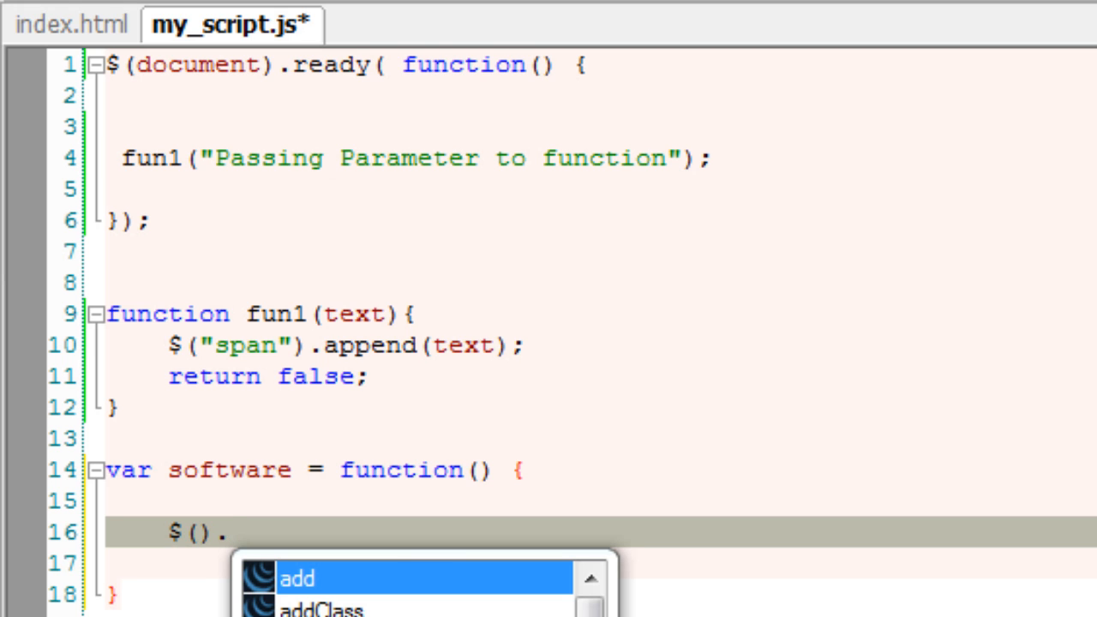
{"action": "left_click", "coordinate": [72, 23]}
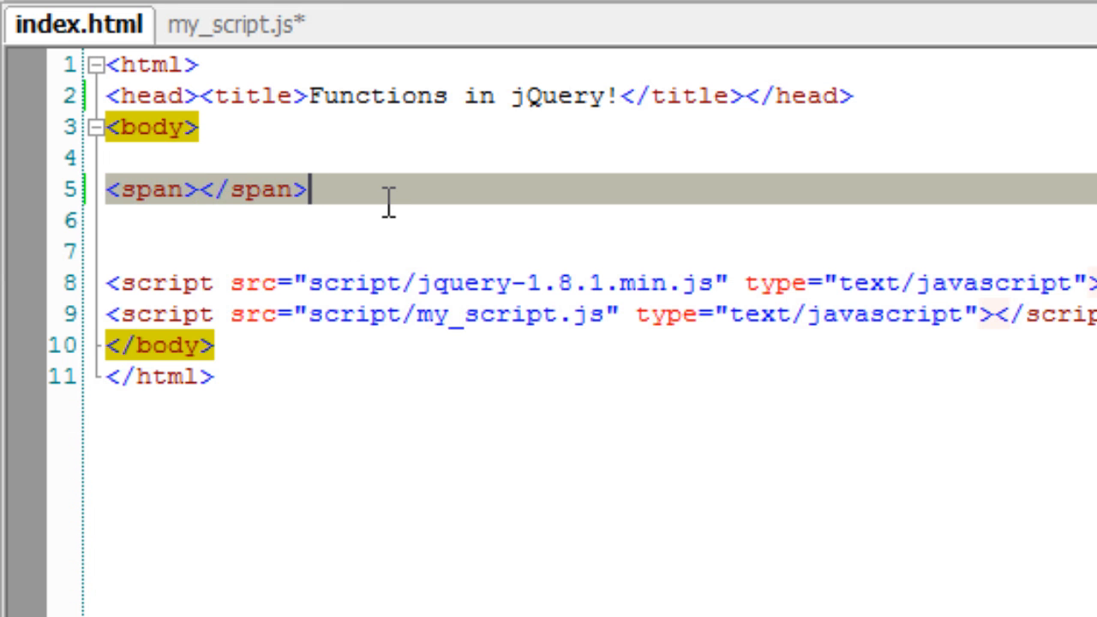
- Add <button id="name">Software</button> below the span in index.html and save
{"action": "type", "text": "<button"}
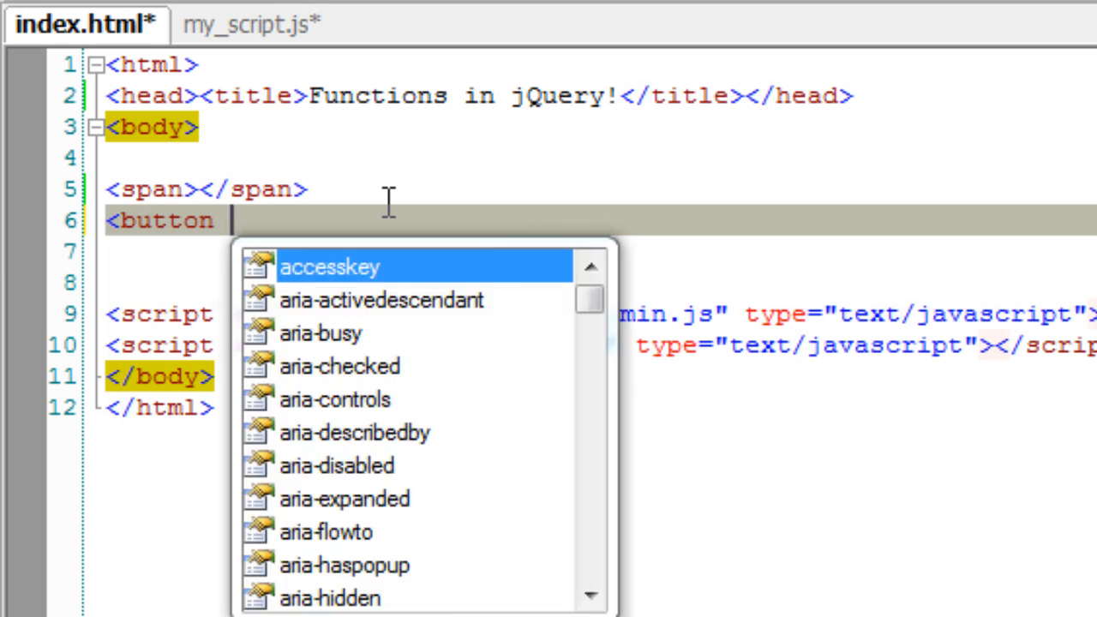
{"action": "type", "text": "id=\""}
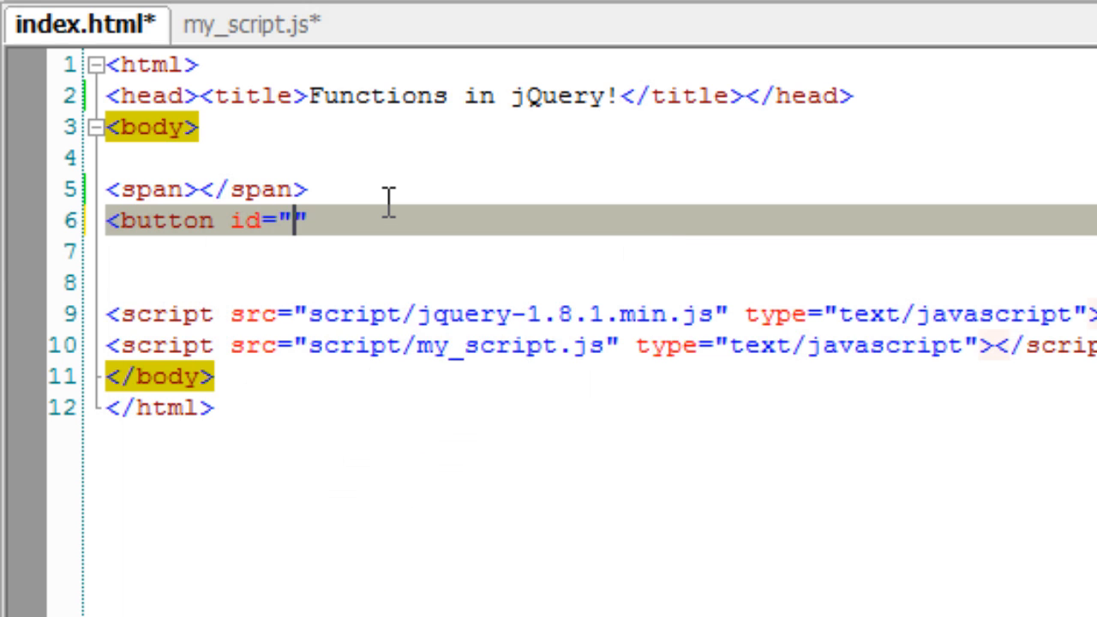
{"action": "type", "text": "name"}
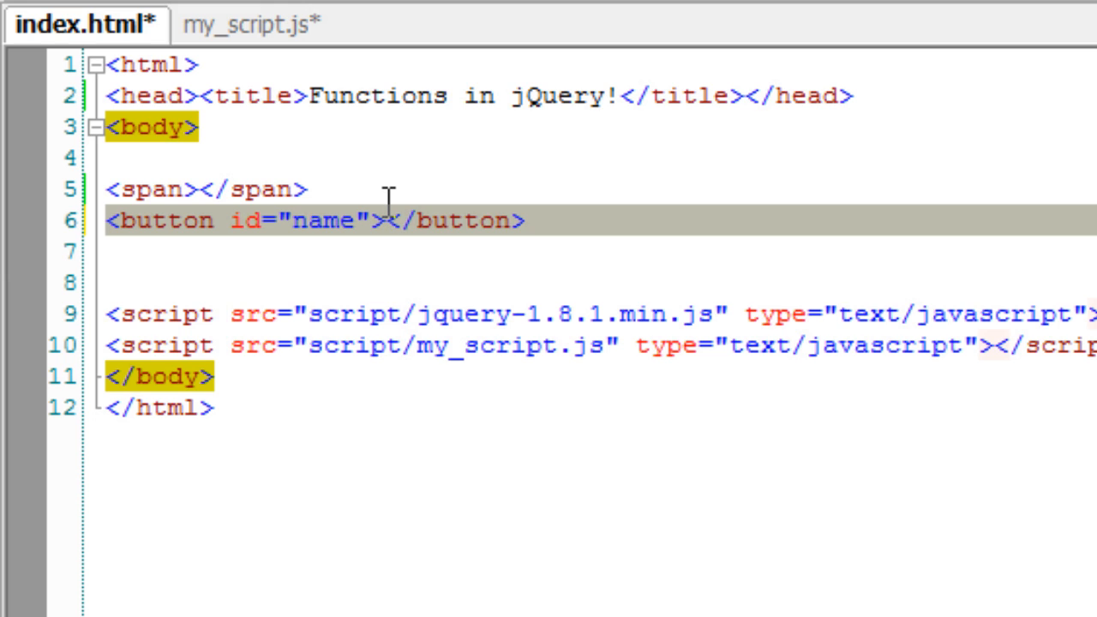
{"action": "type", "text": "Softwa"}
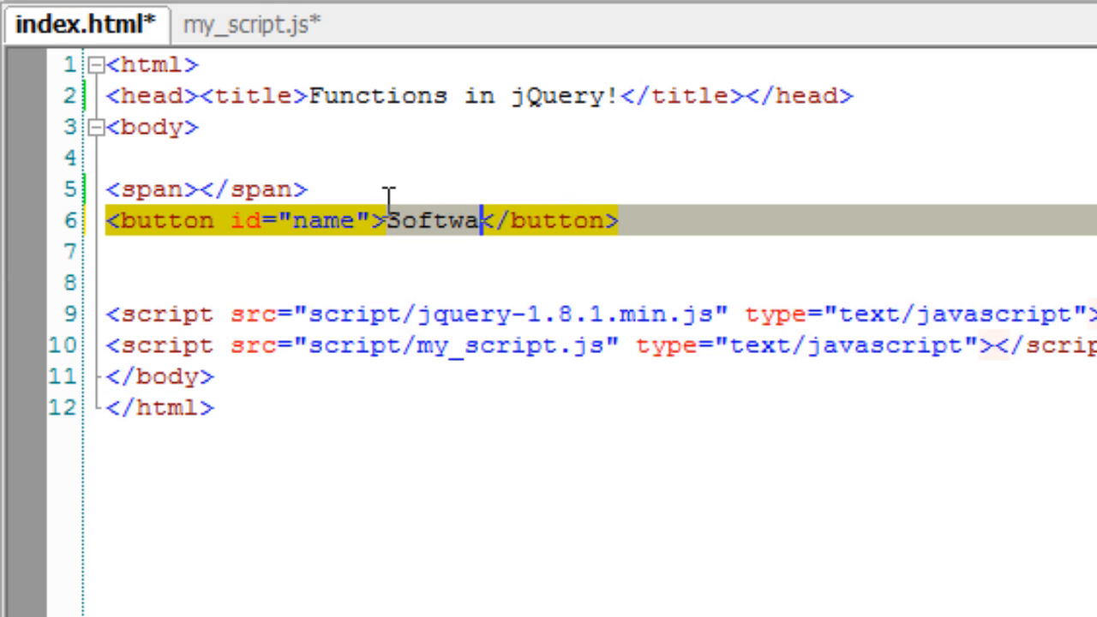
{"action": "type", "text": "re"}
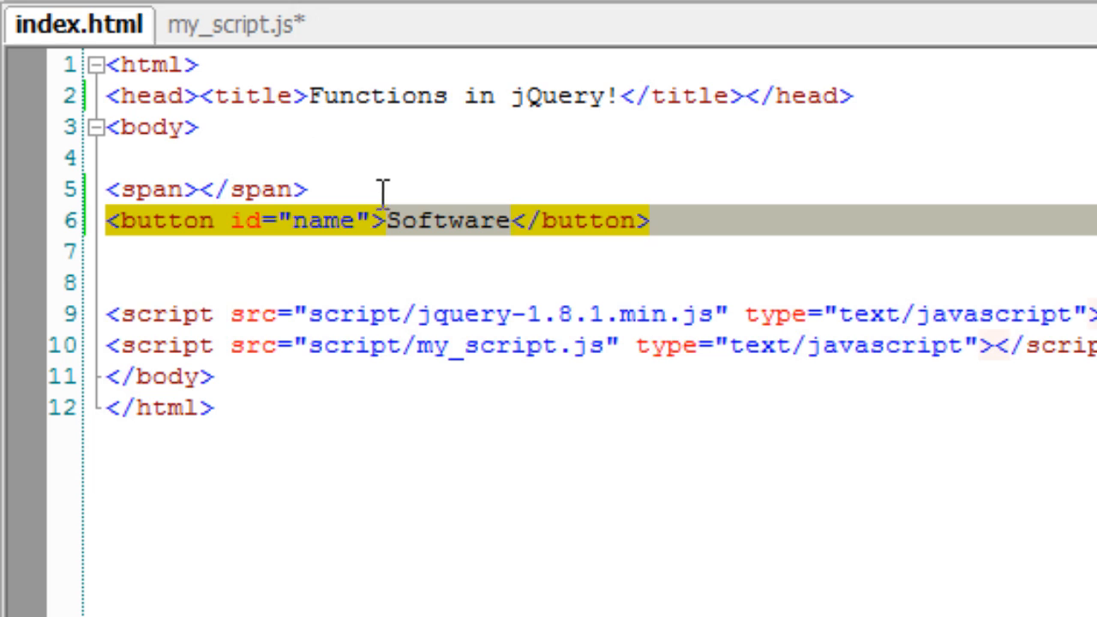
{"action": "left_click", "coordinate": [231, 23]}
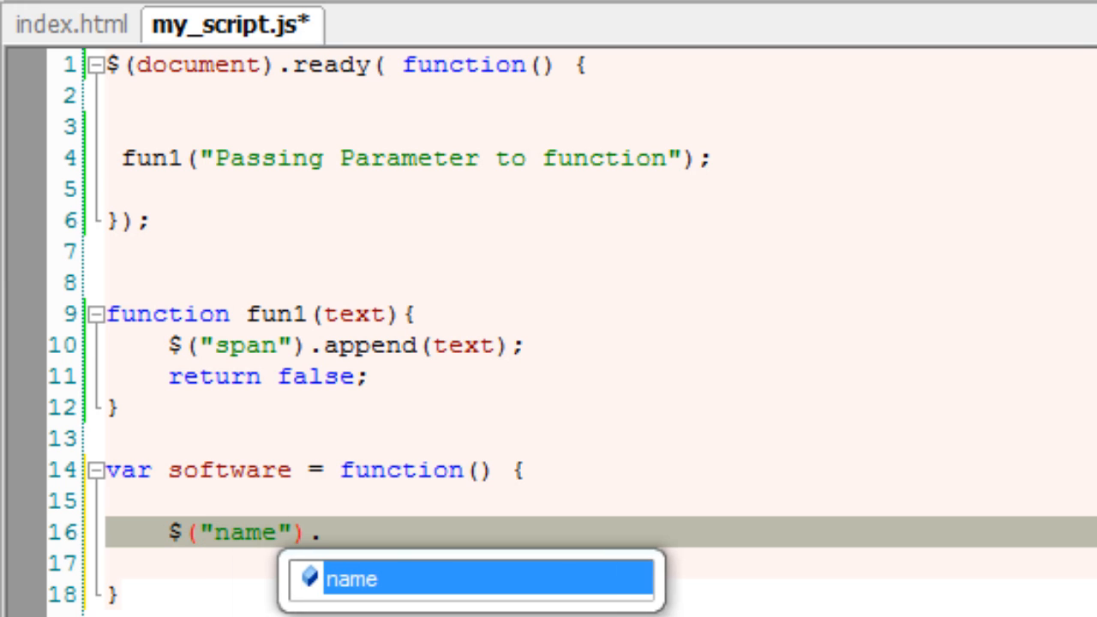
- Type and delete the unfinished $("#name").click(); statement, leaving software's body empty
{"action": "type", "text": "#"}
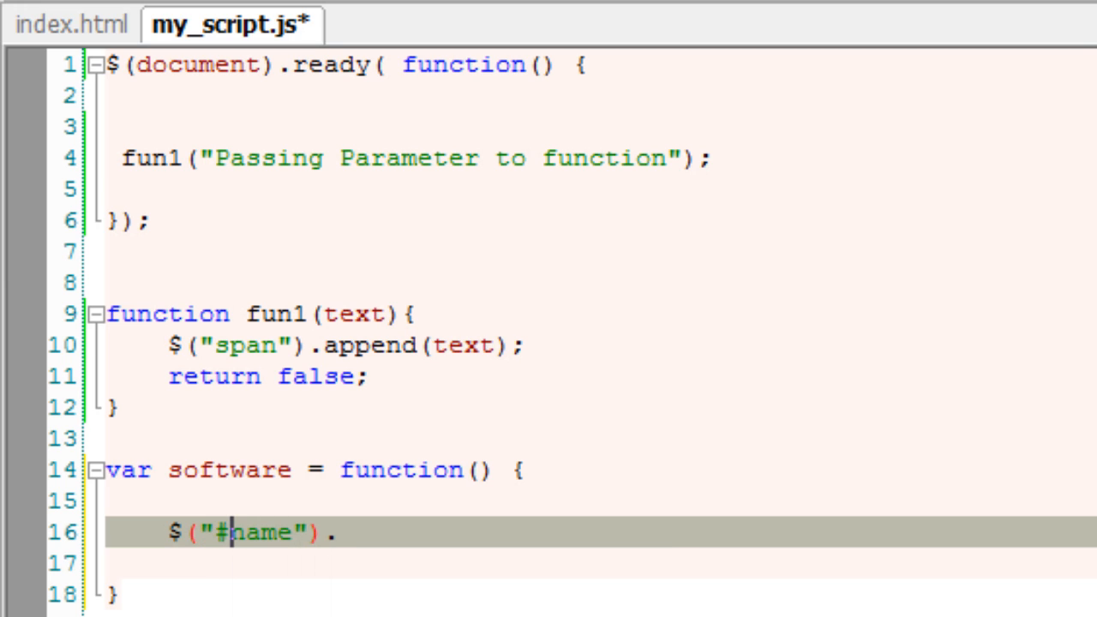
{"action": "type", "text": "click()"}
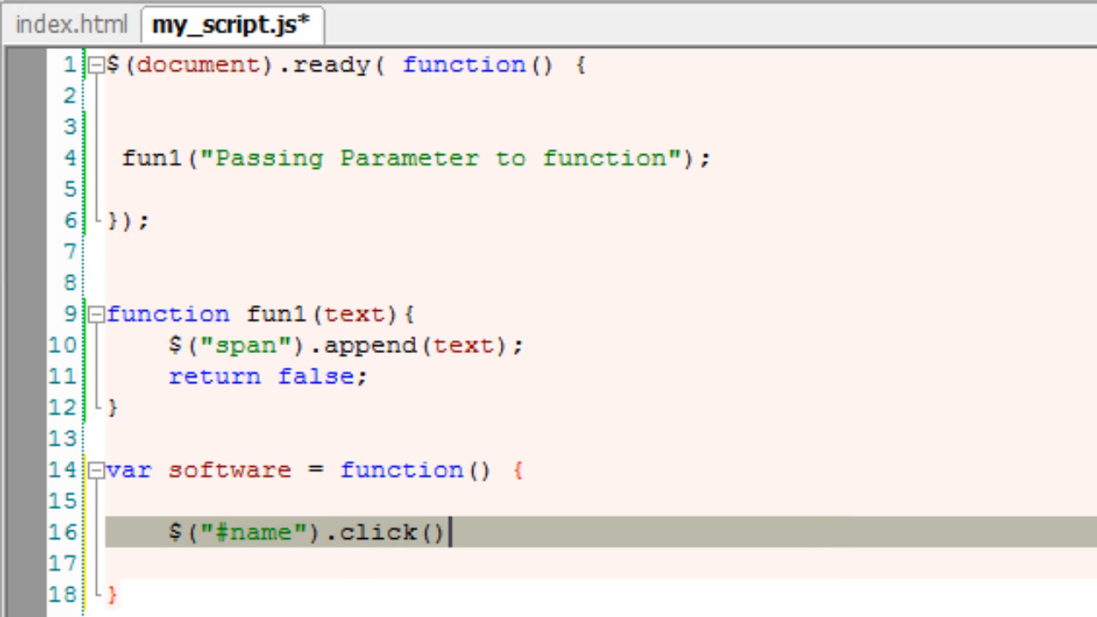
{"action": "type", "text": ";"}
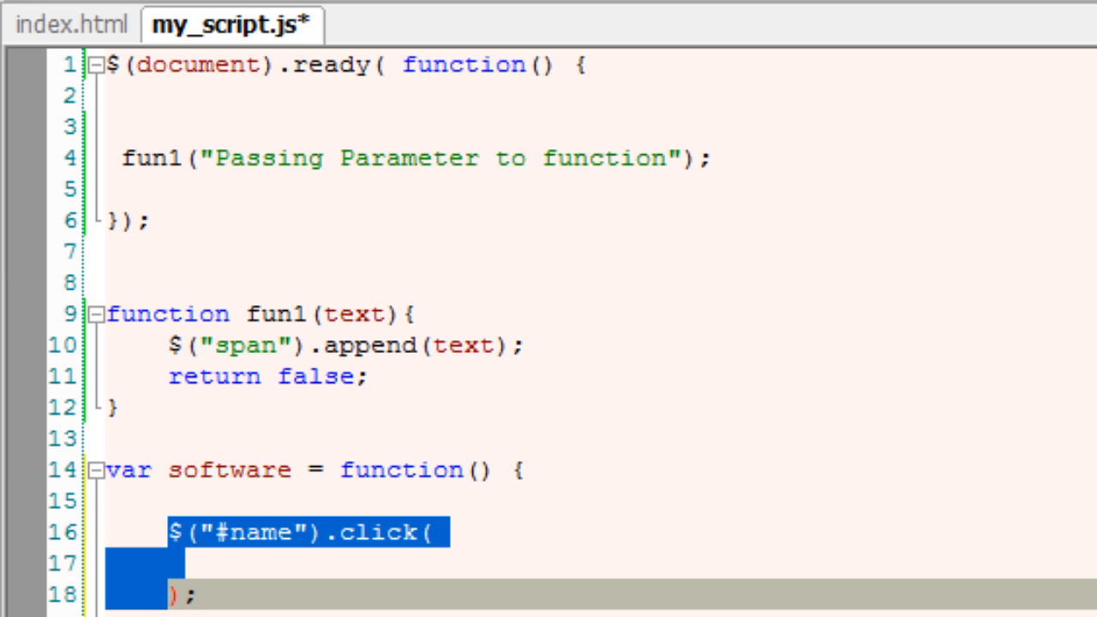
{"action": "key", "text": "Delete"}
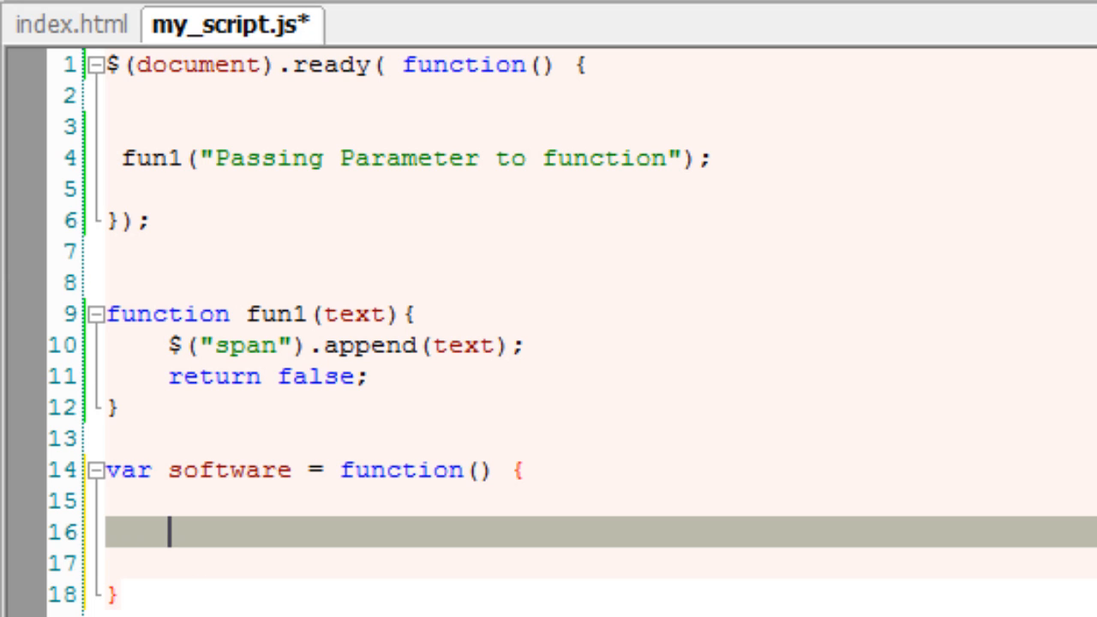
- Make software append "<h1>Technotip IT Solutions</h1>" to the span, then save my_script.js
{"action": "type", "text": "$"}
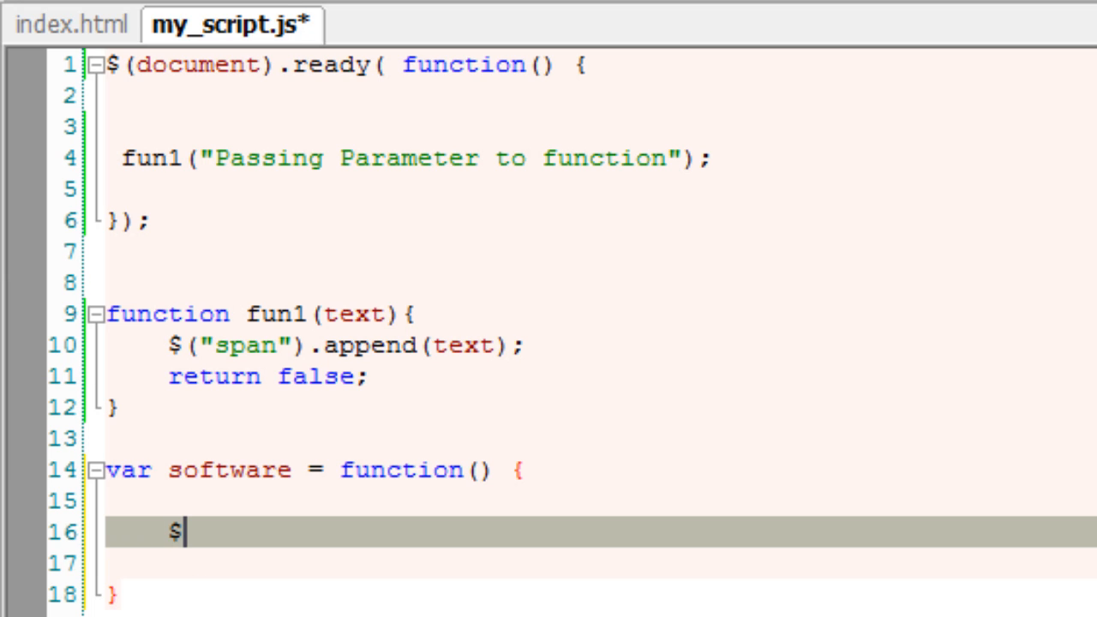
{"action": "type", "text": "(\"\")"}
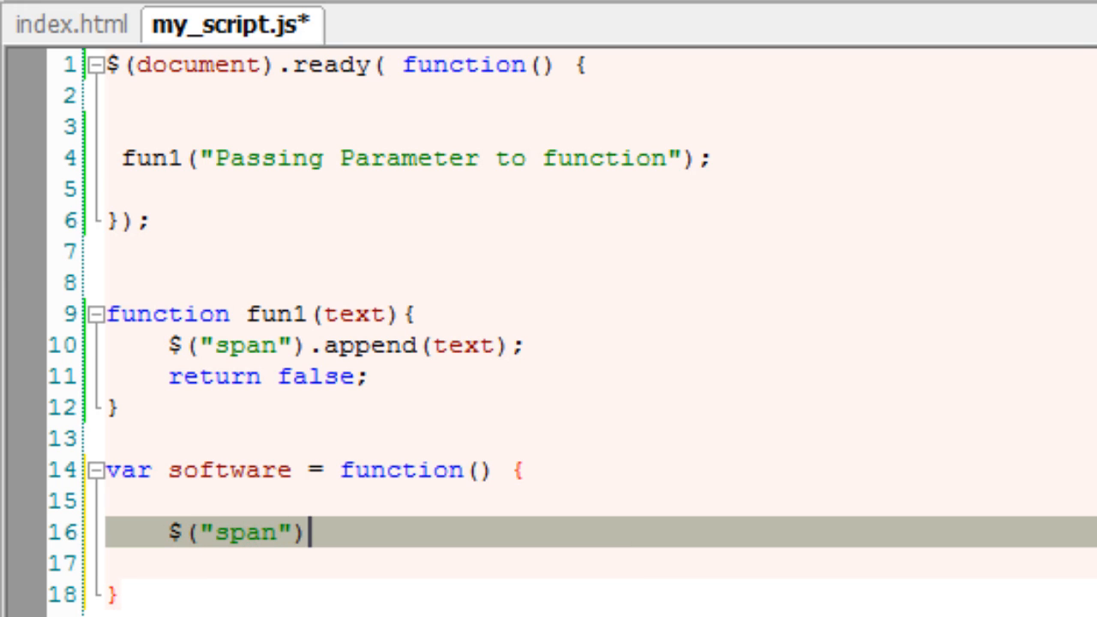
{"action": "type", "text": ".append("}
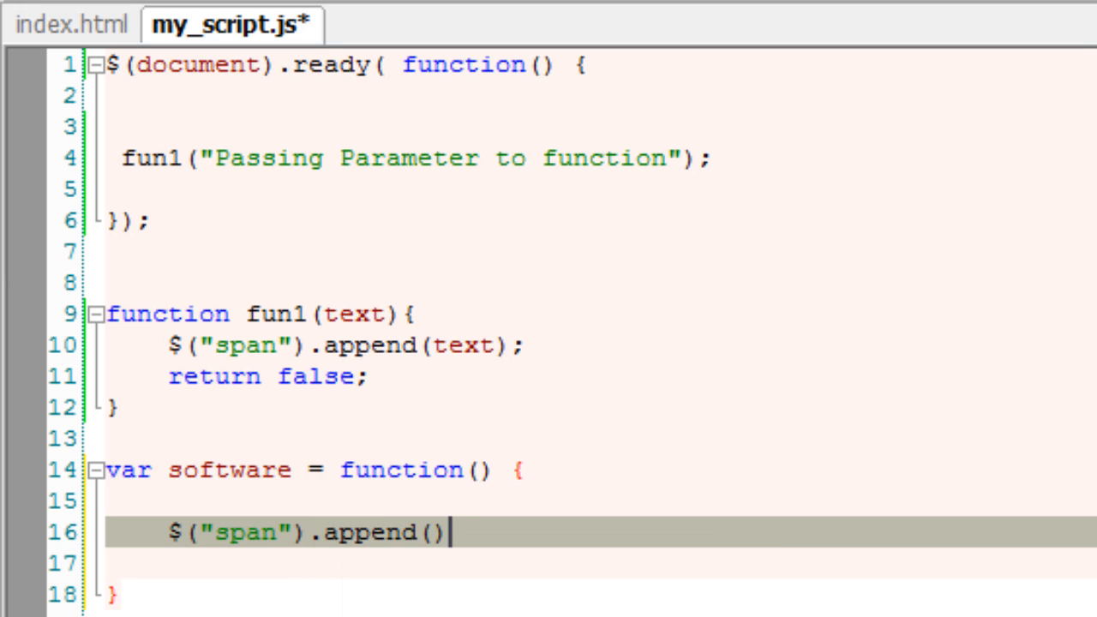
{"action": "type", "text": ";"}
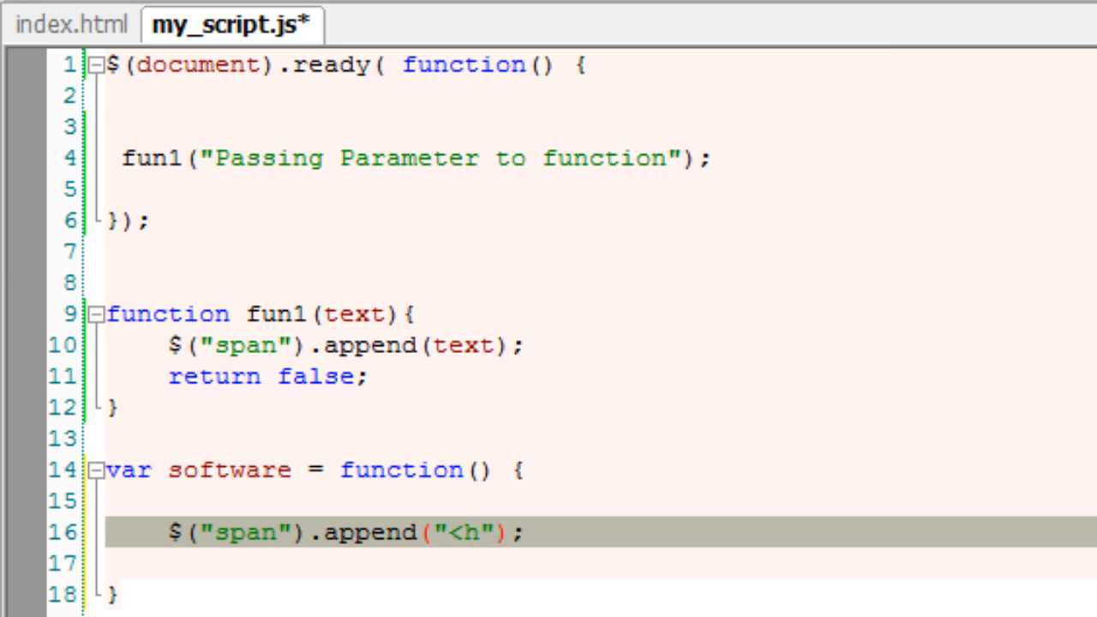
{"action": "type", "text": "1></h1>"}
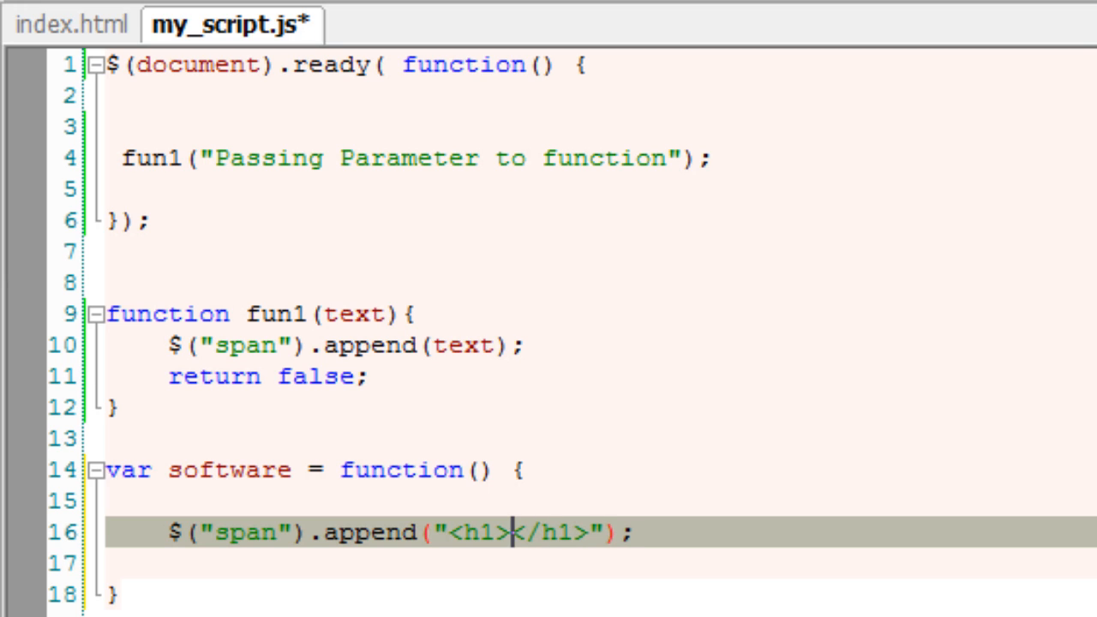
{"action": "type", "text": "Tec"}
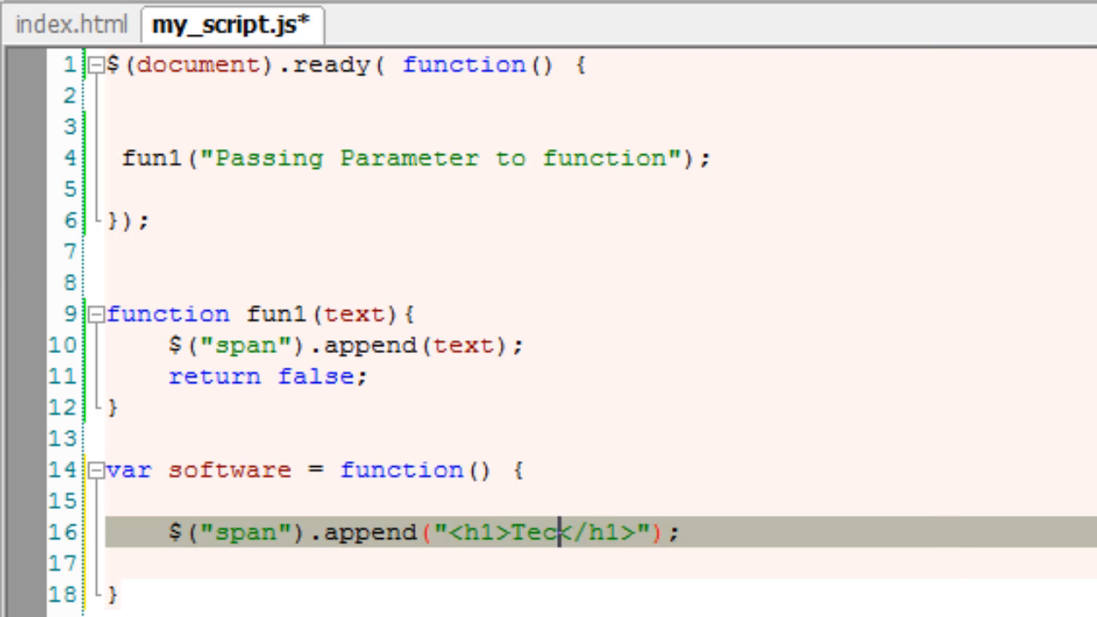
{"action": "type", "text": "hnotip IT"}
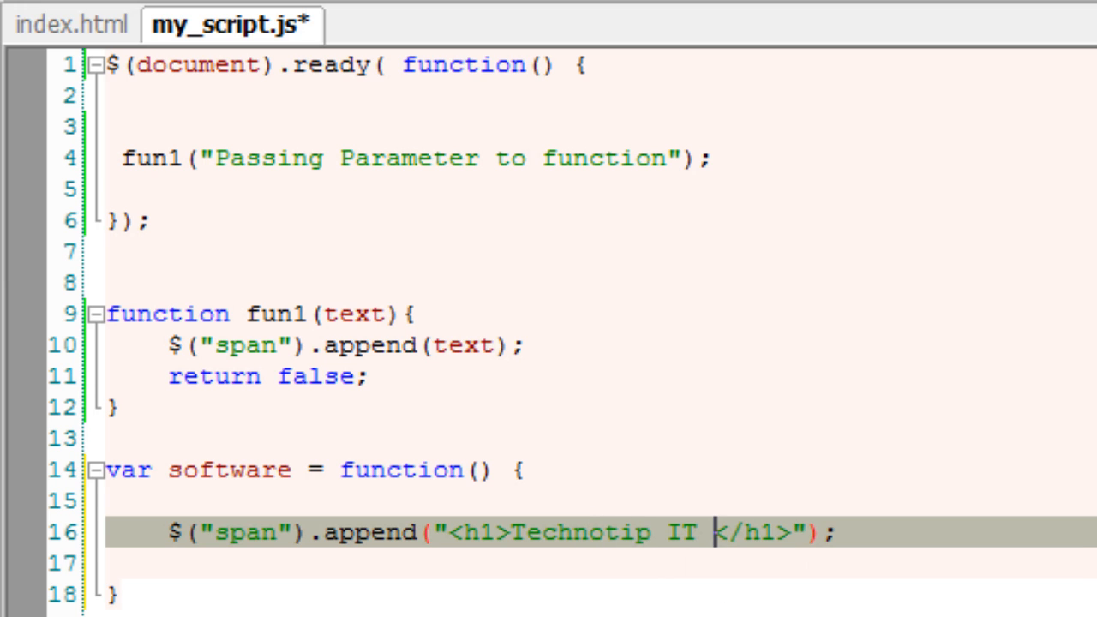
{"action": "type", "text": "Solutions"}
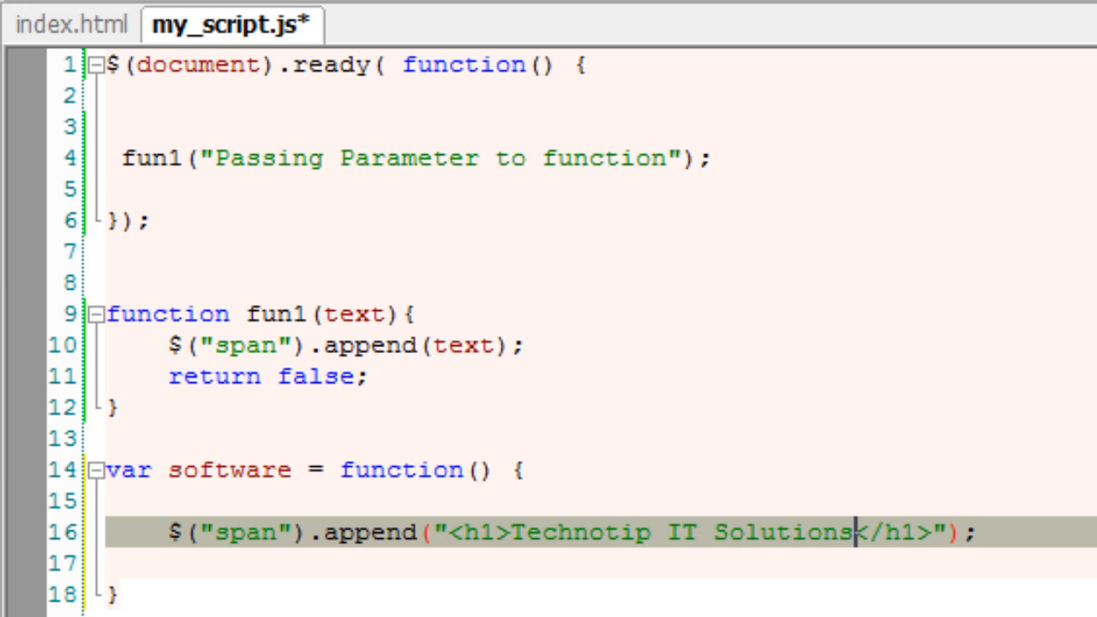
{"action": "key", "text": "ctrl+s"}
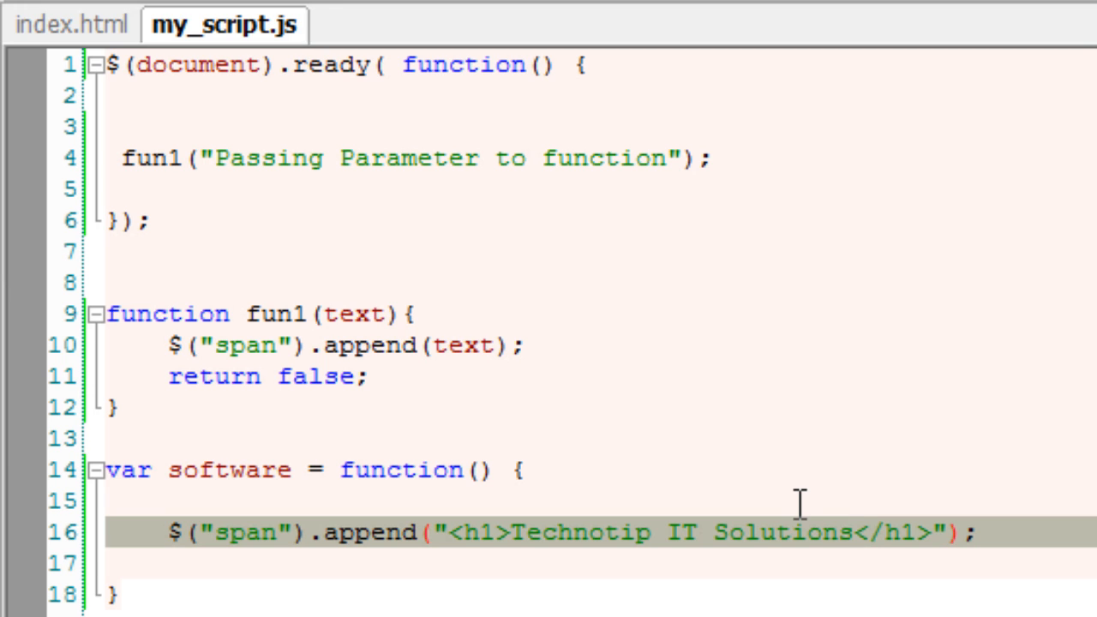
{"action": "key", "text": "enter"}
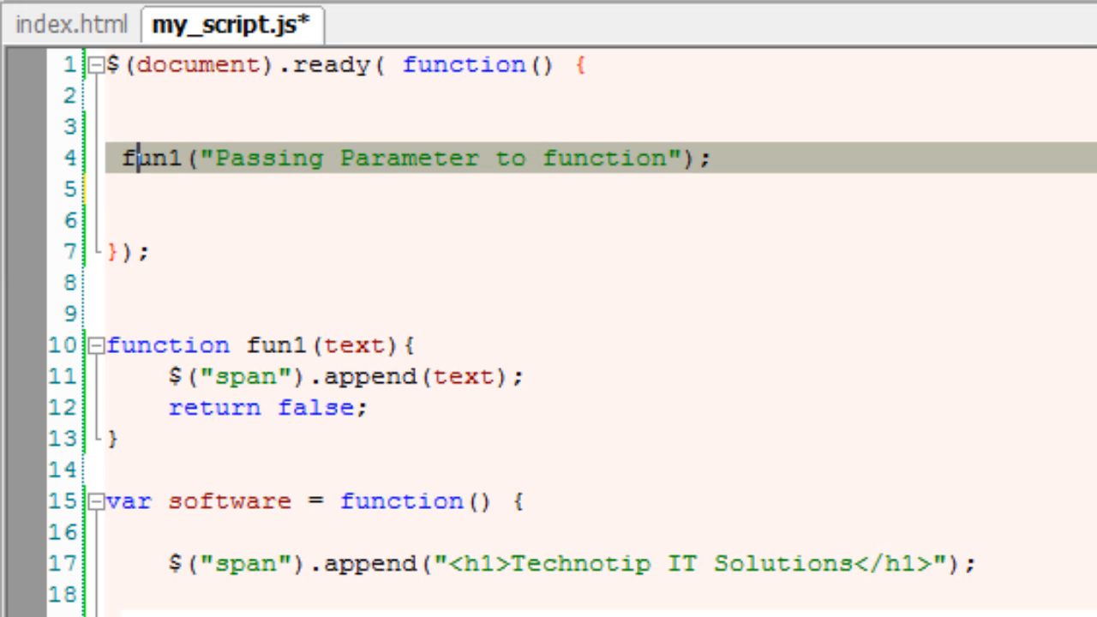
- Add <br /> to fun1's text argument and write $("#name").click(); on line 6
{"action": "left_click", "coordinate": [681, 159]}
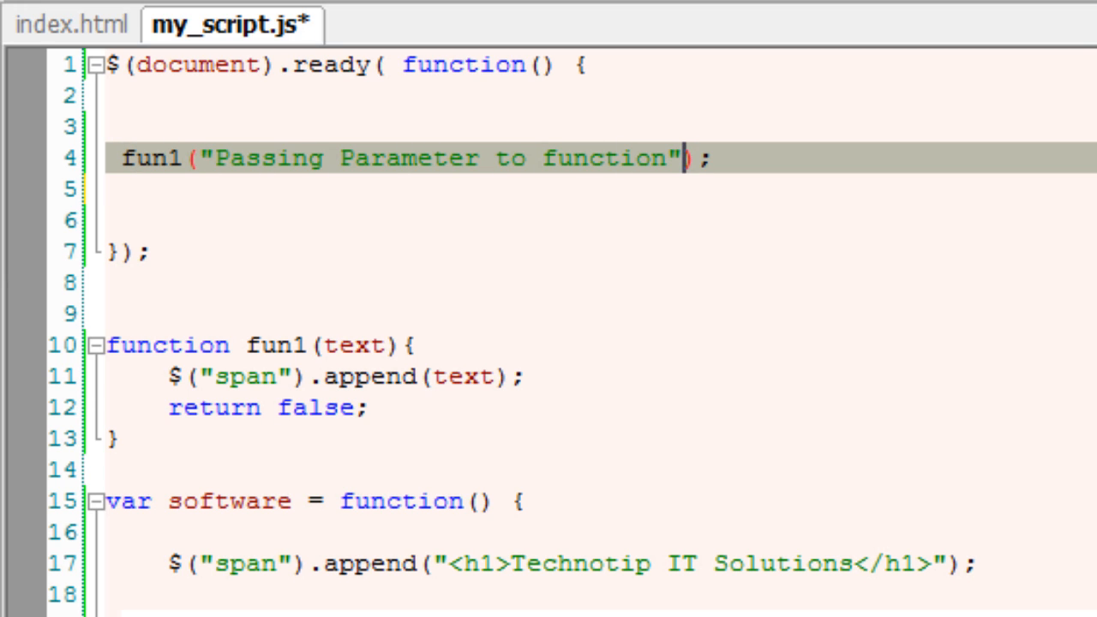
{"action": "type", "text": "<br />"}
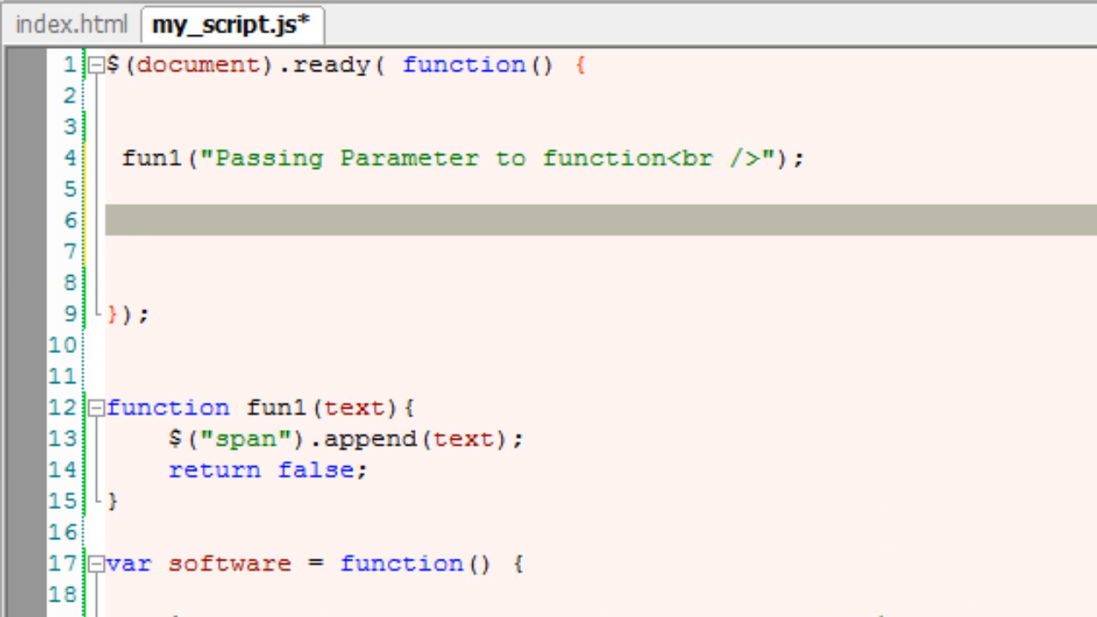
{"action": "left_click", "coordinate": [121, 220]}
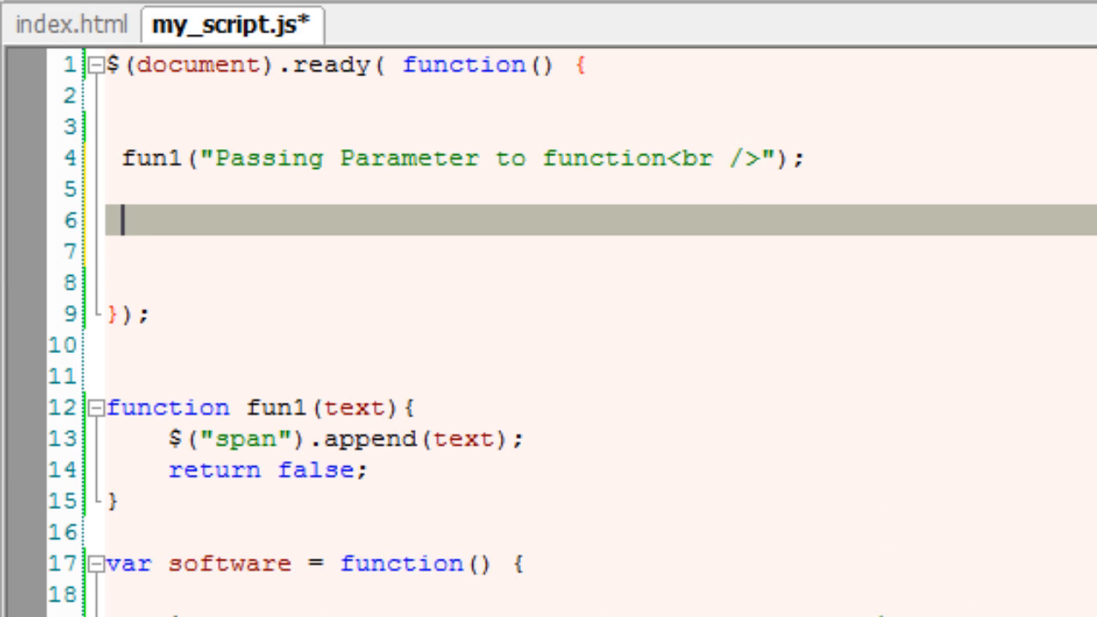
{"action": "type", "text": "$()"}
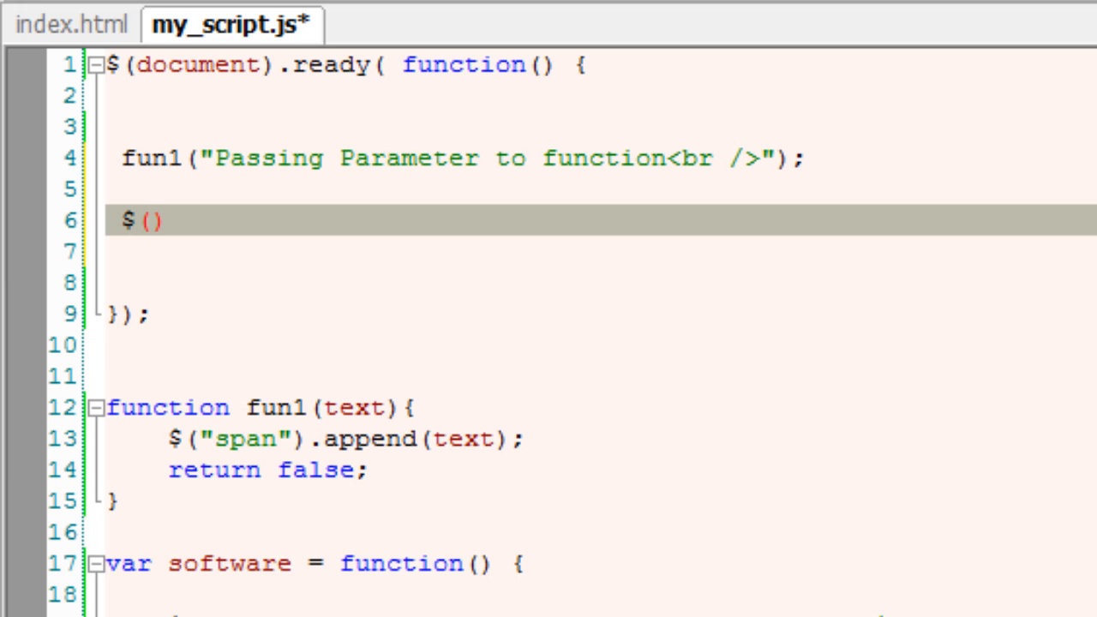
{"action": "type", "text": "\"#\""}
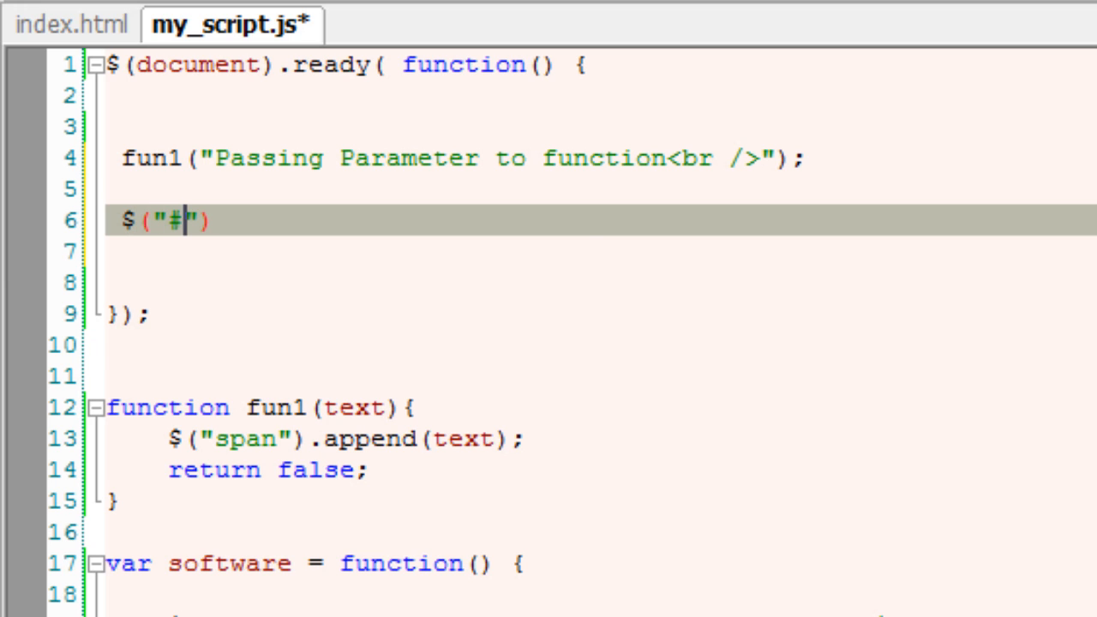
{"action": "type", "text": "name"}
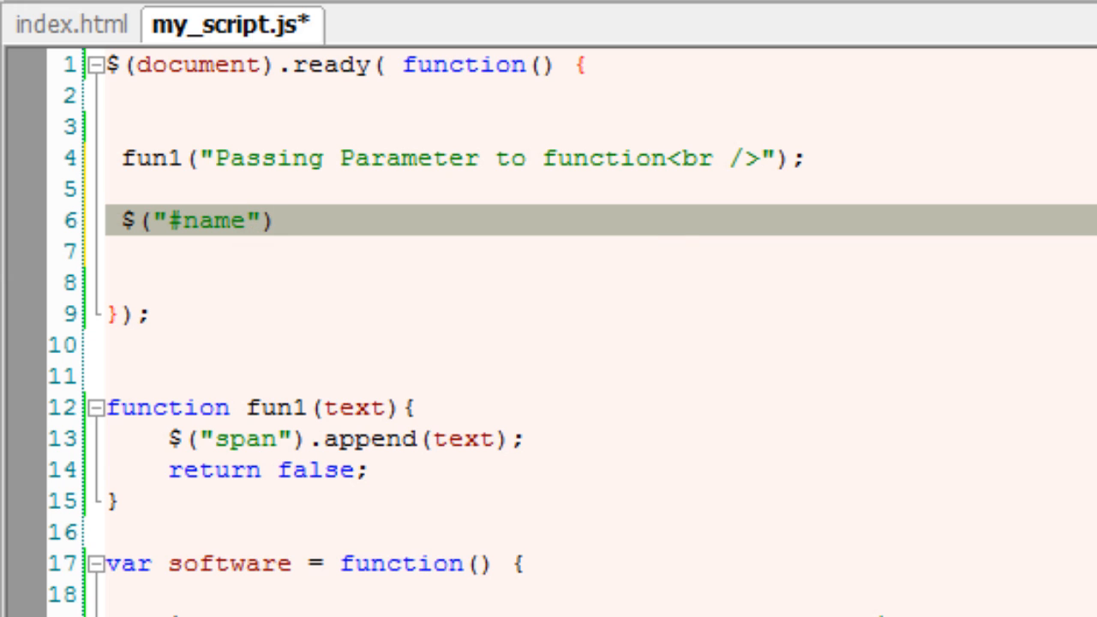
{"action": "type", "text": ".click()"}
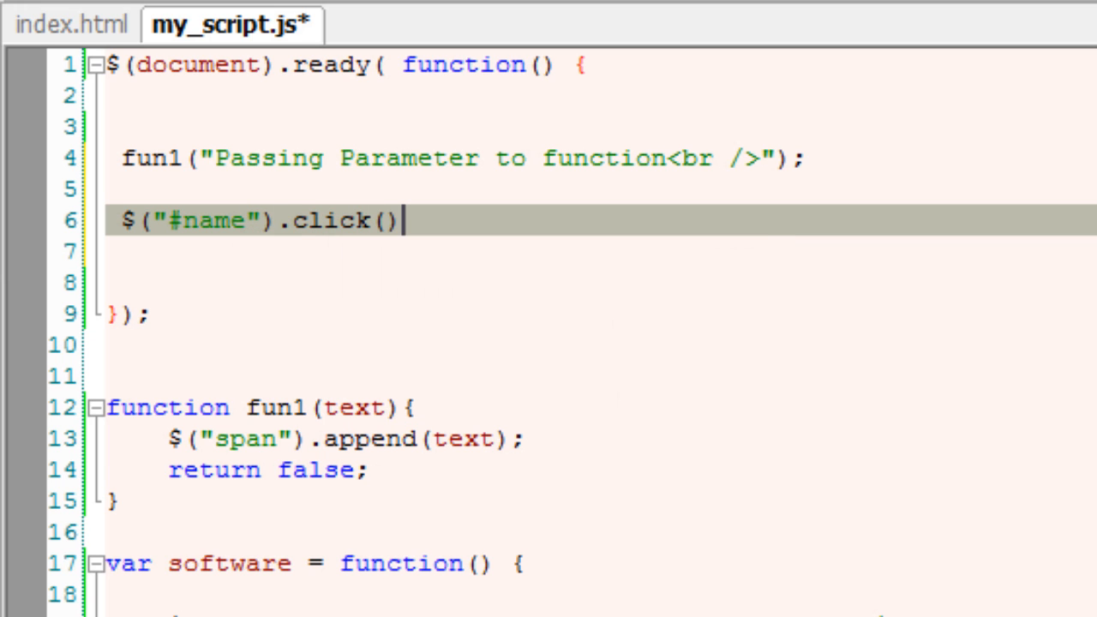
{"action": "type", "text": ";"}
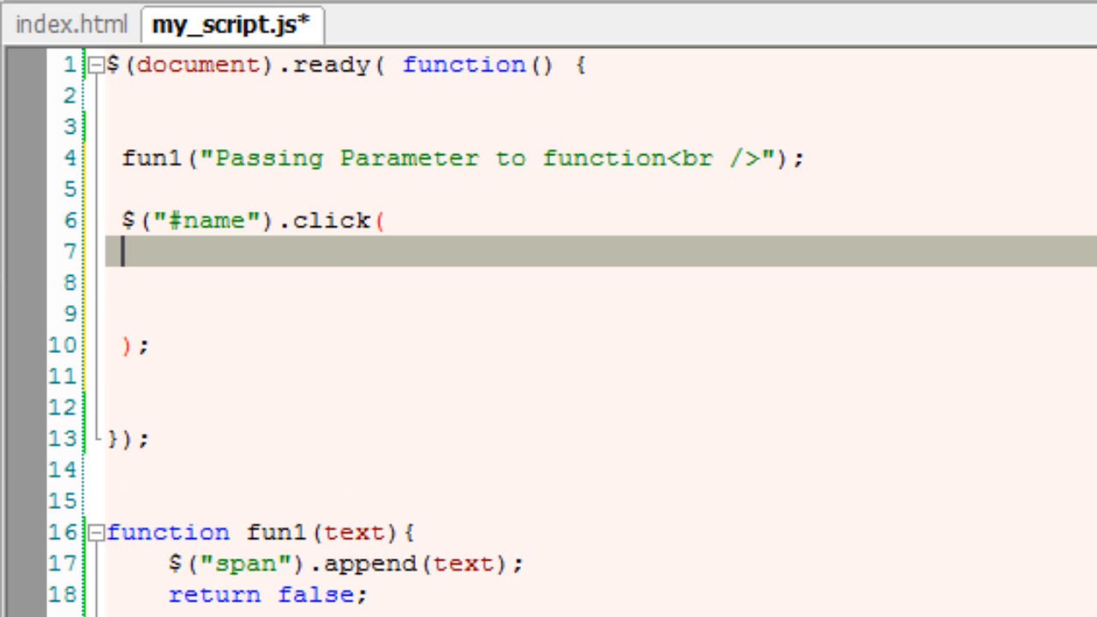
- Pass software as the handler, making it $("#name").click(software);
{"action": "type", "text": "function("}
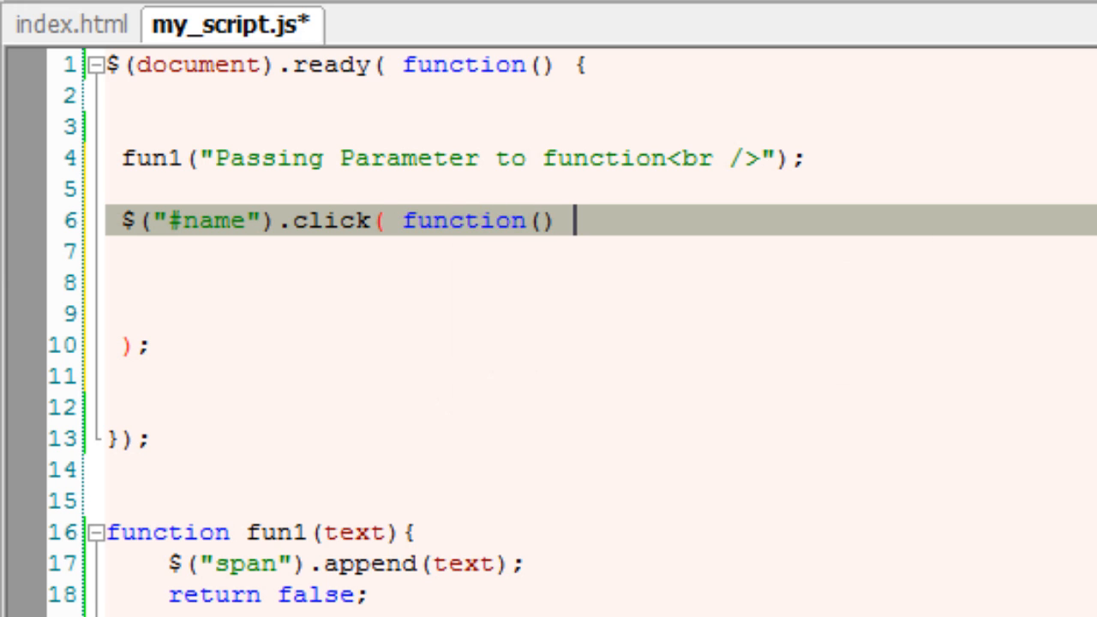
{"action": "type", "text": "{"}
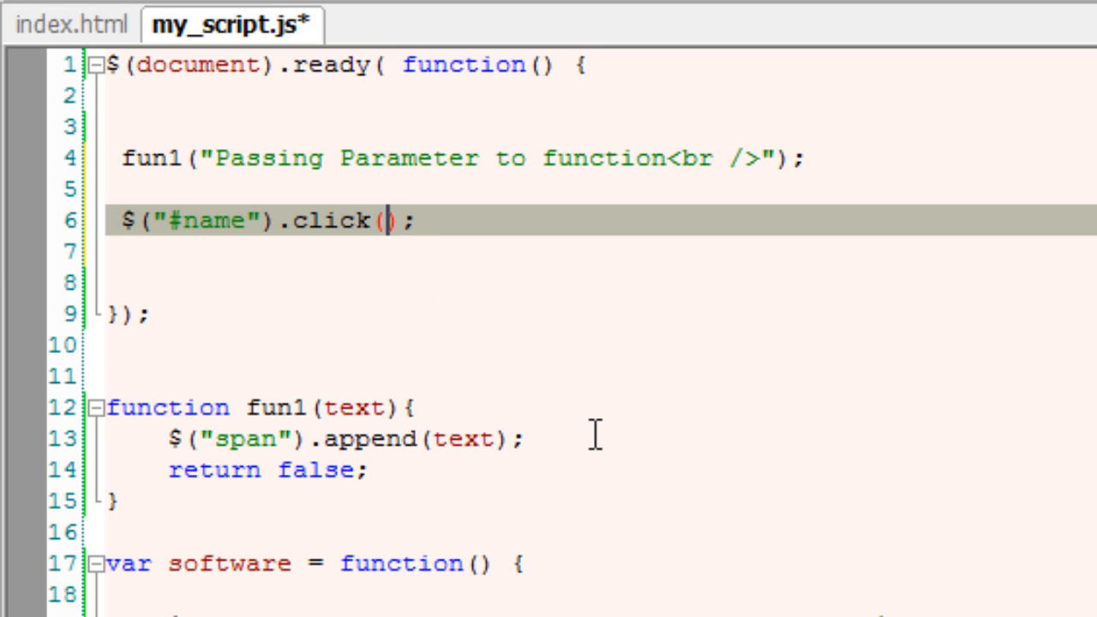
{"action": "double_click", "coordinate": [229, 563]}
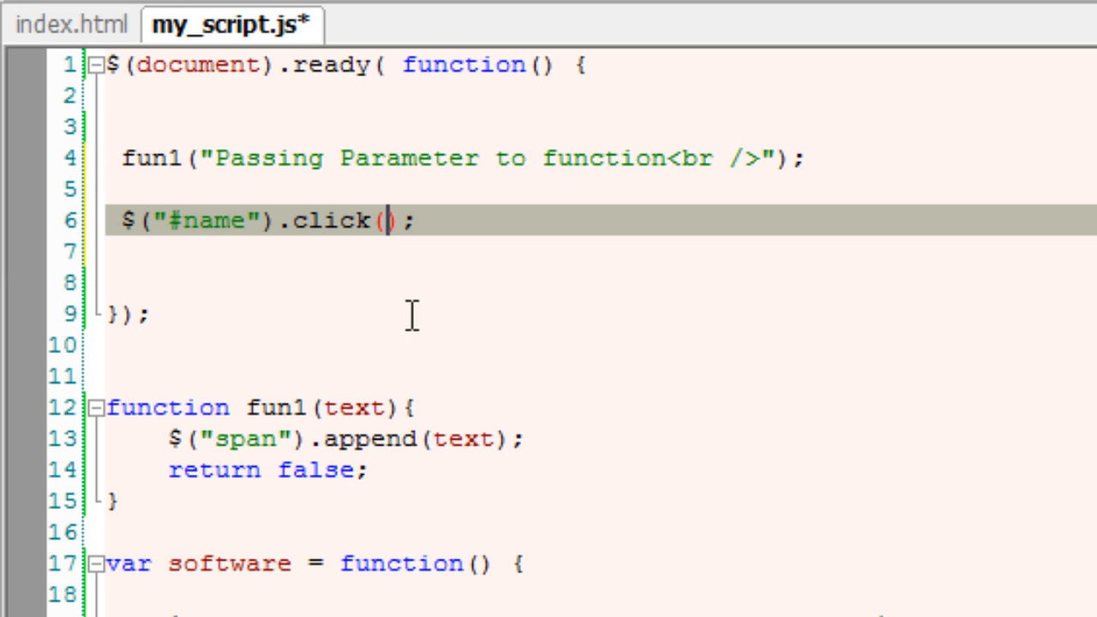
{"action": "type", "text": "software"}
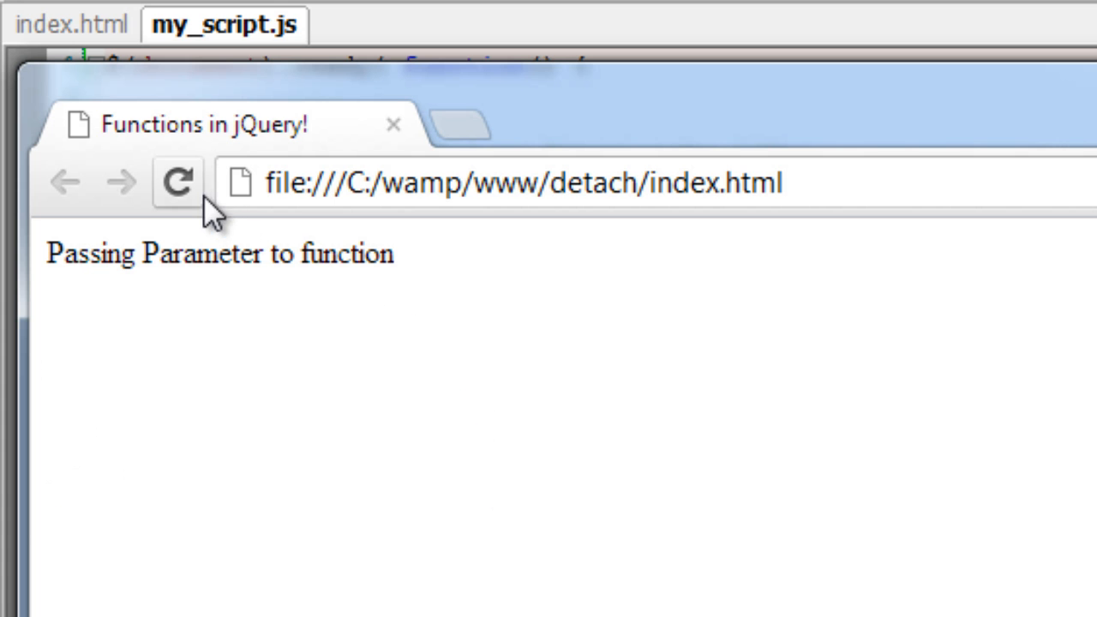
- Reload the Chrome page to show the Technotip IT Solutions heading
{"action": "left_click", "coordinate": [177, 182]}
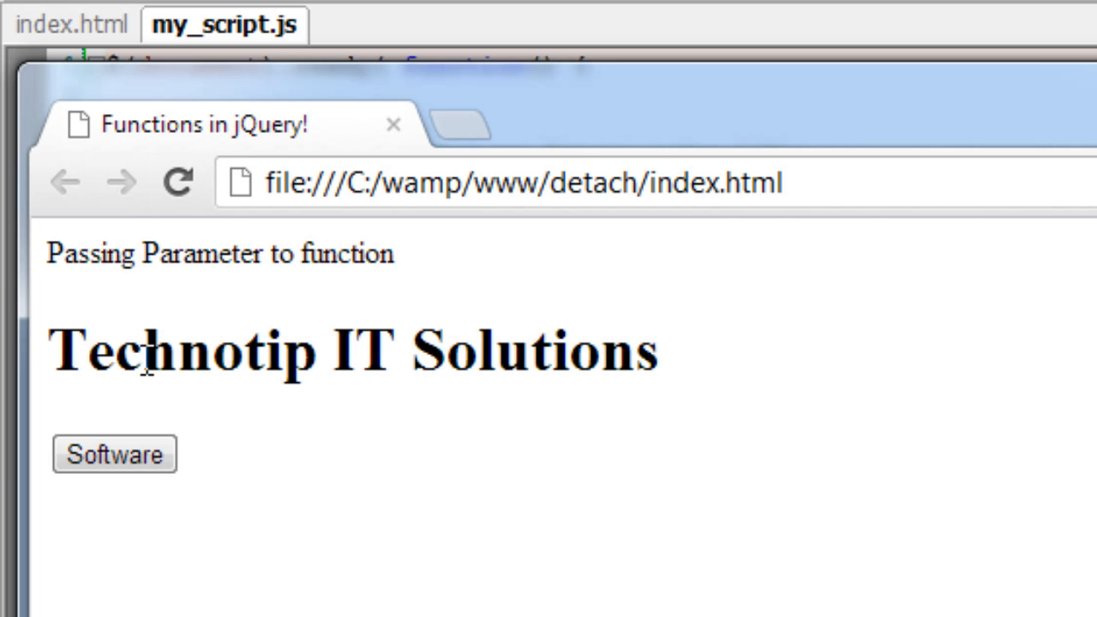
{"action": "mouse_move", "coordinate": [788, 355]}
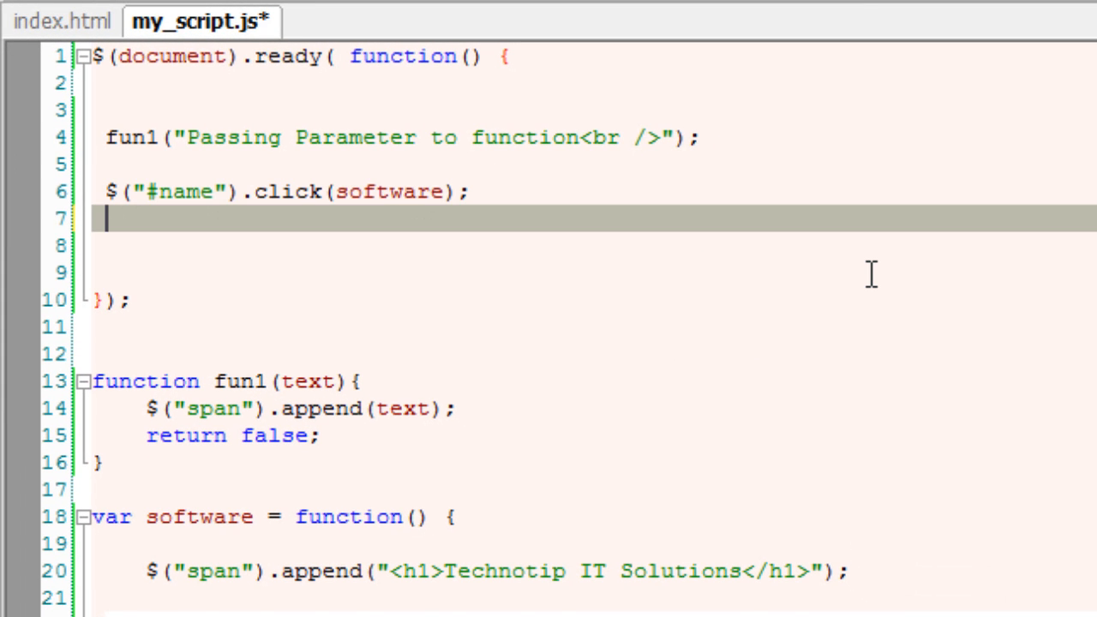
- Add $("#name").bind('click', software); on line 7, save, and comment out the .click line
{"action": "type", "text": "$()"}
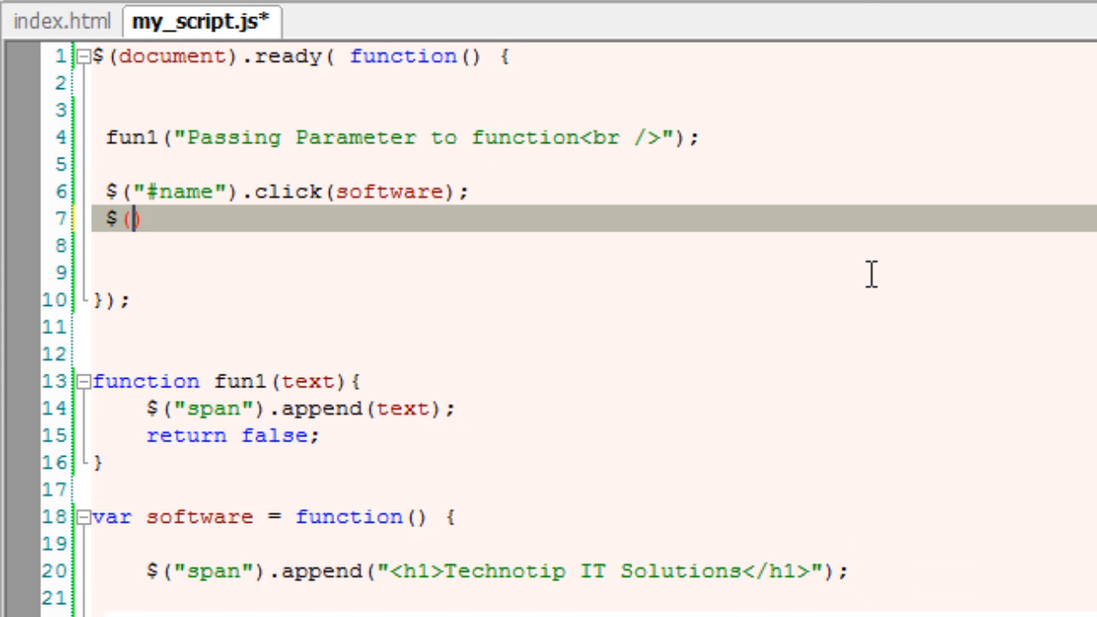
{"action": "type", "text": "\"#"}
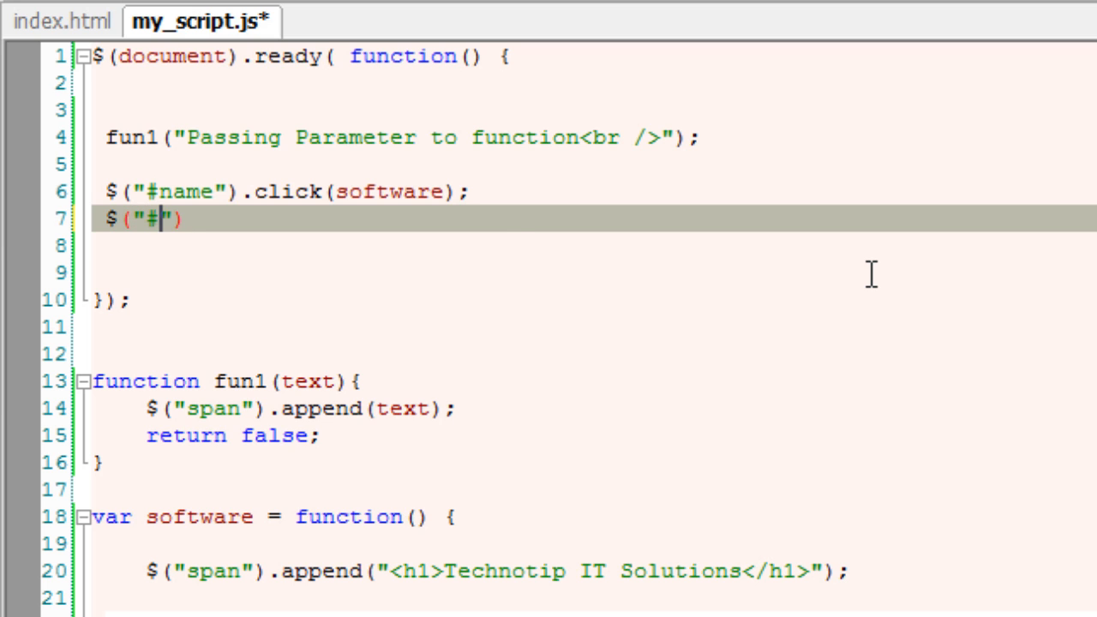
{"action": "type", "text": "name\")."}
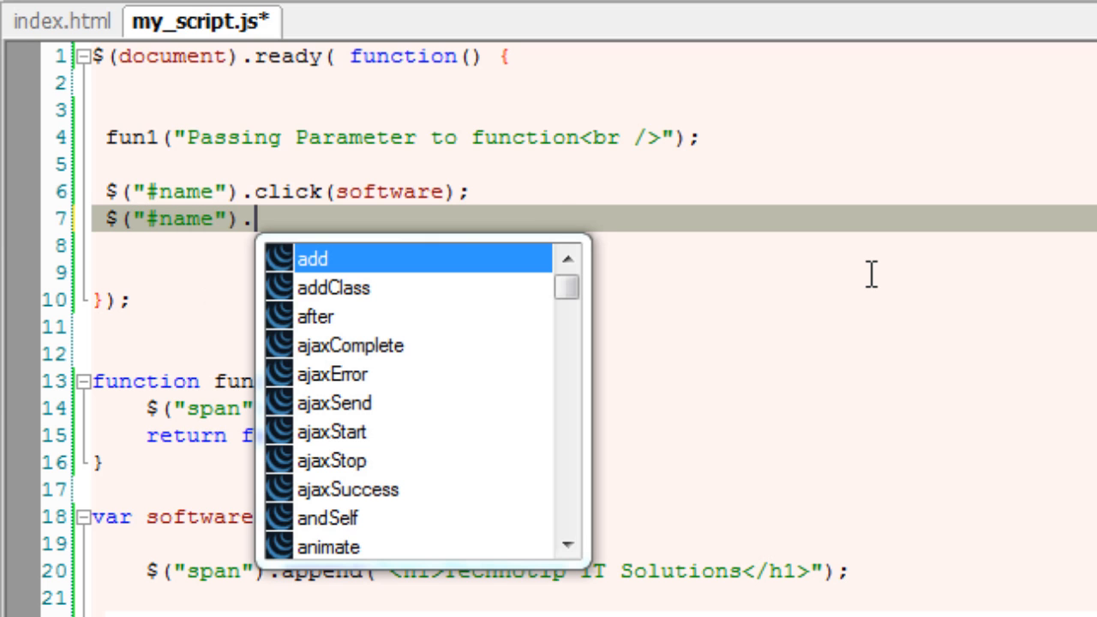
{"action": "type", "text": "bind();"}
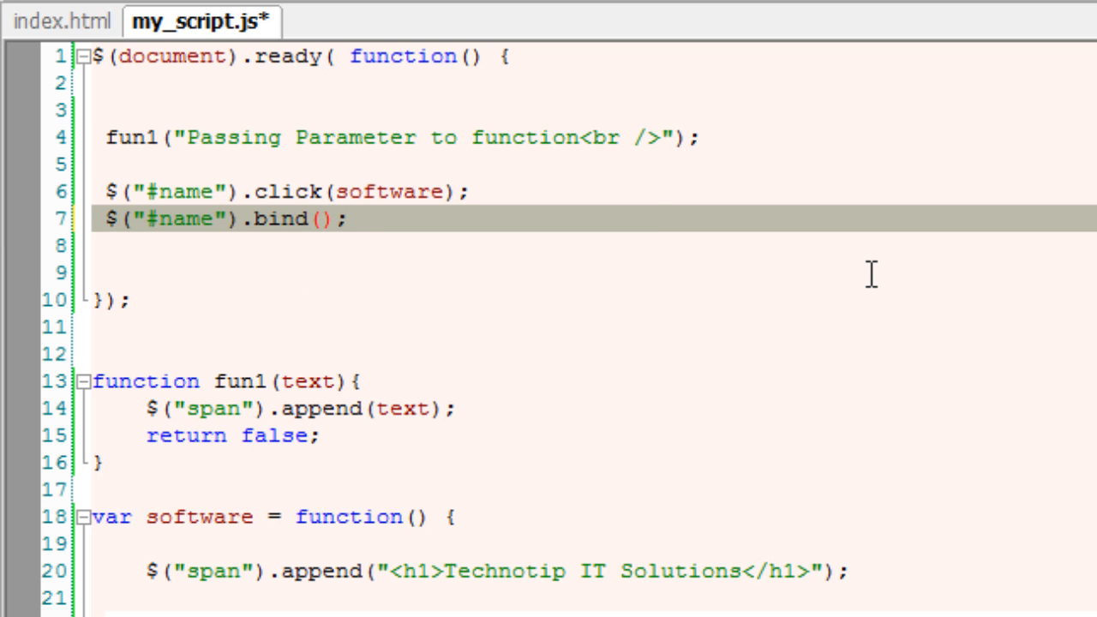
{"action": "type", "text": "'',"}
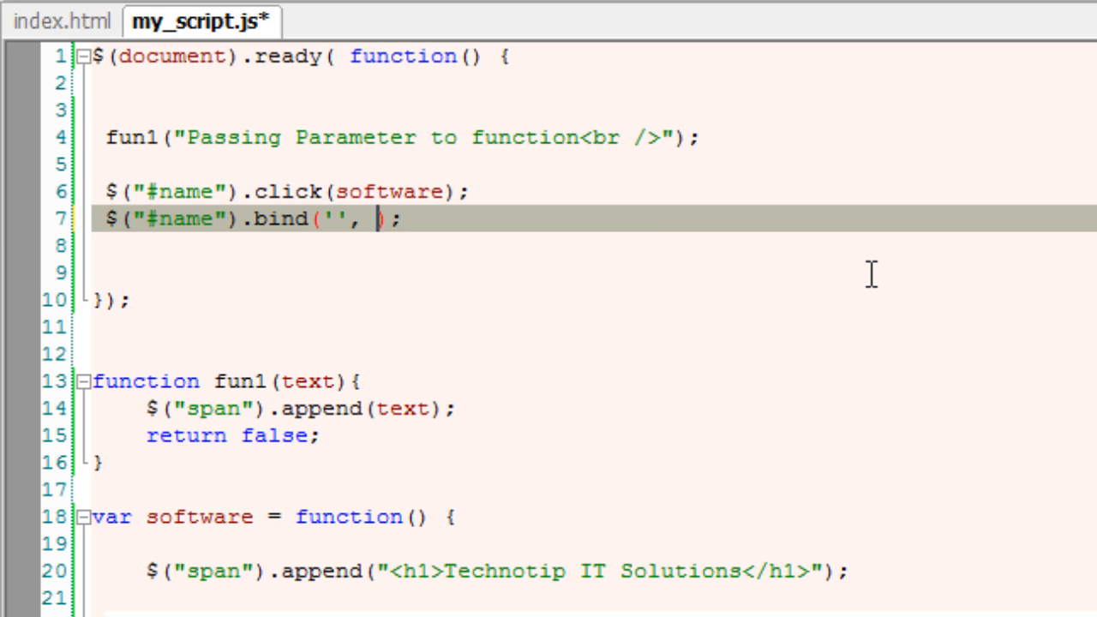
{"action": "type", "text": "click"}
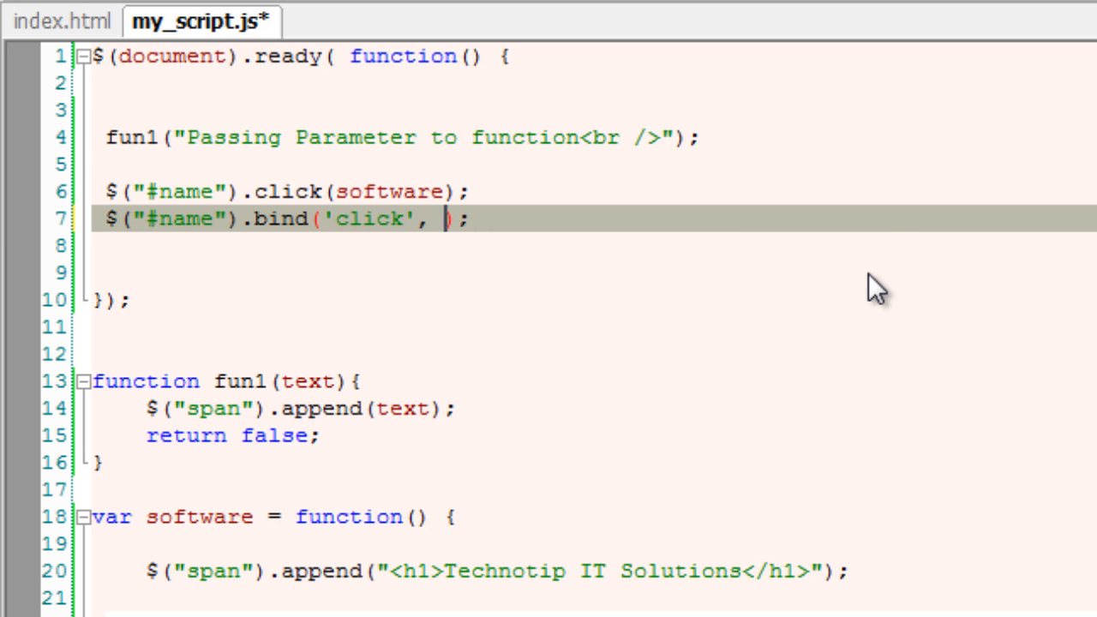
{"action": "type", "text": "software"}
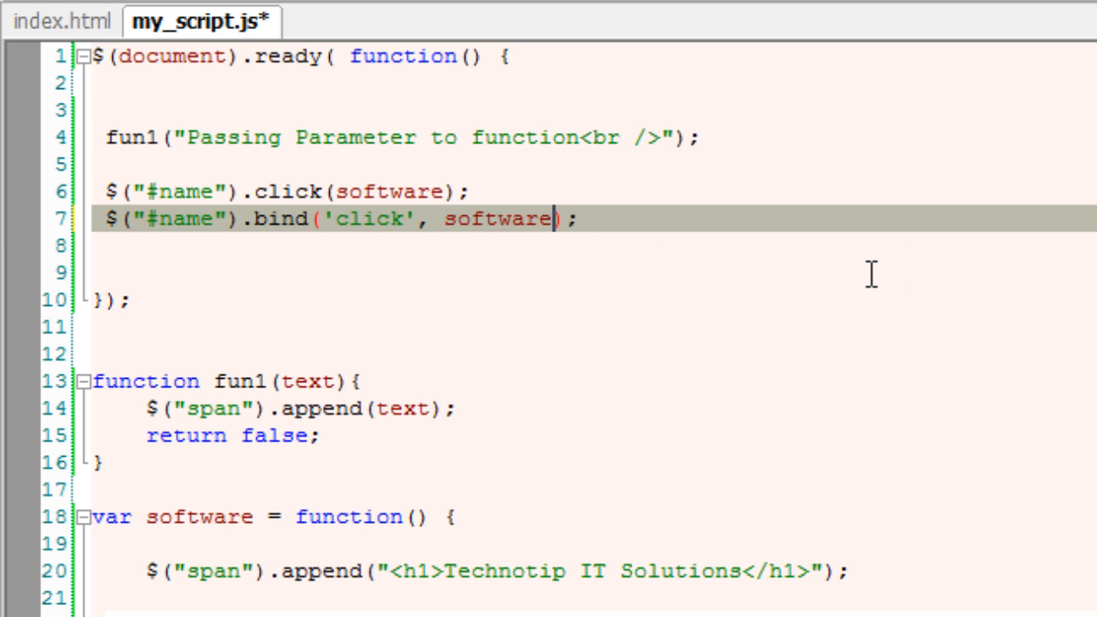
{"action": "key", "text": "ctrl+s"}
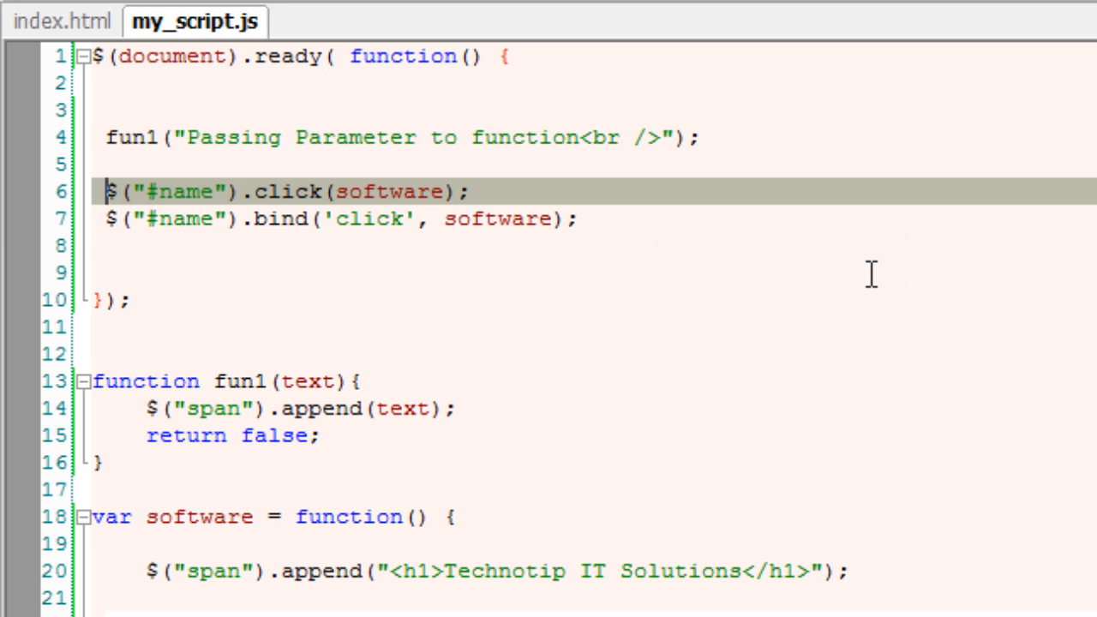
{"action": "type", "text": "//"}
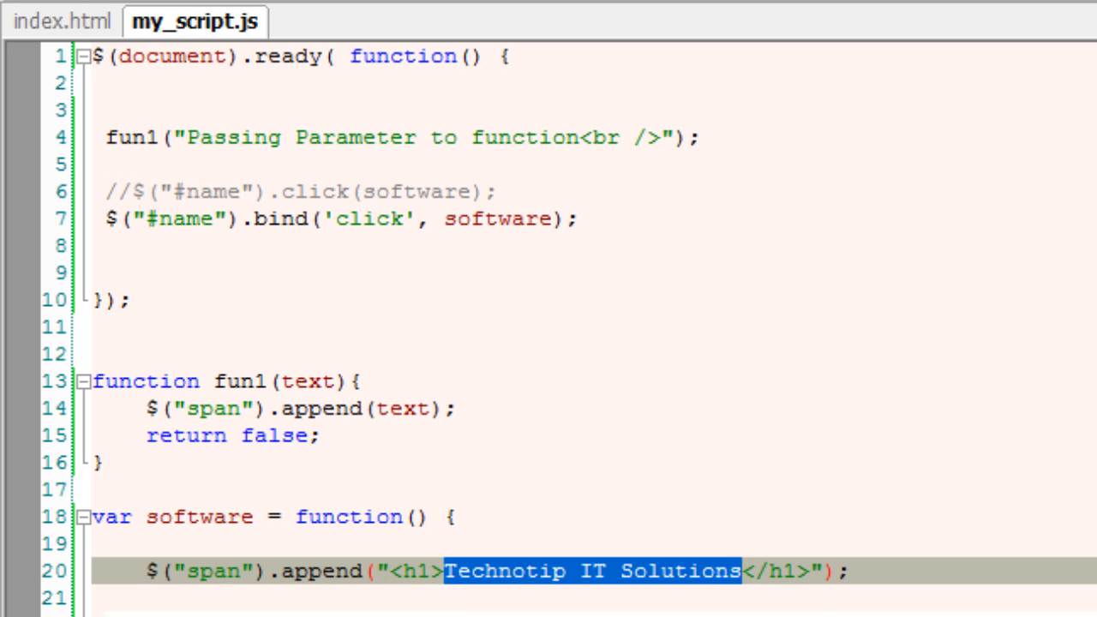
- Change the appended heading text to "Microsoft ltd" and return to the editor
{"action": "type", "text": "Microsoft"}
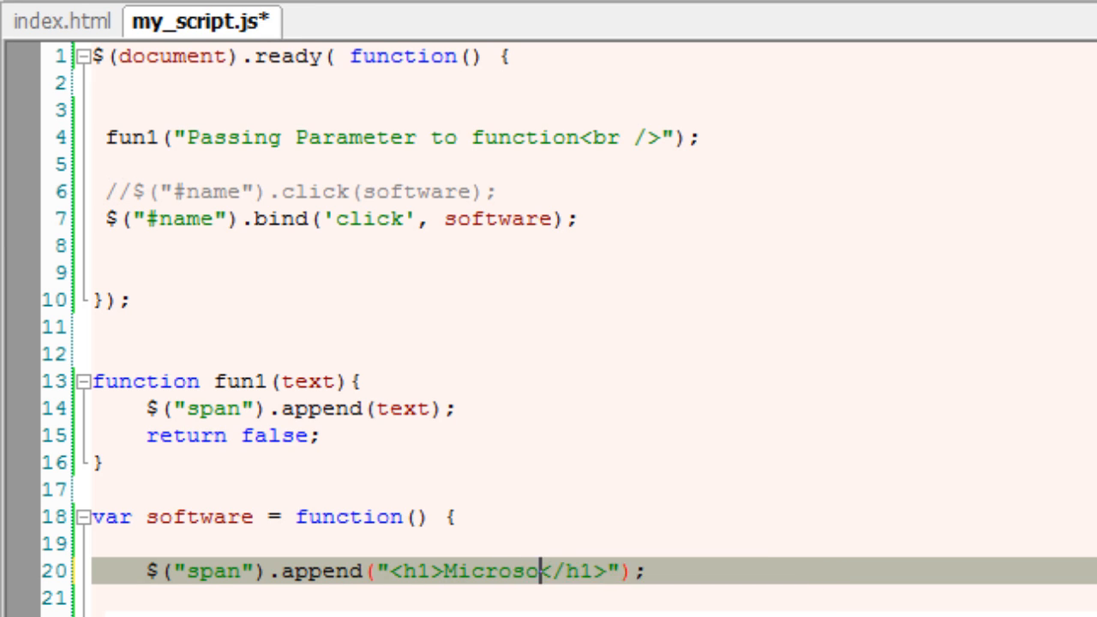
{"action": "type", "text": "ft"}
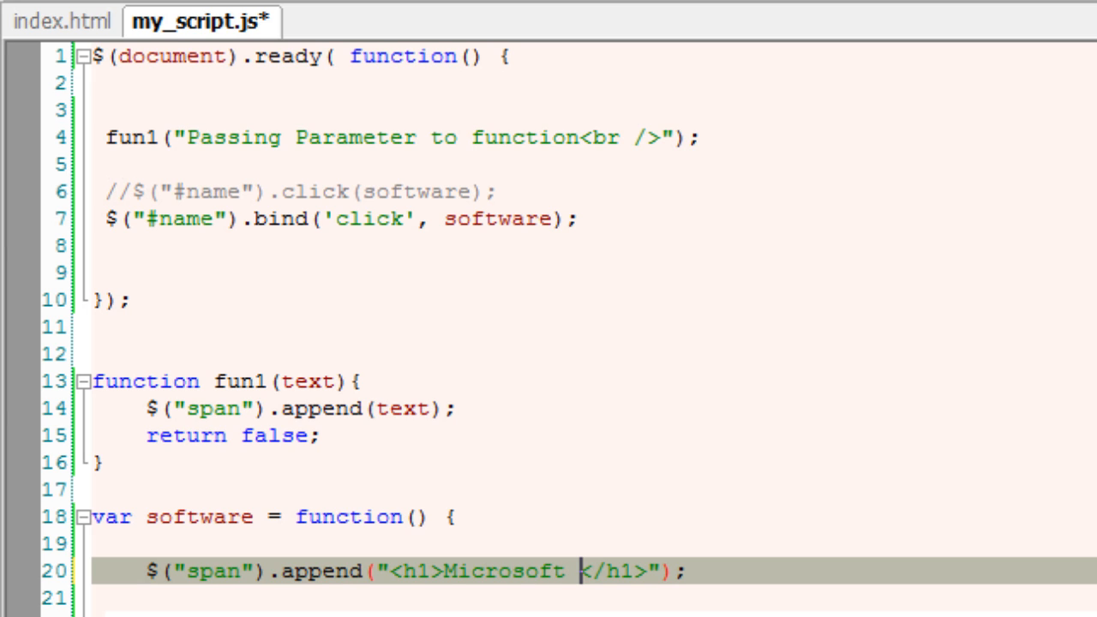
{"action": "type", "text": "l"}
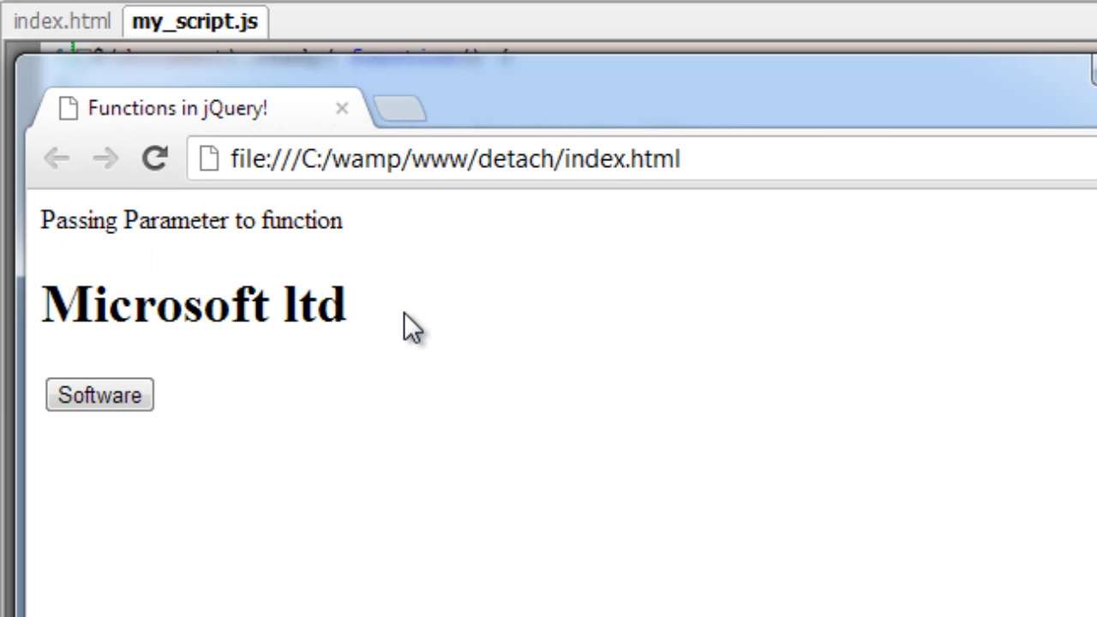
{"action": "mouse_move", "coordinate": [989, 137]}
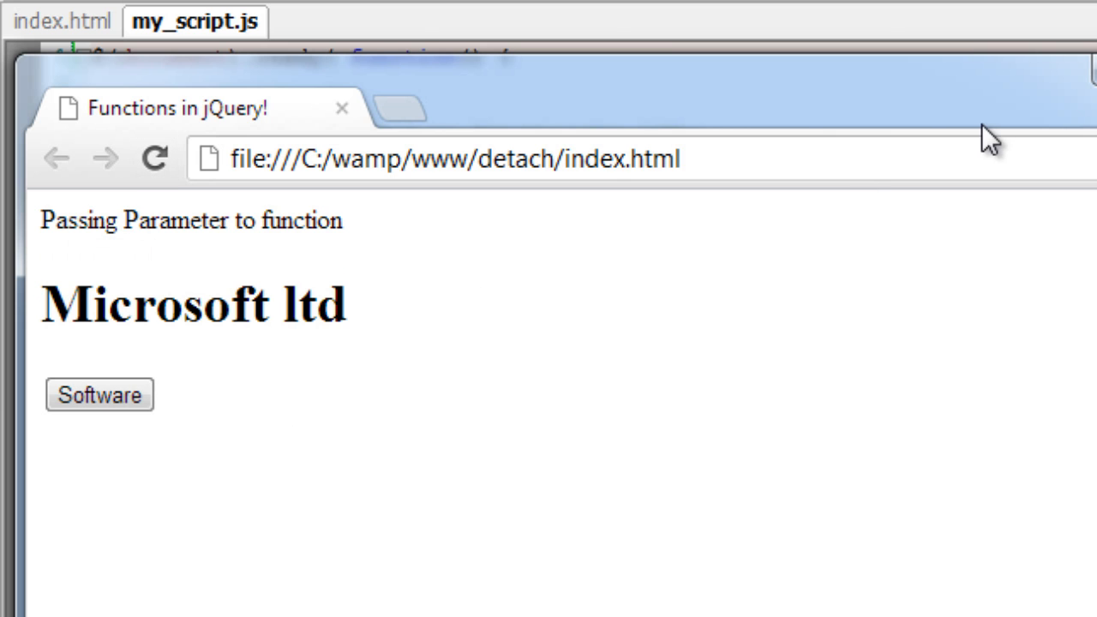
{"action": "left_click", "coordinate": [194, 20]}
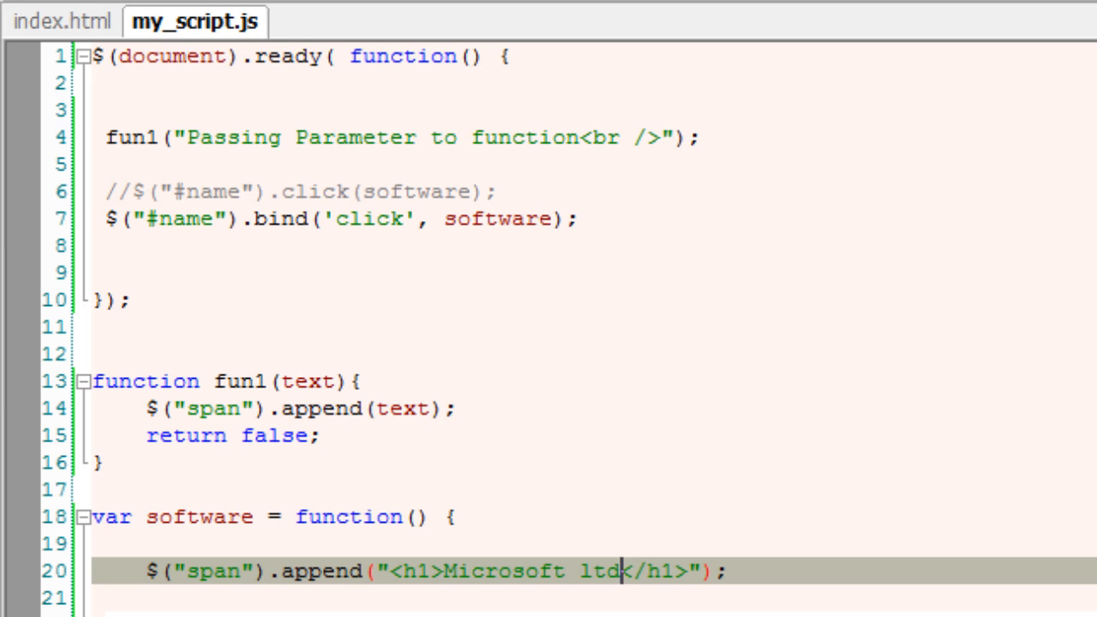
{"action": "mouse_move", "coordinate": [825, 522]}
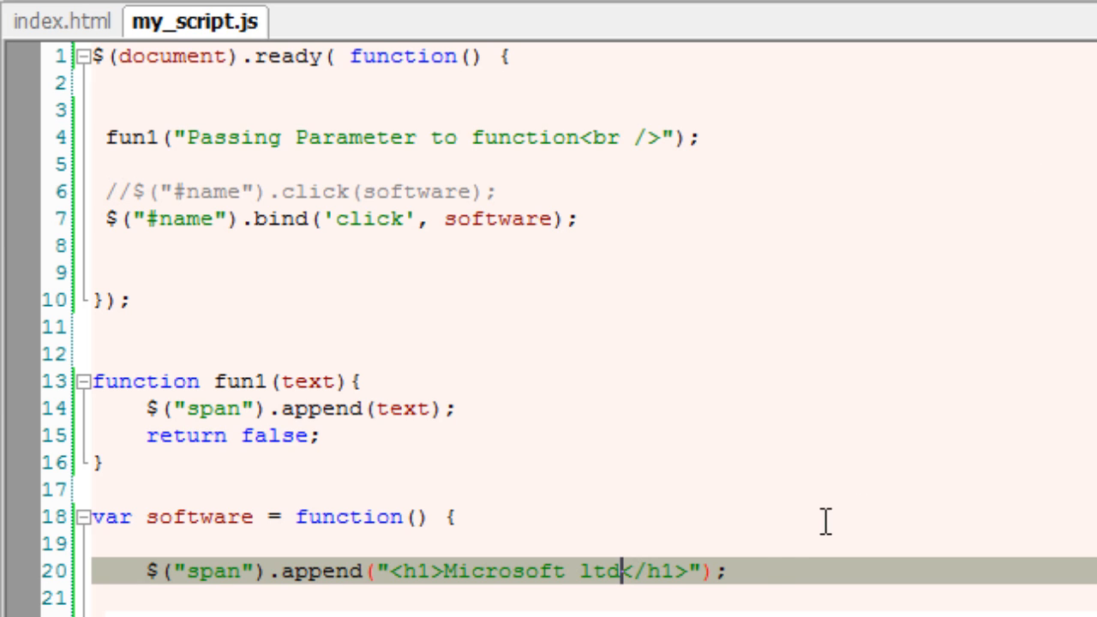
- Rewrite fun1 as fun1(a, b) with body var c = a + b; return c;
{"action": "left_click", "coordinate": [654, 220]}
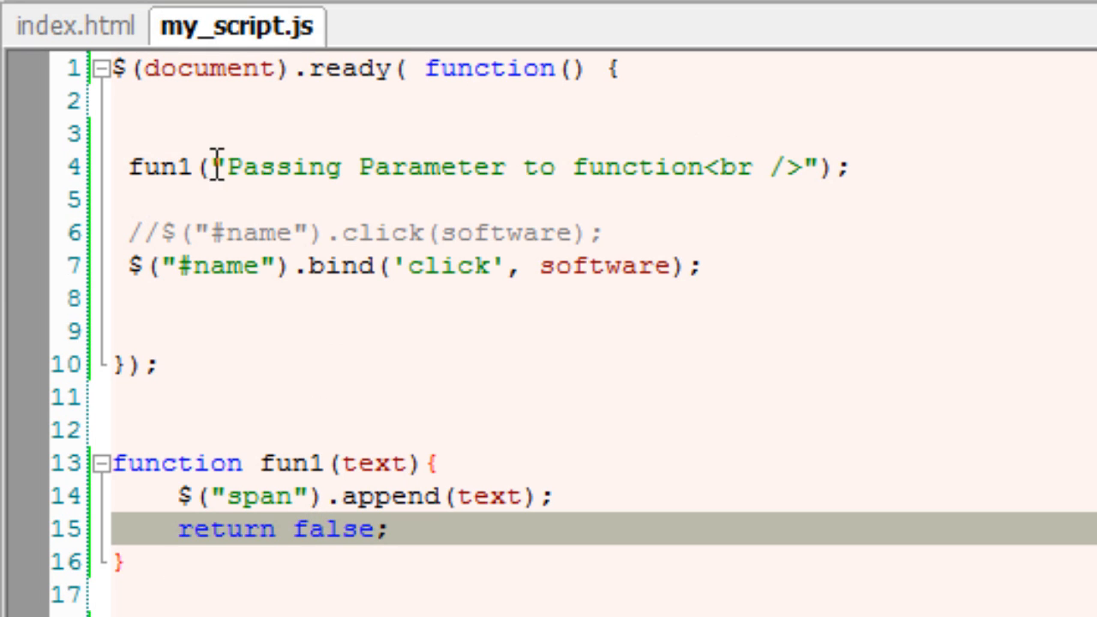
{"action": "left_click", "coordinate": [311, 529]}
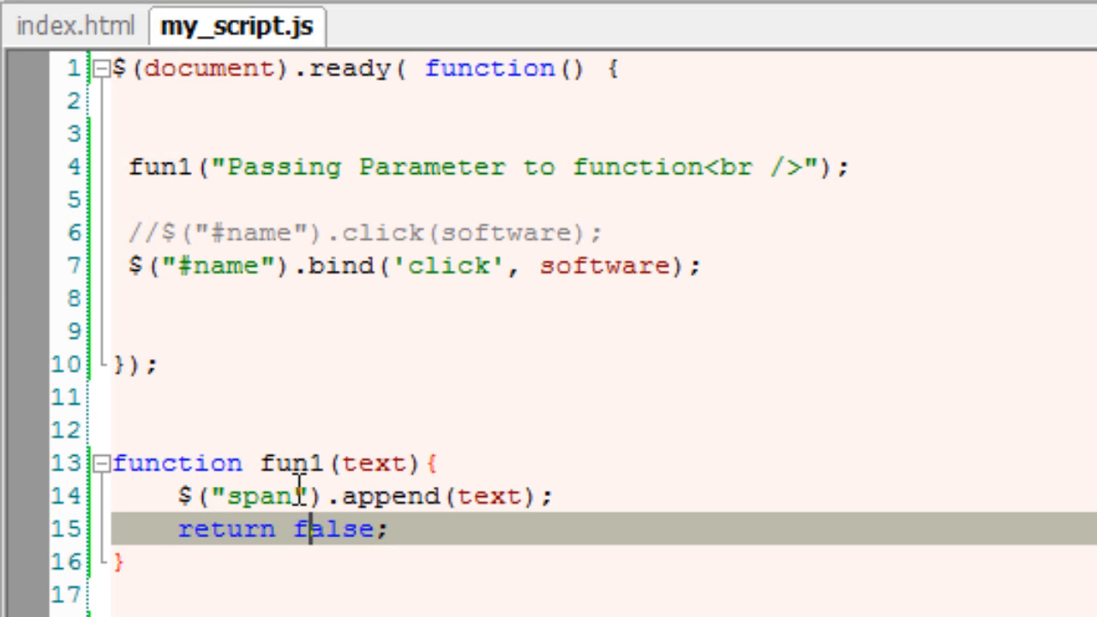
{"action": "double_click", "coordinate": [488, 496]}
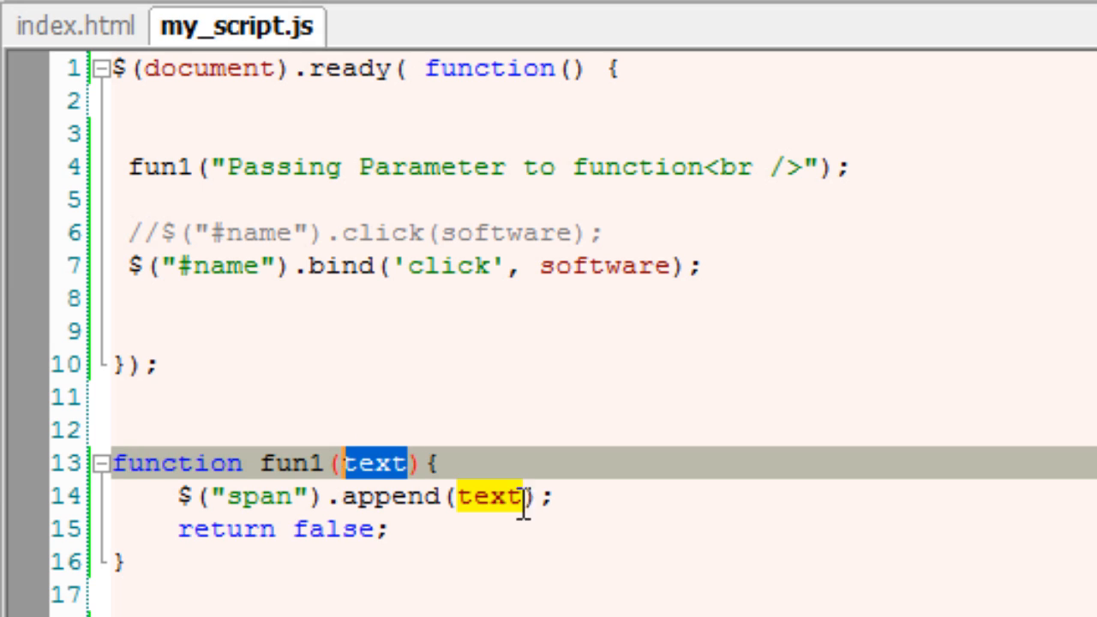
{"action": "type", "text": "a,"}
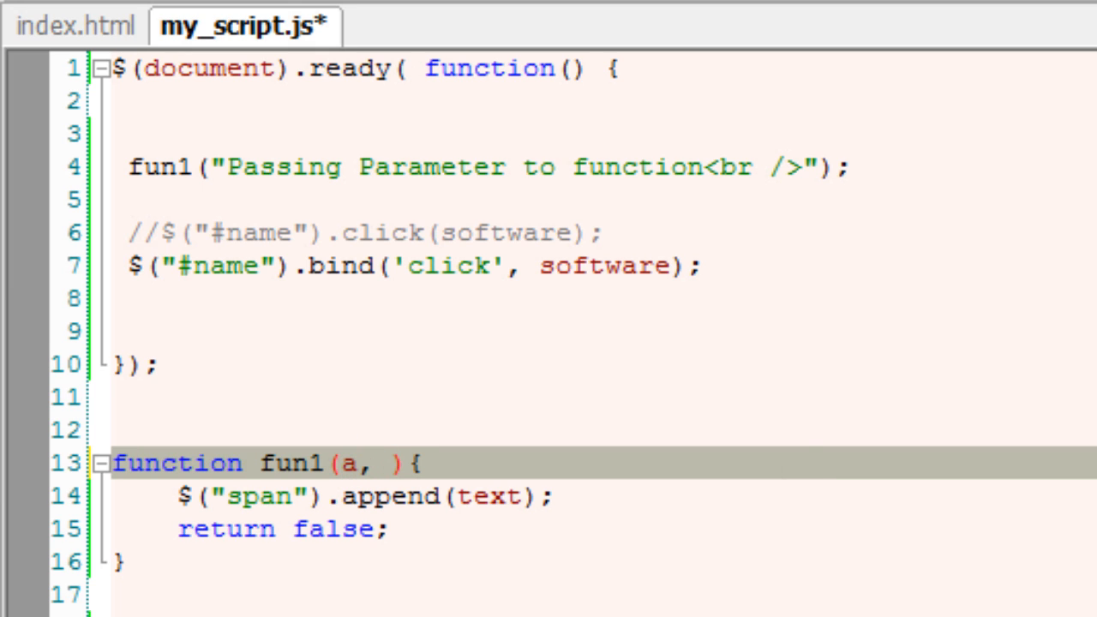
{"action": "type", "text": "b"}
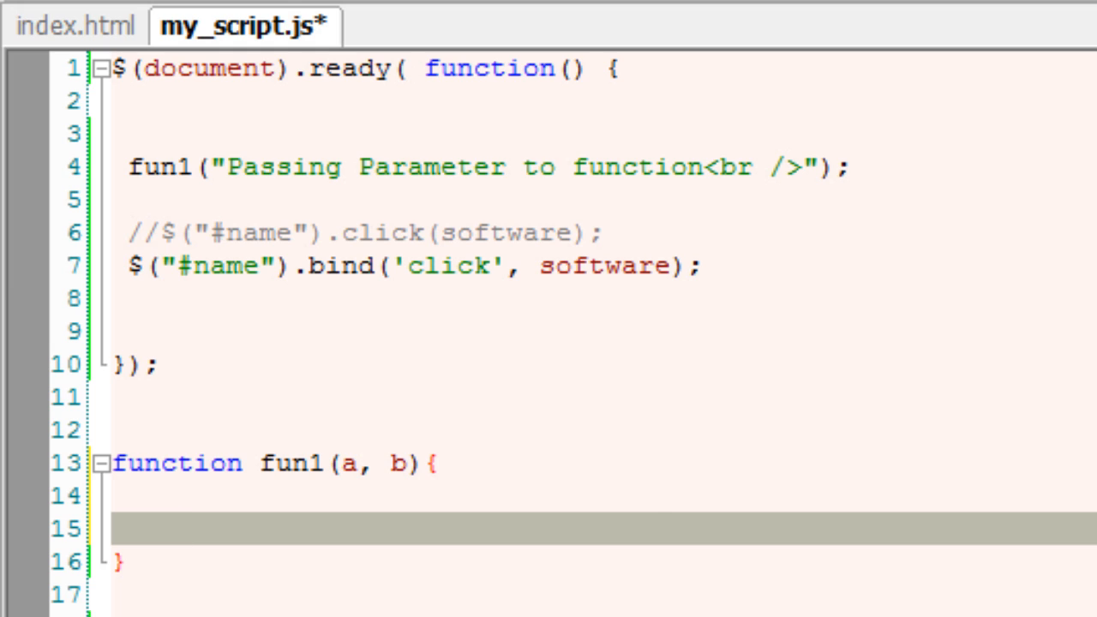
{"action": "type", "text": "var c = a"}
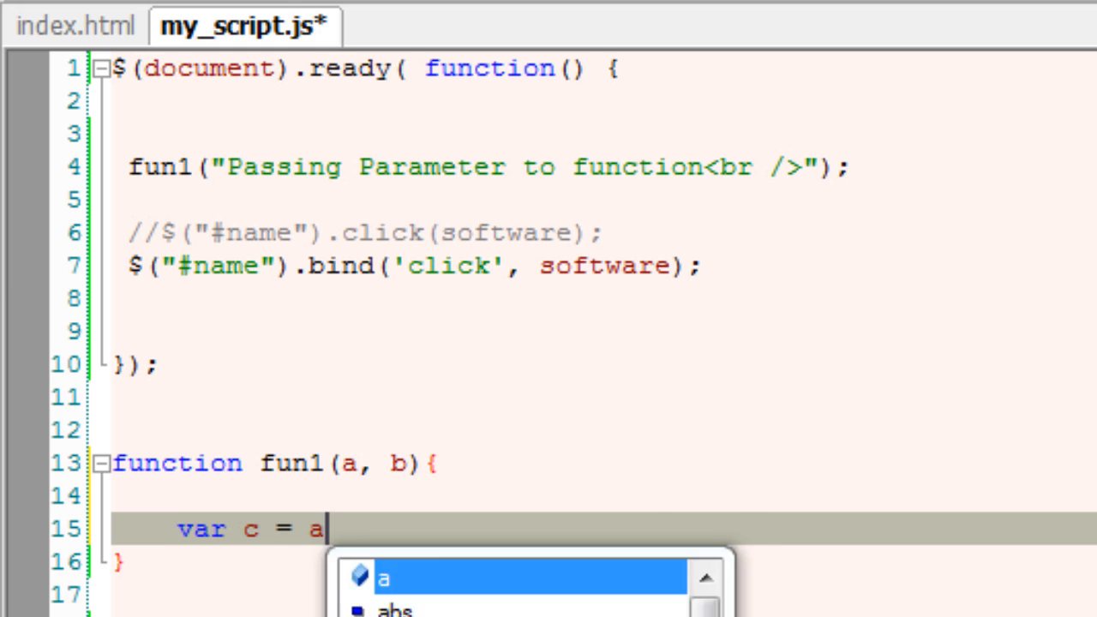
{"action": "type", "text": "+ b"}
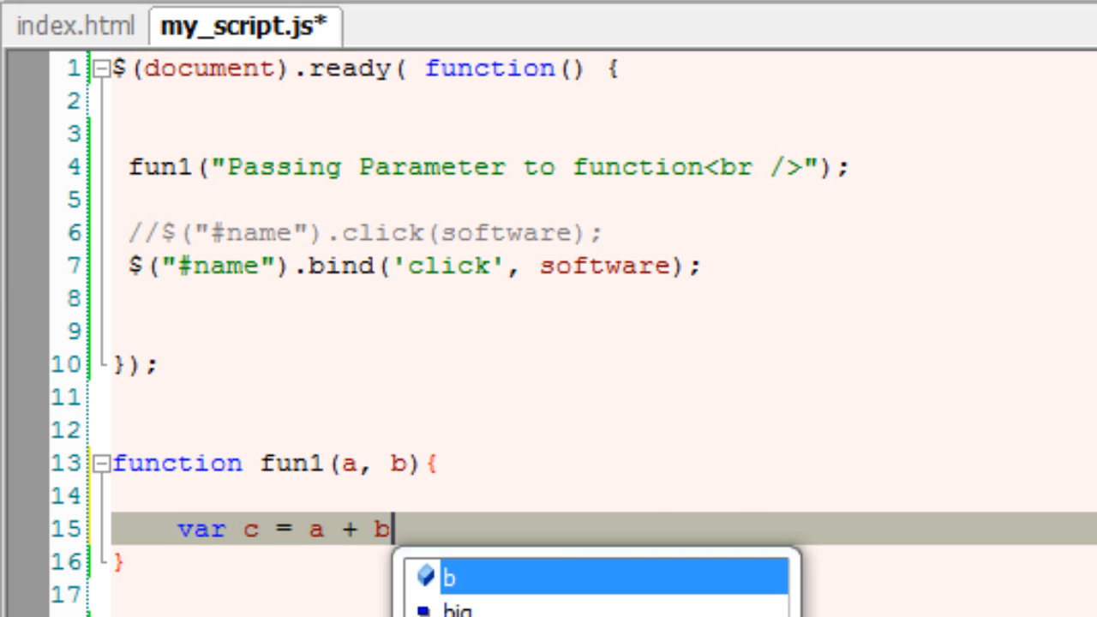
{"action": "type", "text": ";"}
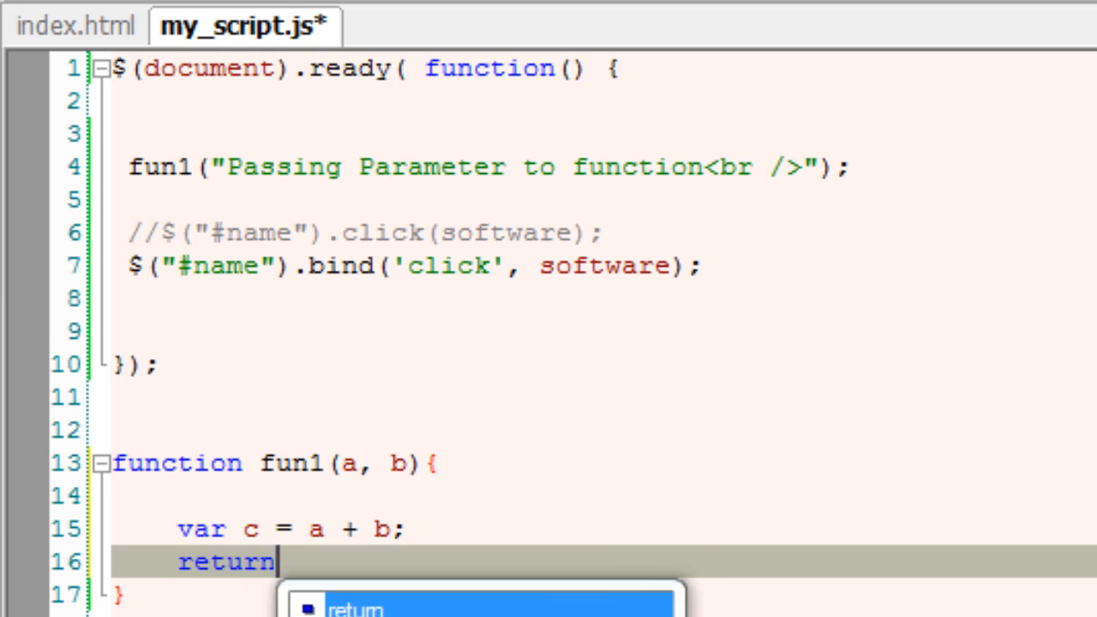
{"action": "type", "text": "c;"}
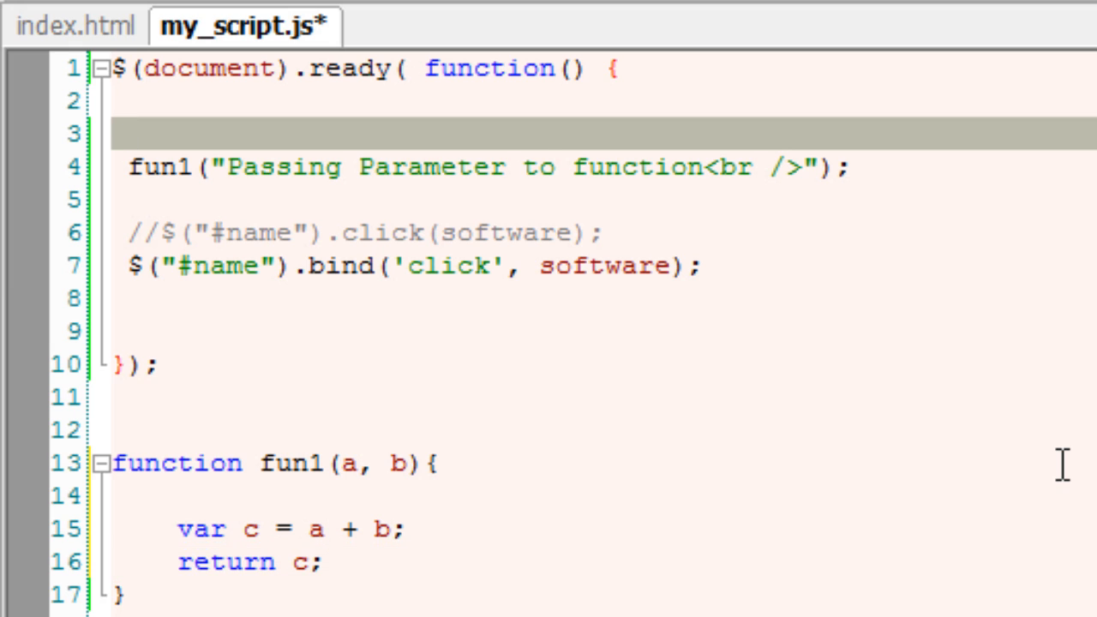
- Change line 4 to var d = fun1(10, 20);
{"action": "type", "text": "var d"}
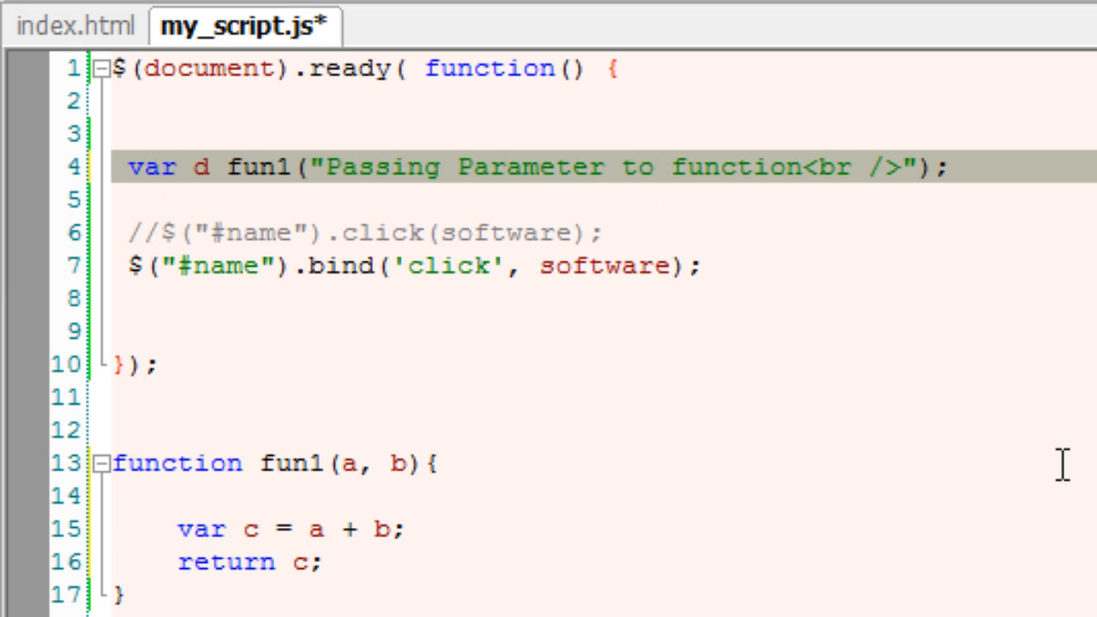
{"action": "type", "text": "="}
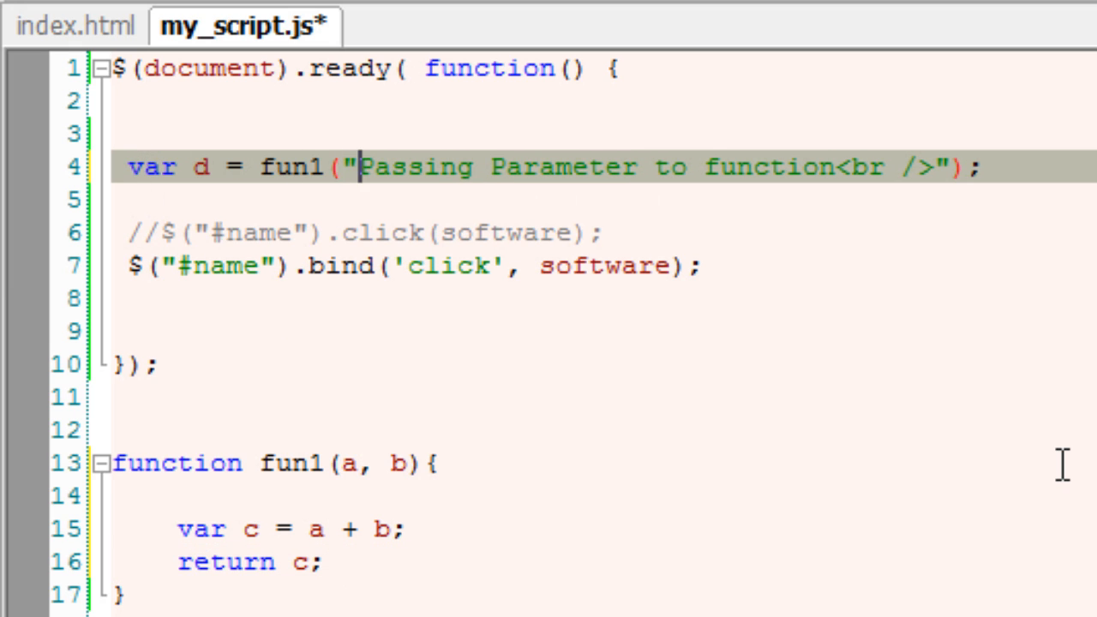
{"action": "left_click_drag", "start_coordinate": [364, 167], "coordinate": [510, 167]}
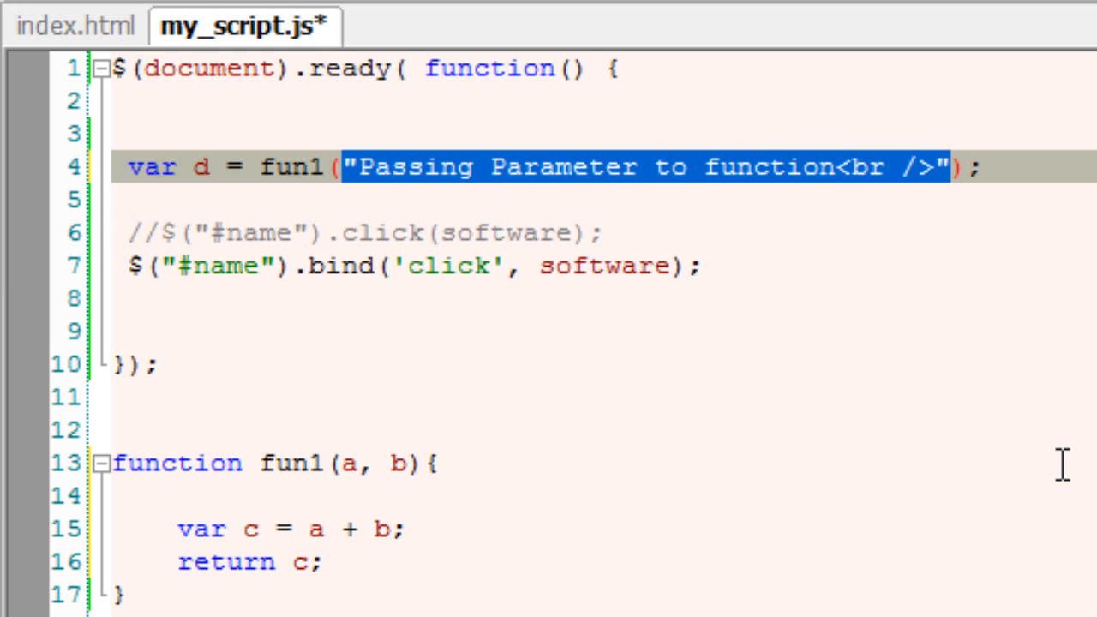
{"action": "type", "text": "10, 20);"}
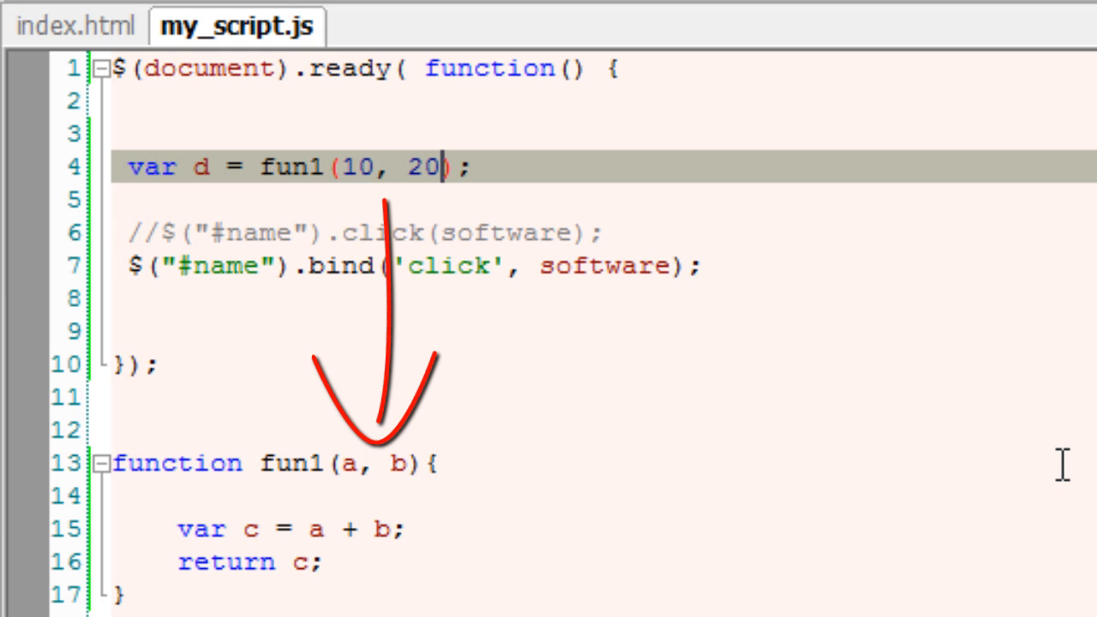
- Add $("span").append(d); below it and save the script
{"action": "left_click", "coordinate": [476, 166]}
{"action": "type", "text": "$"}
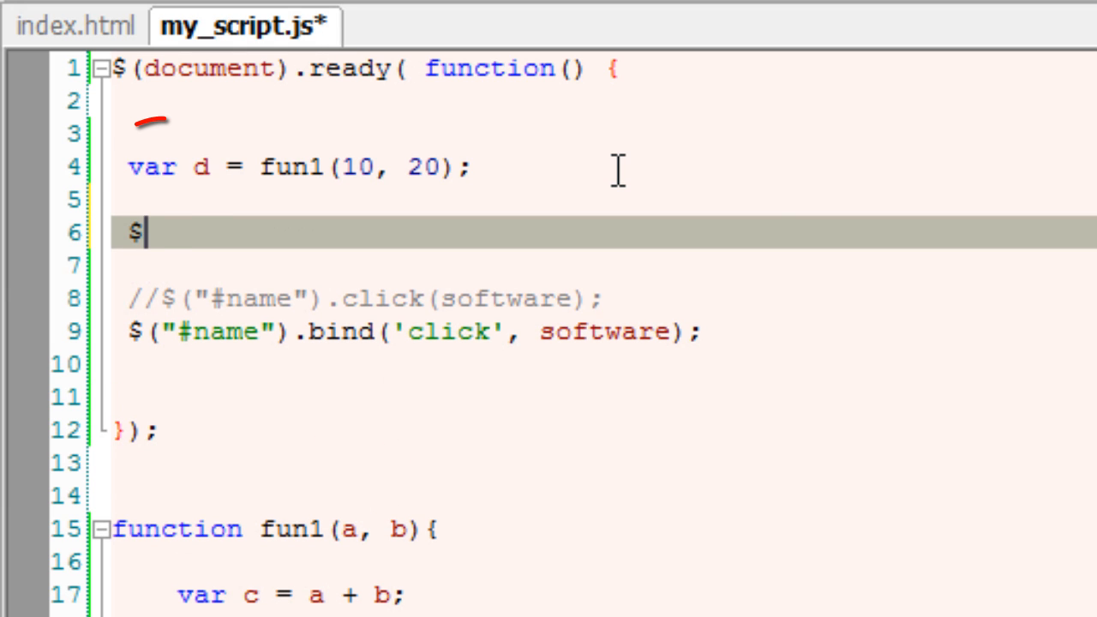
{"action": "type", "text": "(\"\")"}
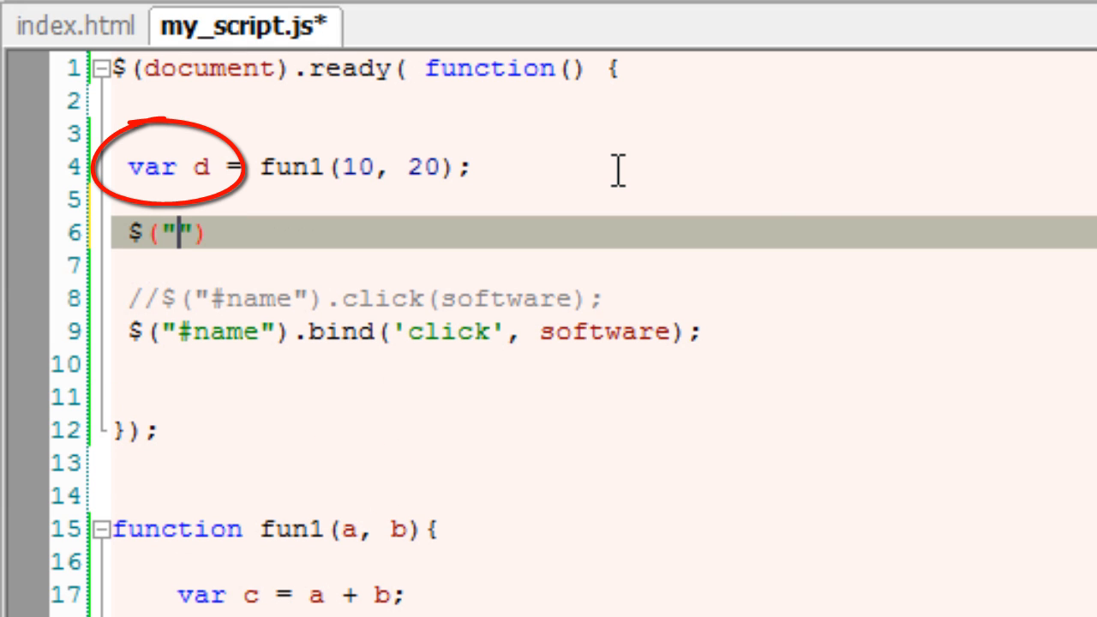
{"action": "type", "text": "span"}
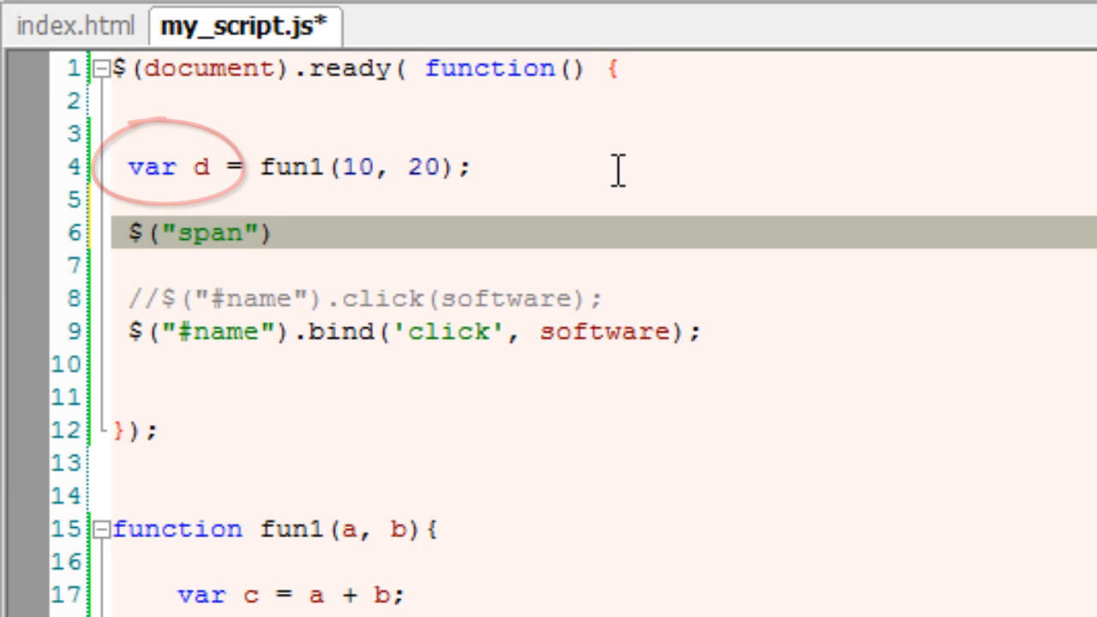
{"action": "type", "text": ".append();"}
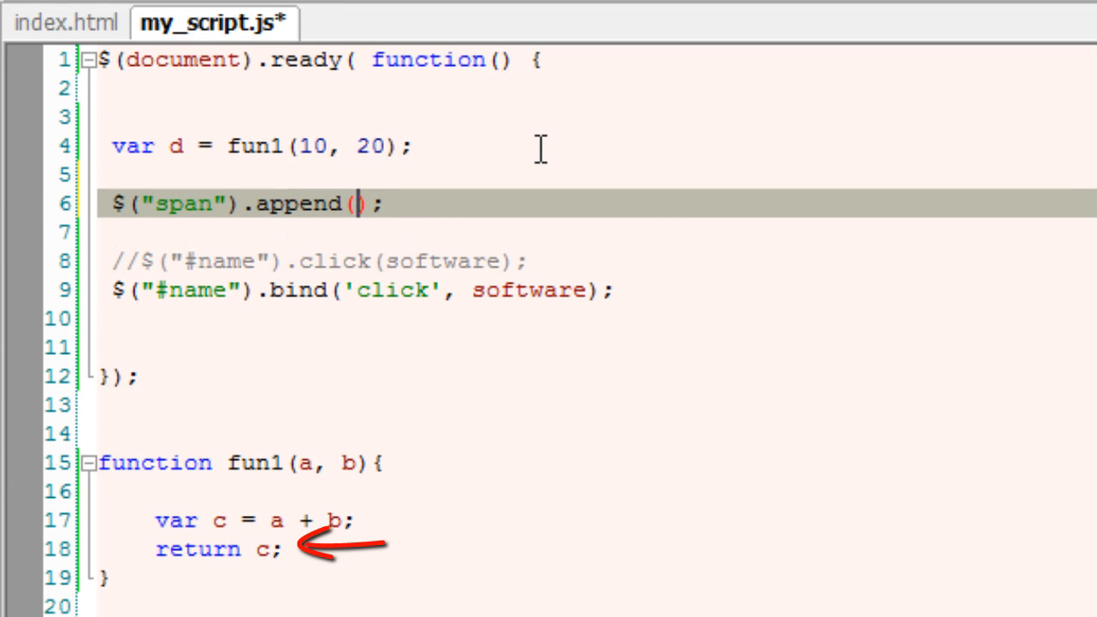
{"action": "type", "text": "\"\""}
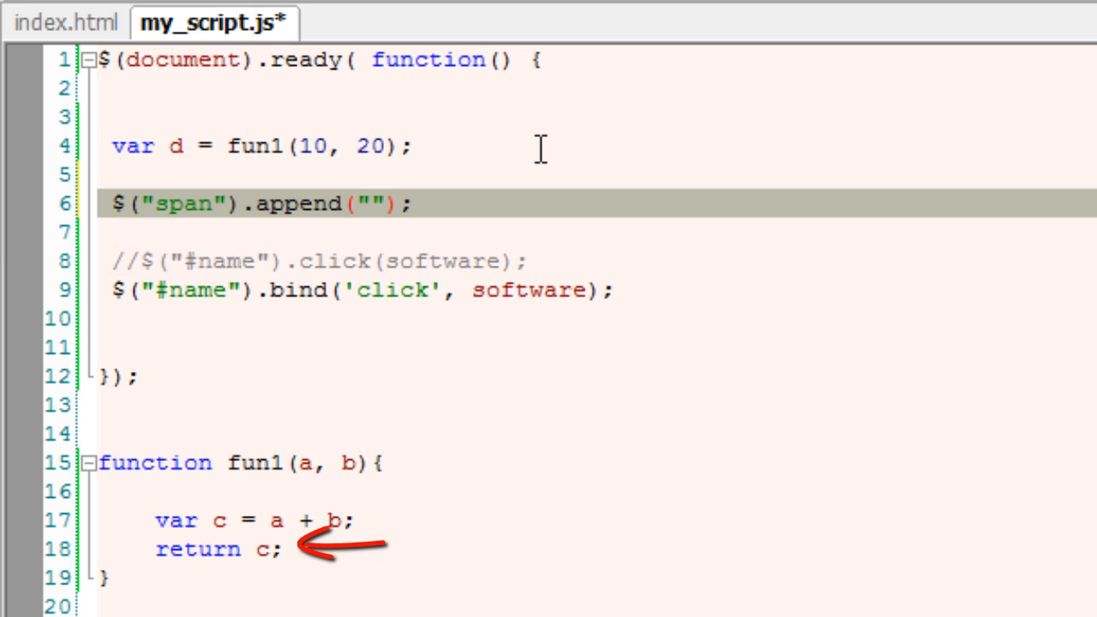
{"action": "type", "text": "d"}
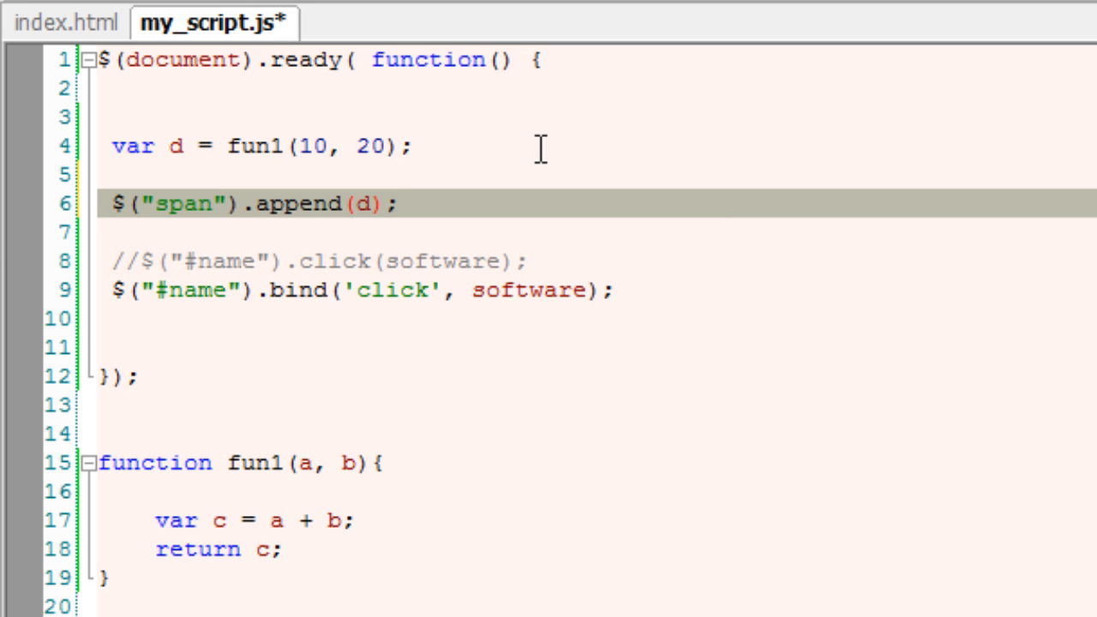
{"action": "key", "text": "ctrl+s"}
{"action": "type", "text": "return"}
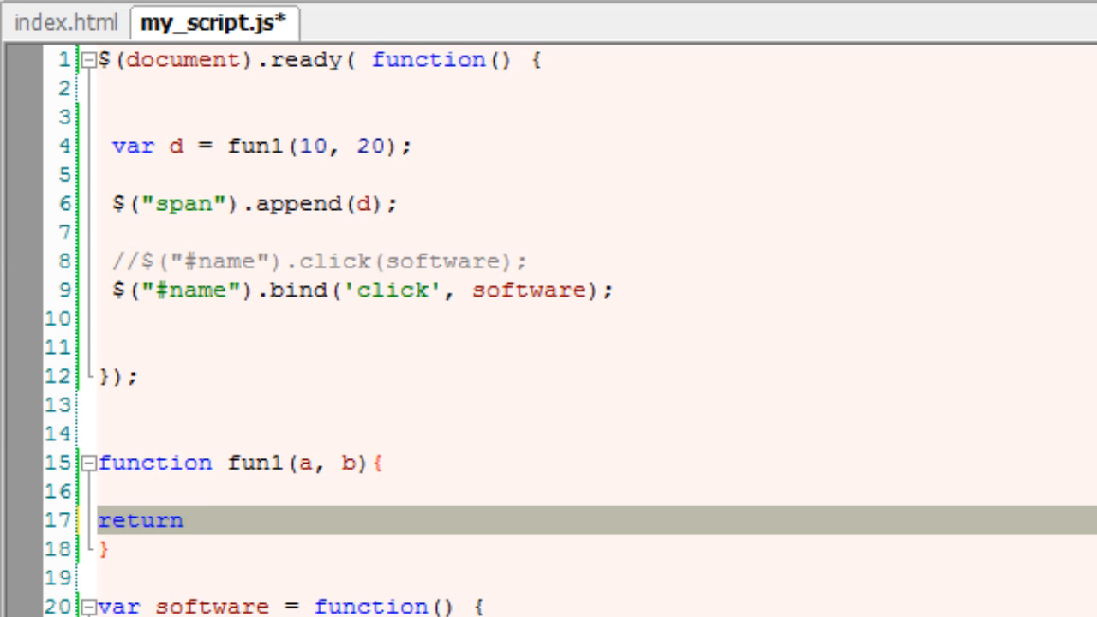
- Replace fun1's body with return(a+b);
{"action": "type", "text": "();"}
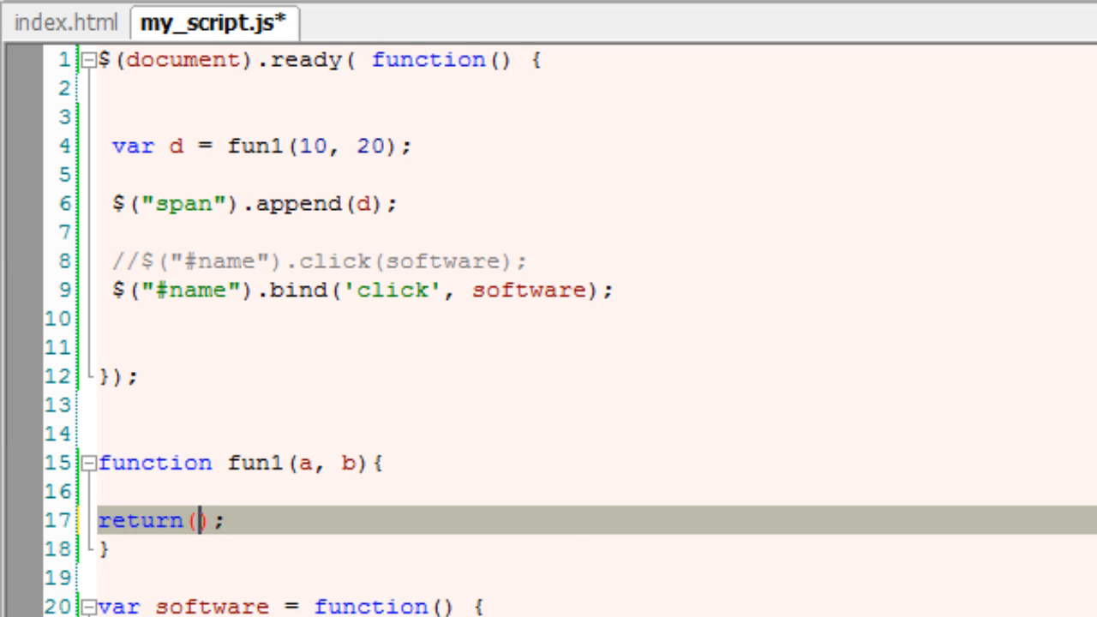
{"action": "type", "text": "a+b"}
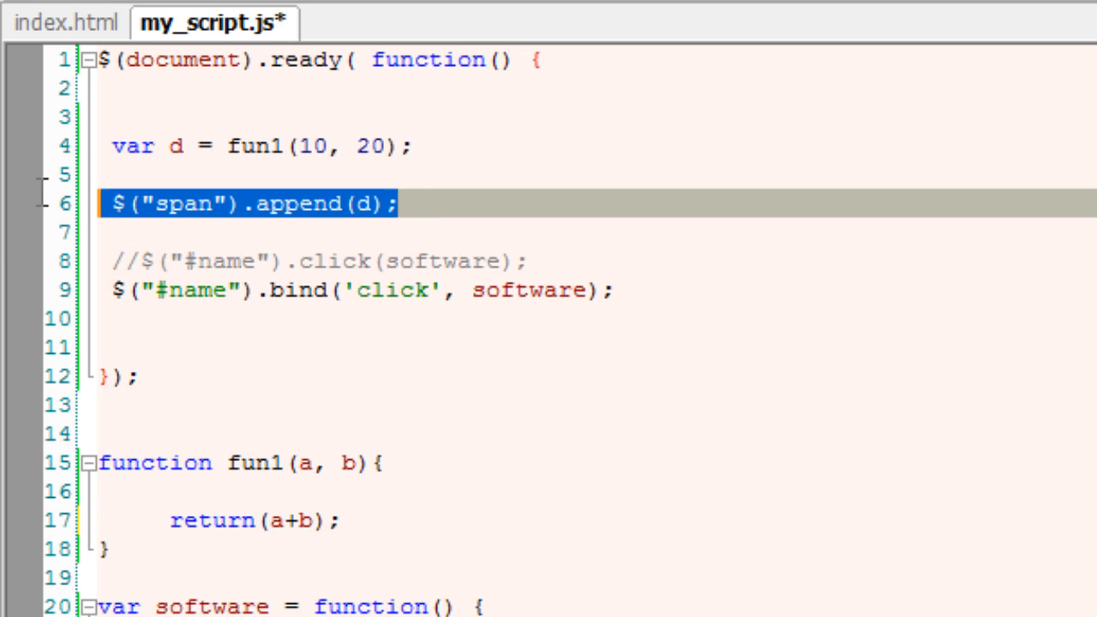
{"action": "left_click", "coordinate": [398, 520]}
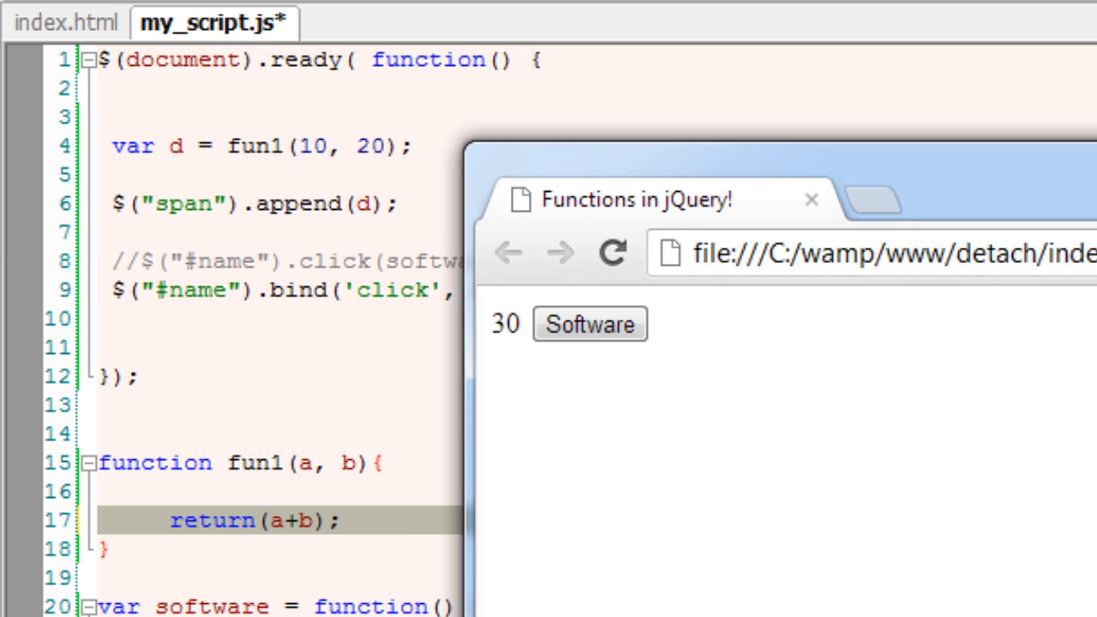
- Click Software in Chrome so the Microsoft ltd heading appears below 30
{"action": "left_click", "coordinate": [589, 324]}
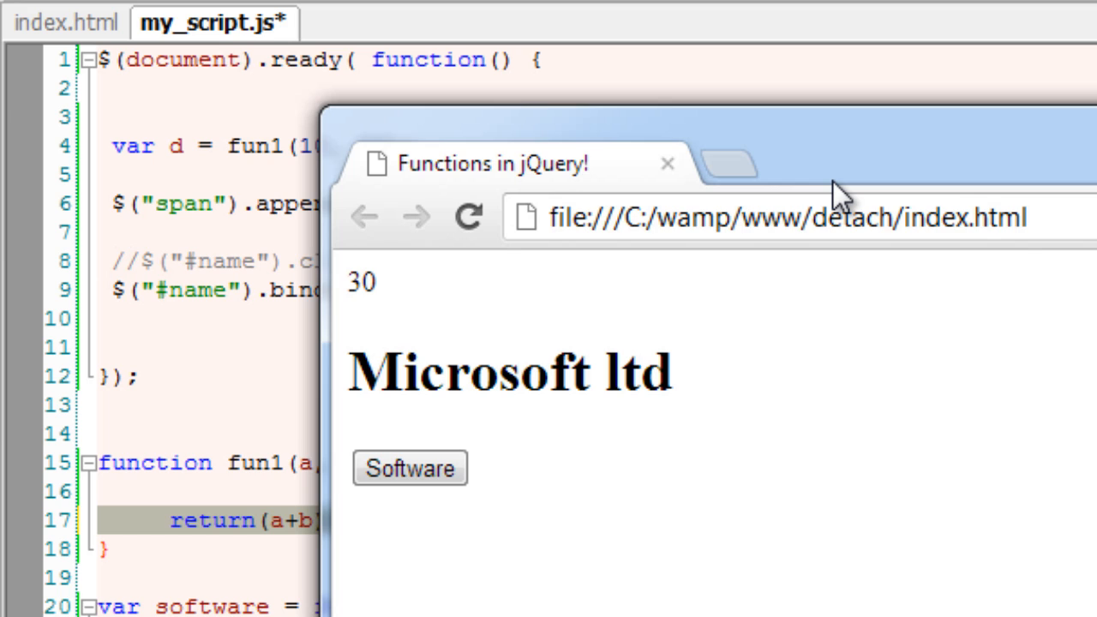
{"action": "mouse_move", "coordinate": [635, 137]}
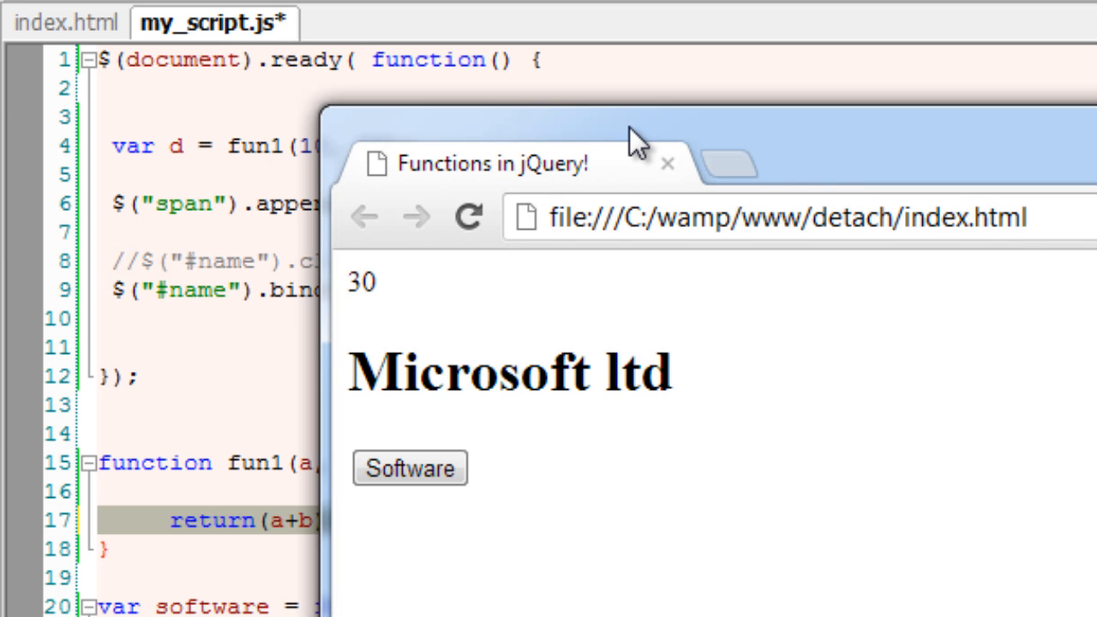